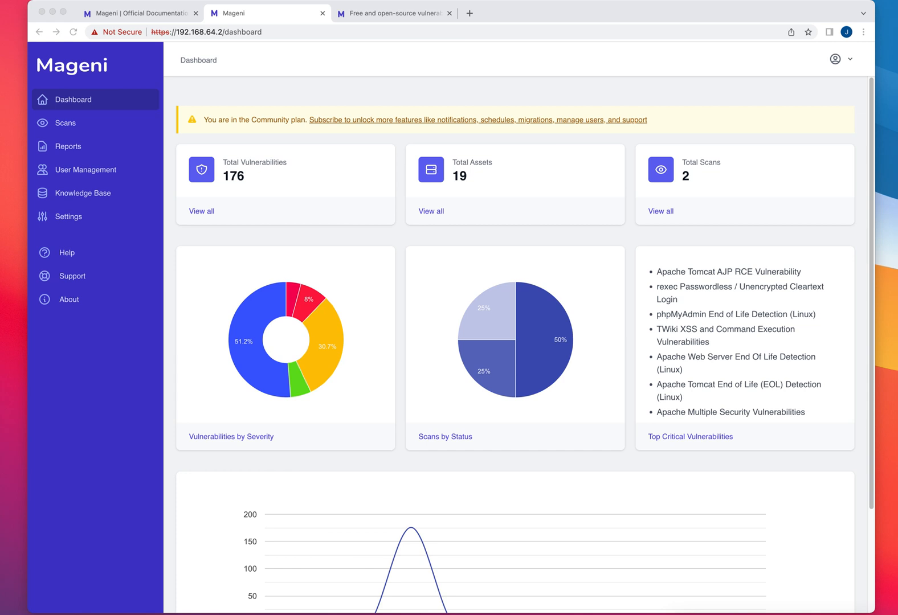
mouse_move(301, 146)
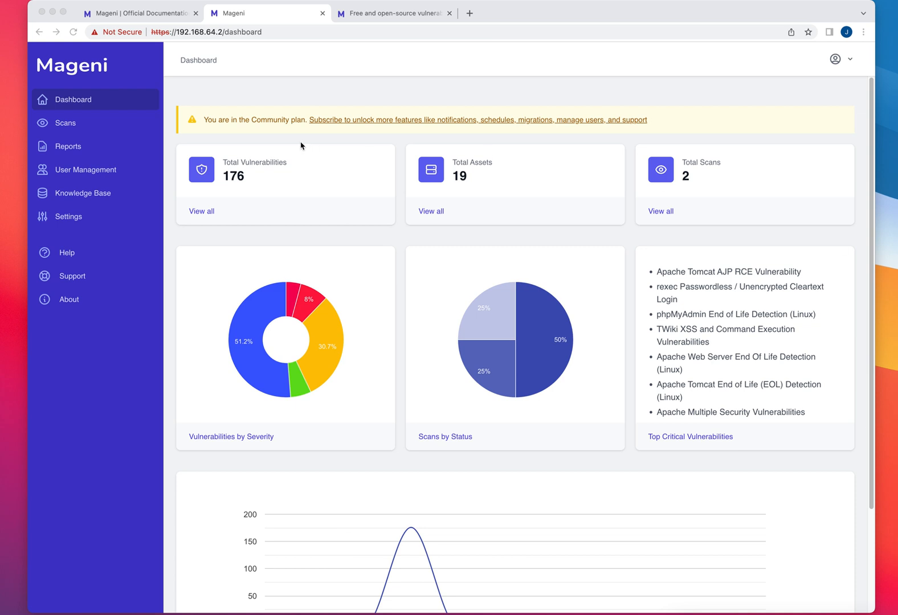
mouse_move(408, 10)
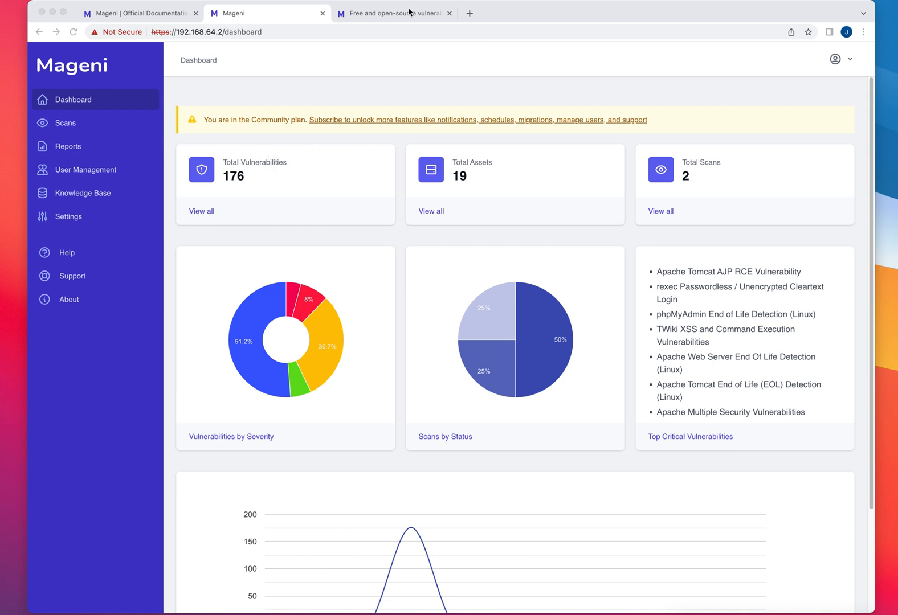
Switch to the mageni.net website showing the free, open-source vulnerability scanner.
left_click(393, 12)
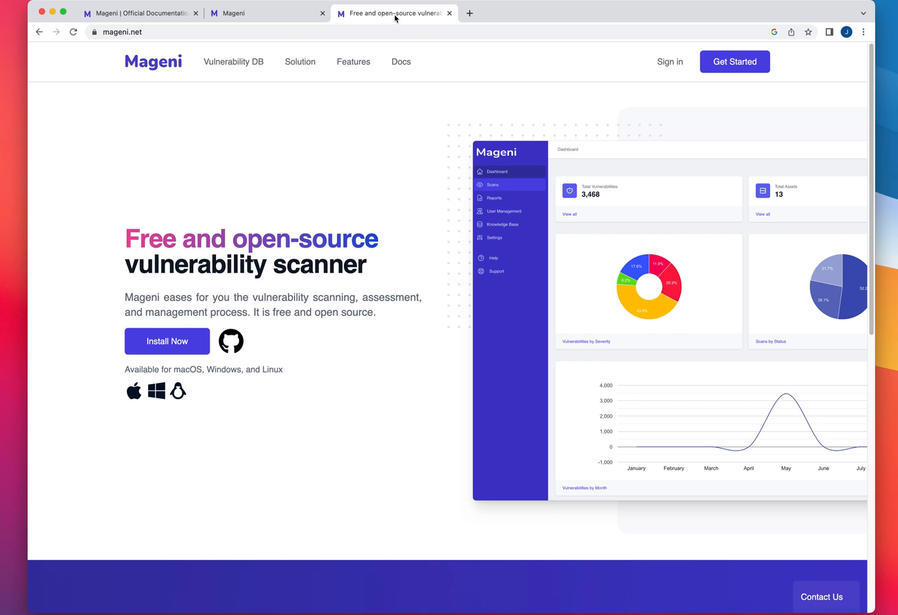
mouse_move(362, 189)
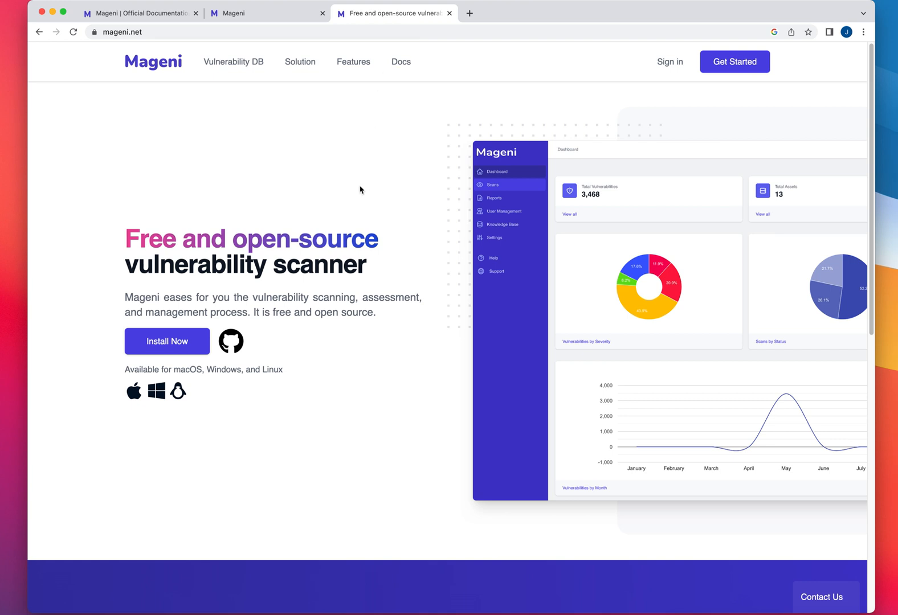
mouse_move(334, 238)
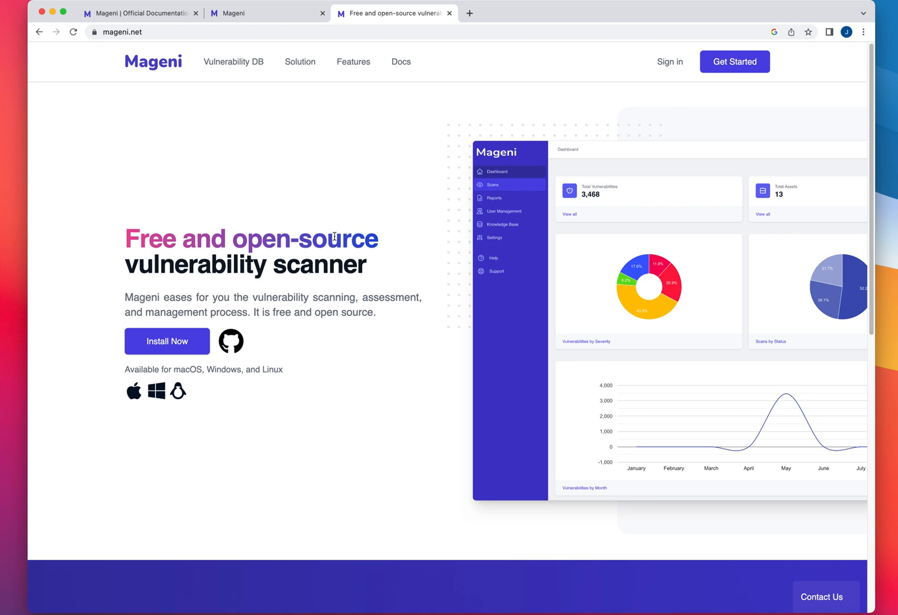
mouse_move(369, 89)
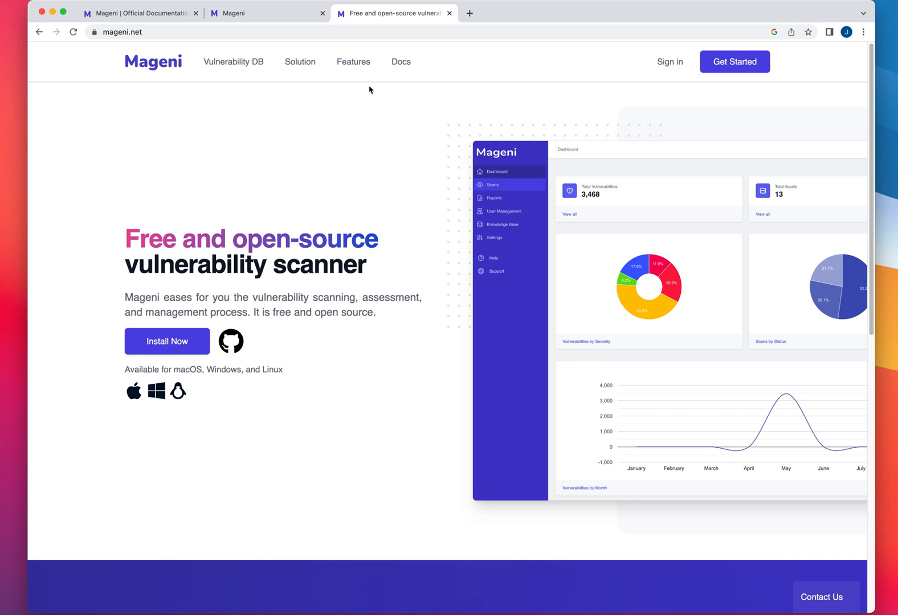
mouse_move(279, 19)
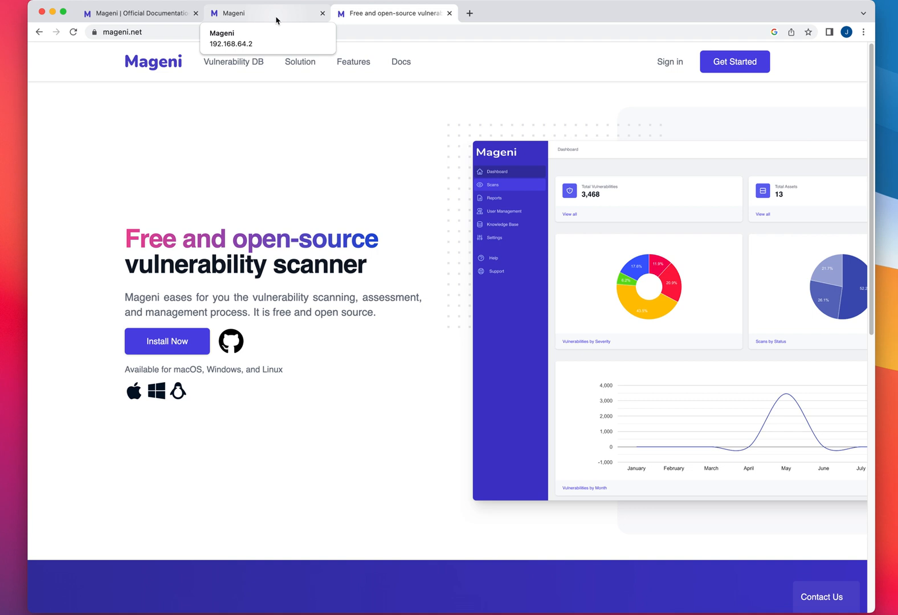
left_click(253, 12)
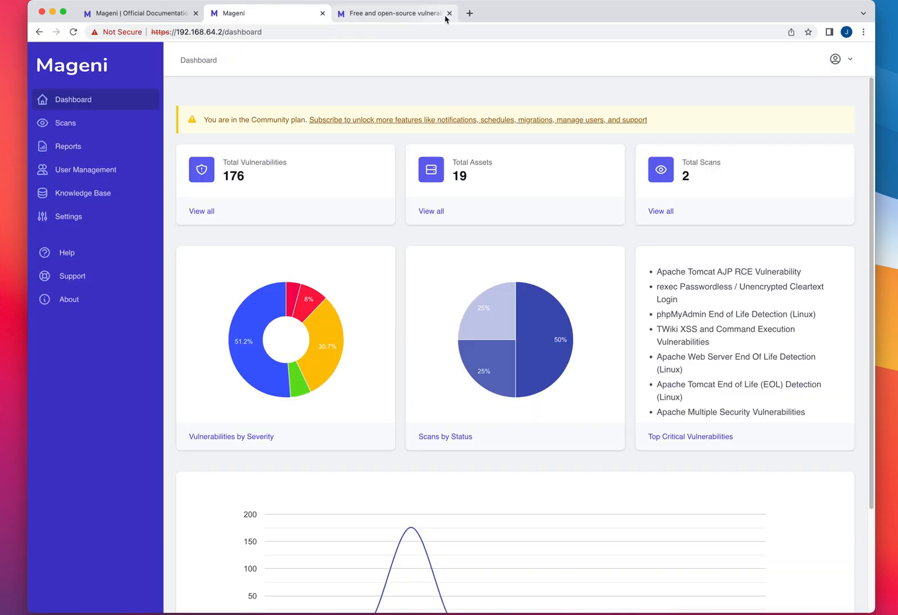
mouse_move(409, 18)
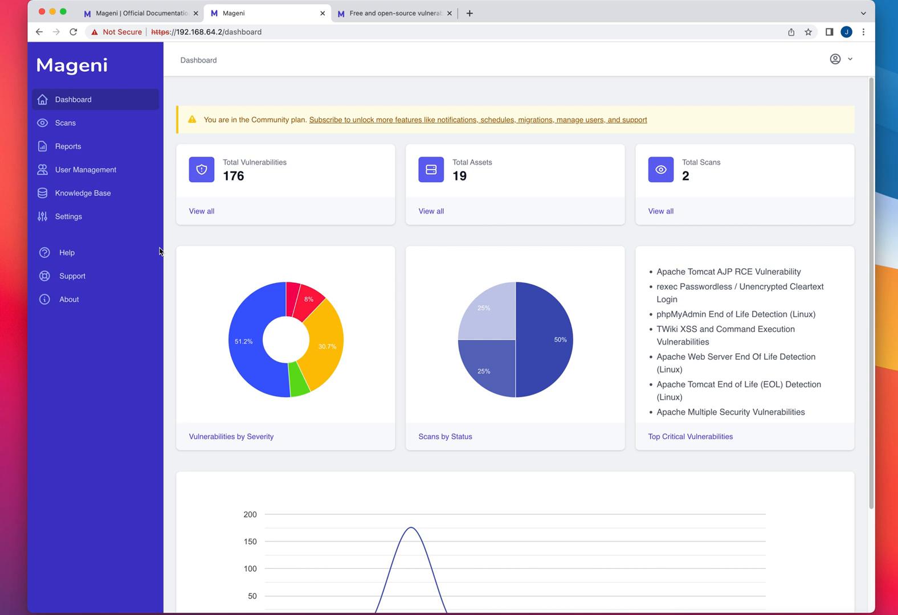
mouse_move(169, 237)
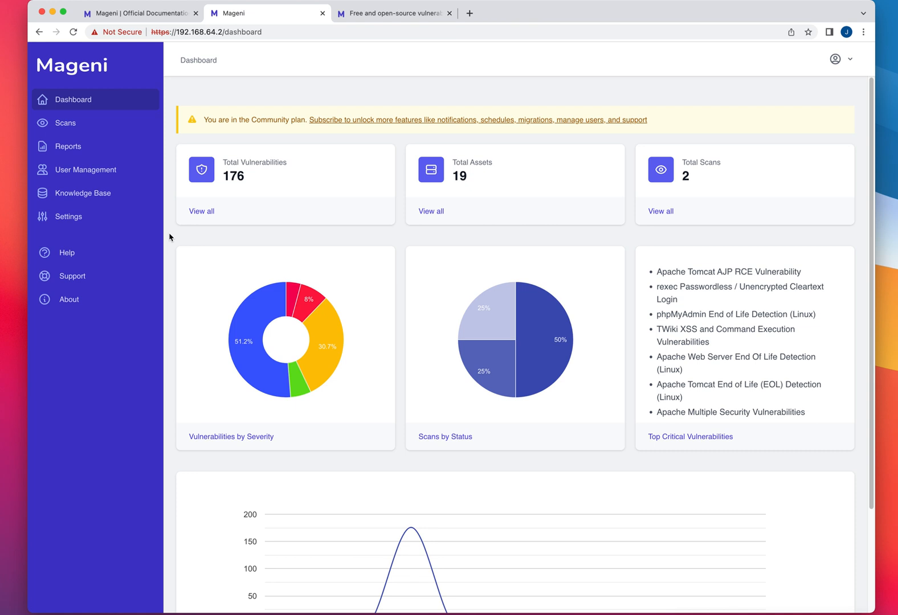
left_click(399, 13)
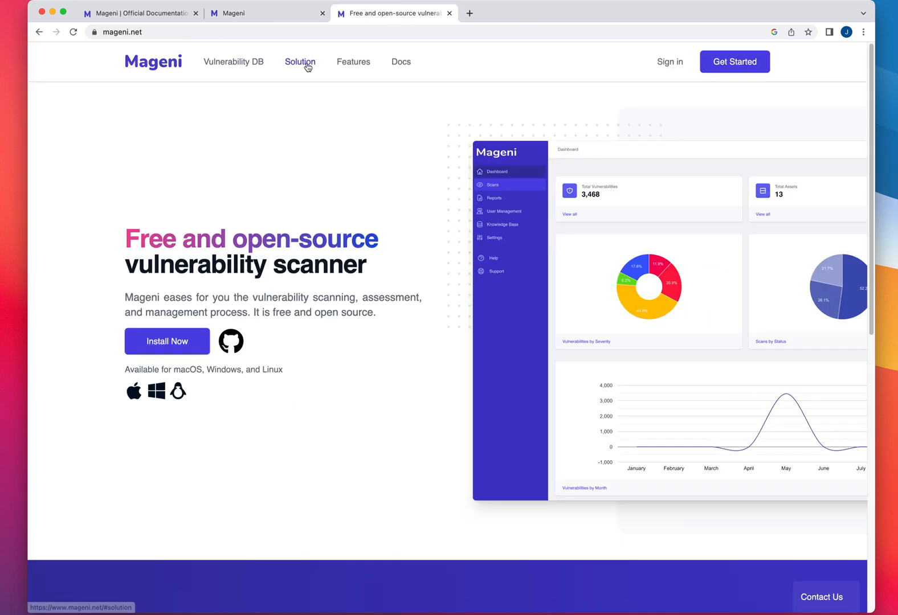
mouse_move(421, 199)
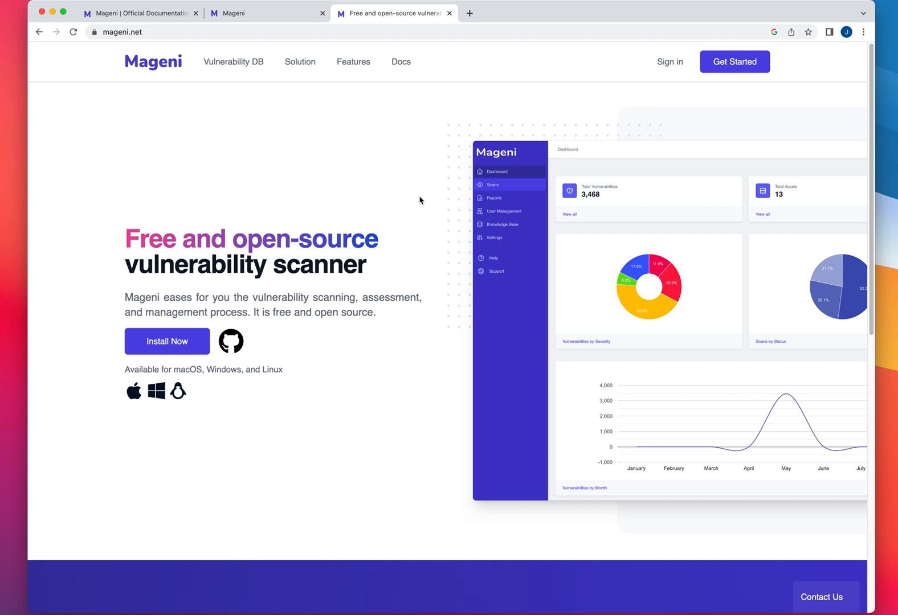
mouse_move(441, 140)
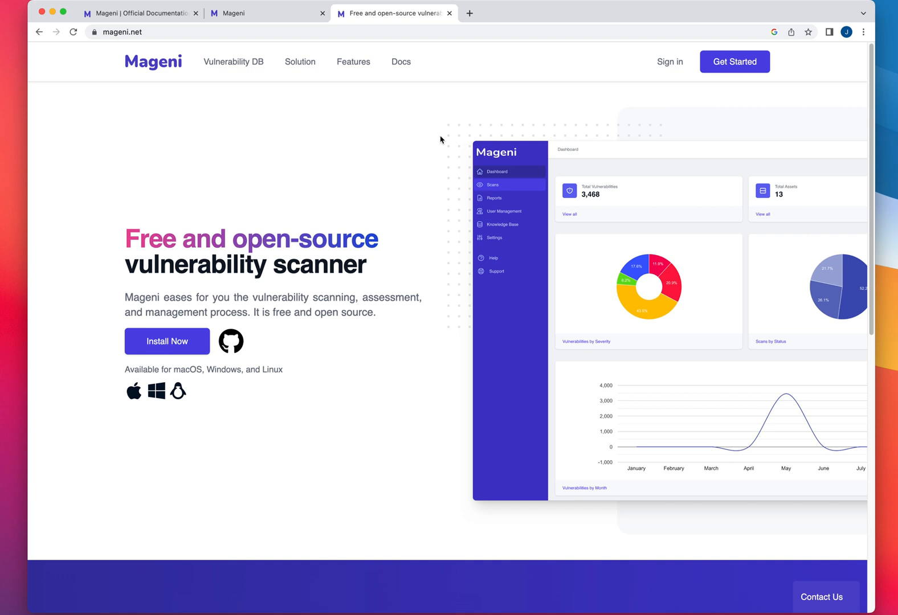
double_click(134, 238)
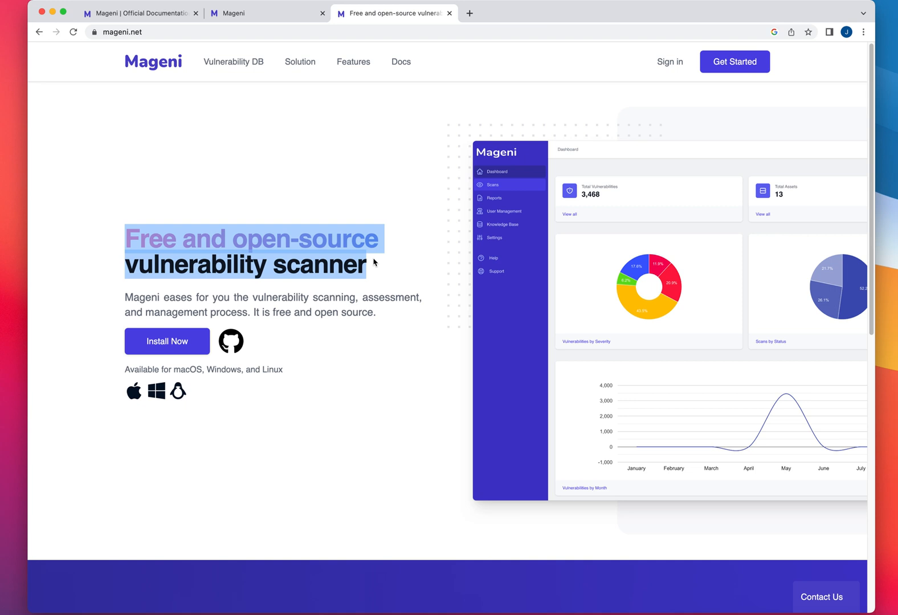
mouse_move(383, 293)
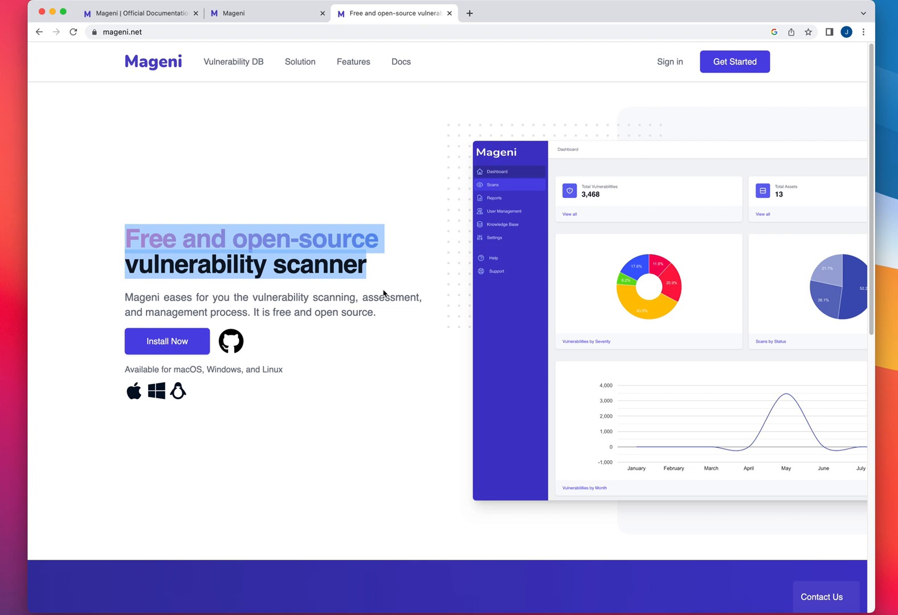
mouse_move(385, 293)
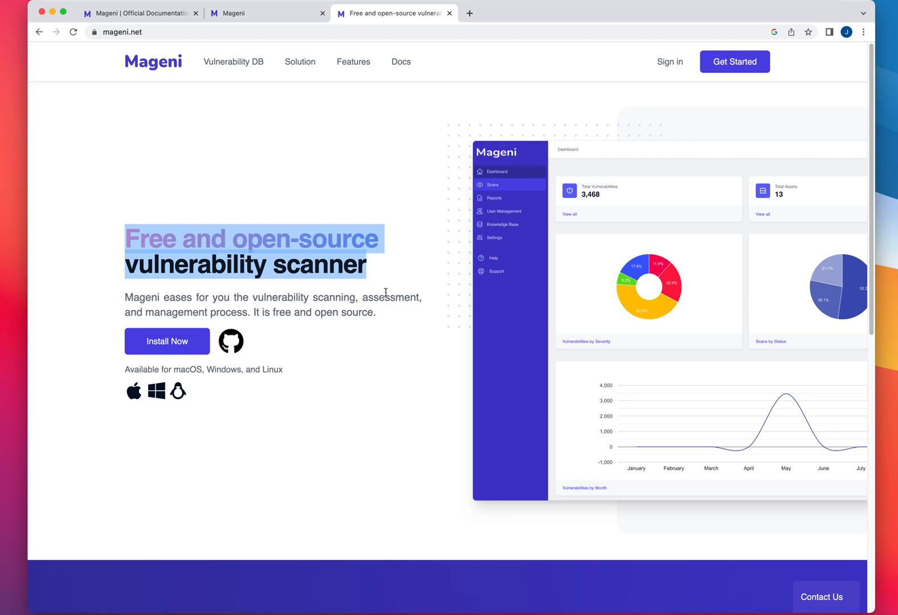
left_click(256, 13)
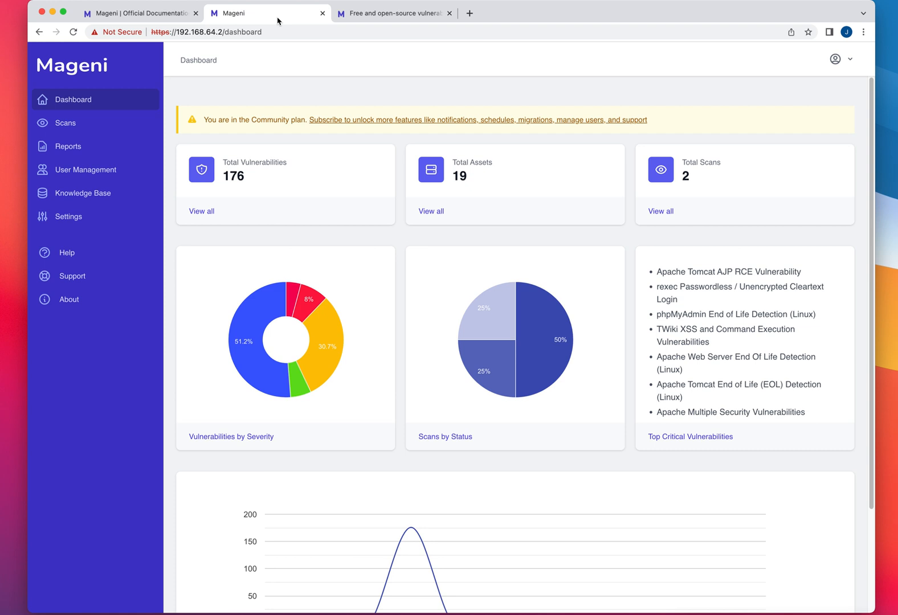
left_click(400, 13)
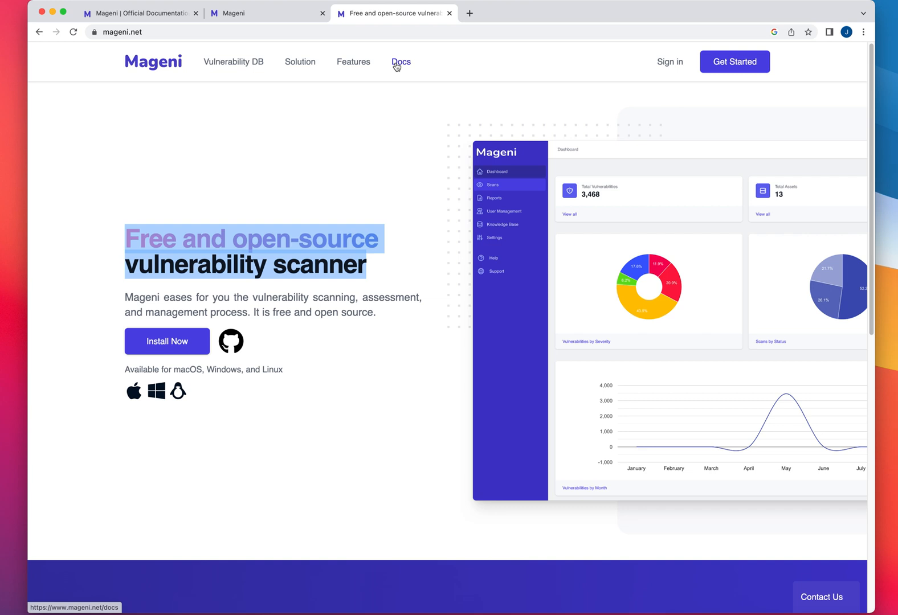
Browse the Mageni documentation: Linux installation, scan types, then back to the overview.
left_click(401, 62)
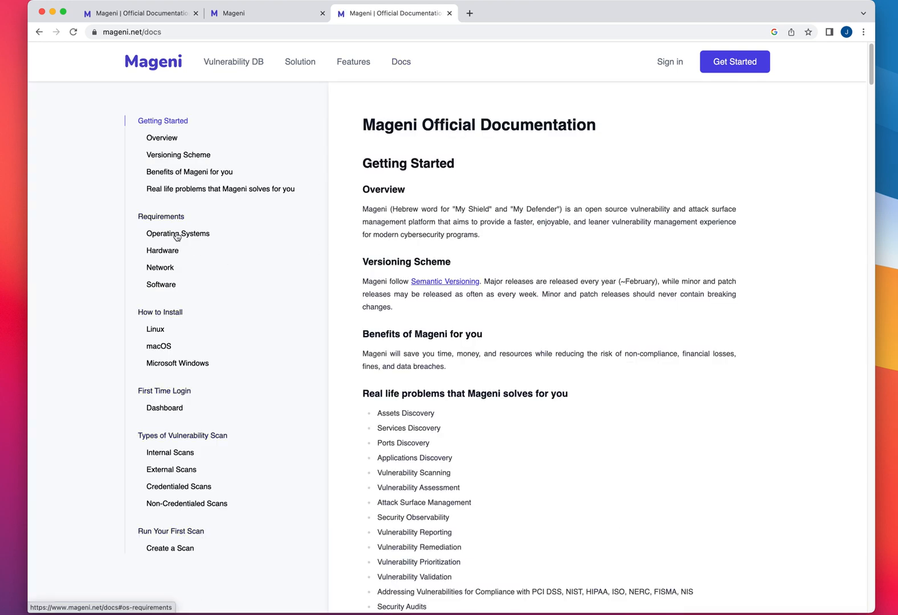
mouse_move(155, 333)
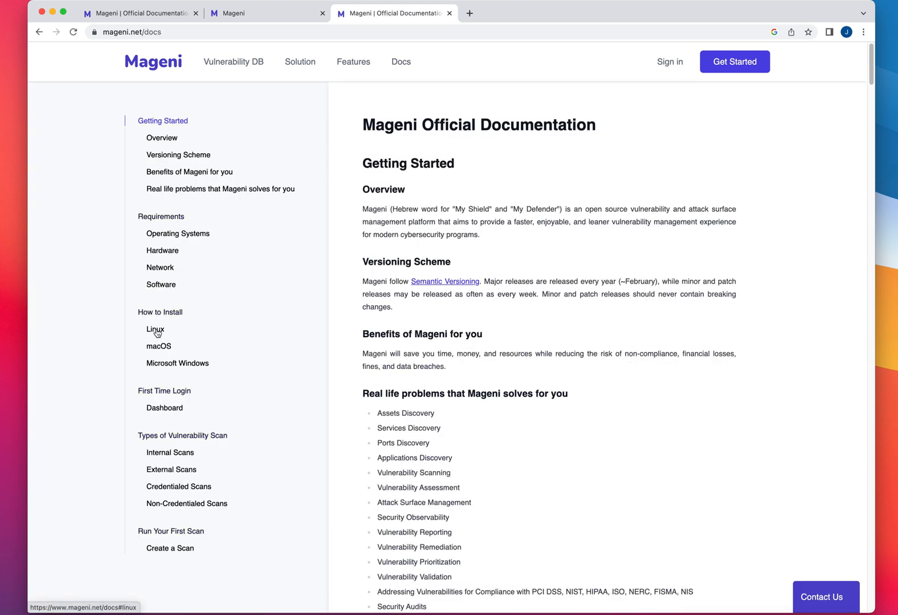
mouse_move(161, 334)
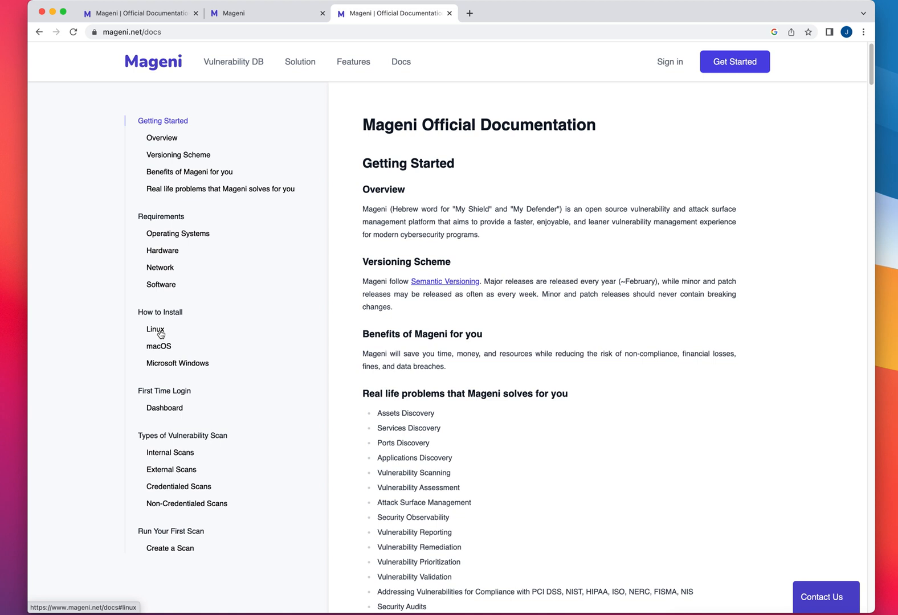
left_click(158, 294)
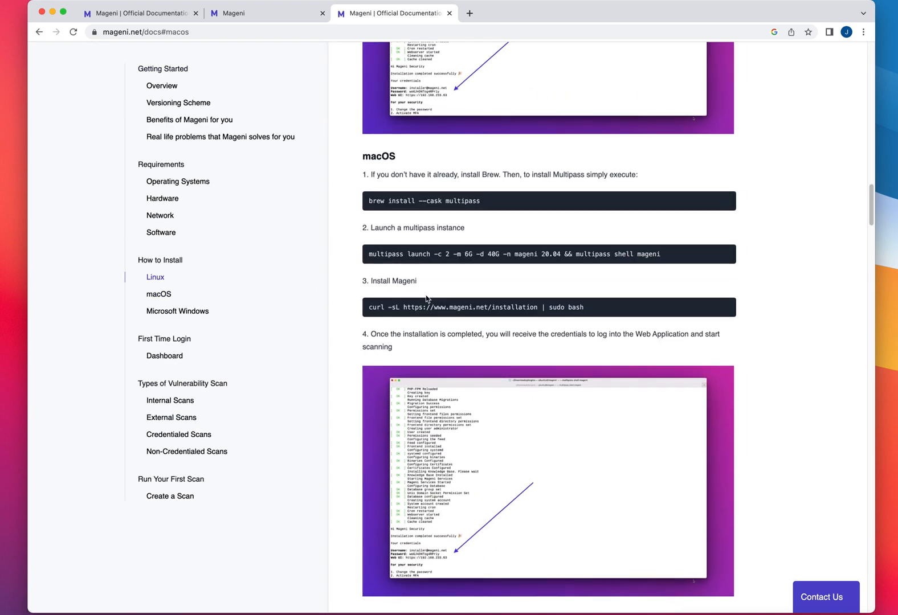
scroll("down", 3)
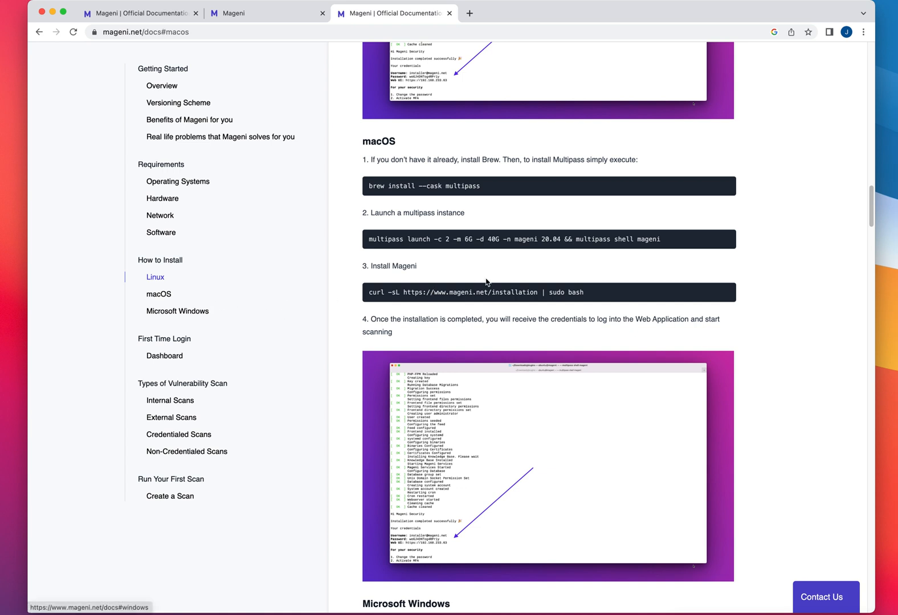
scroll("down", 3)
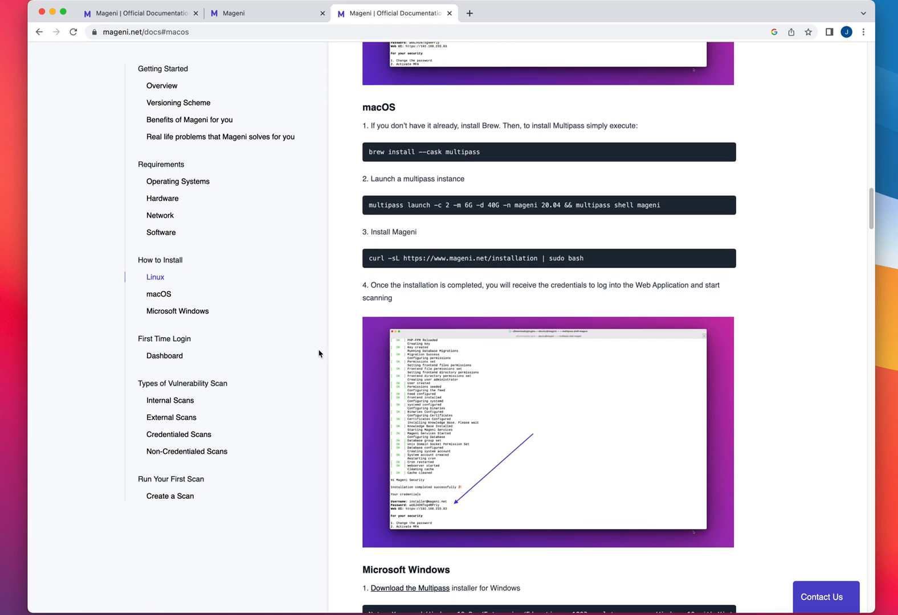
left_click(170, 400)
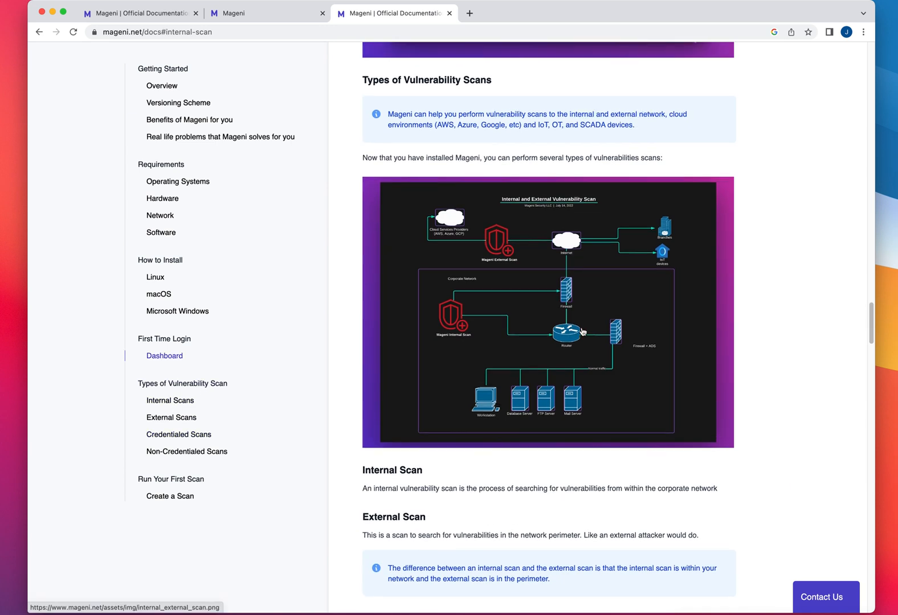
left_click(161, 86)
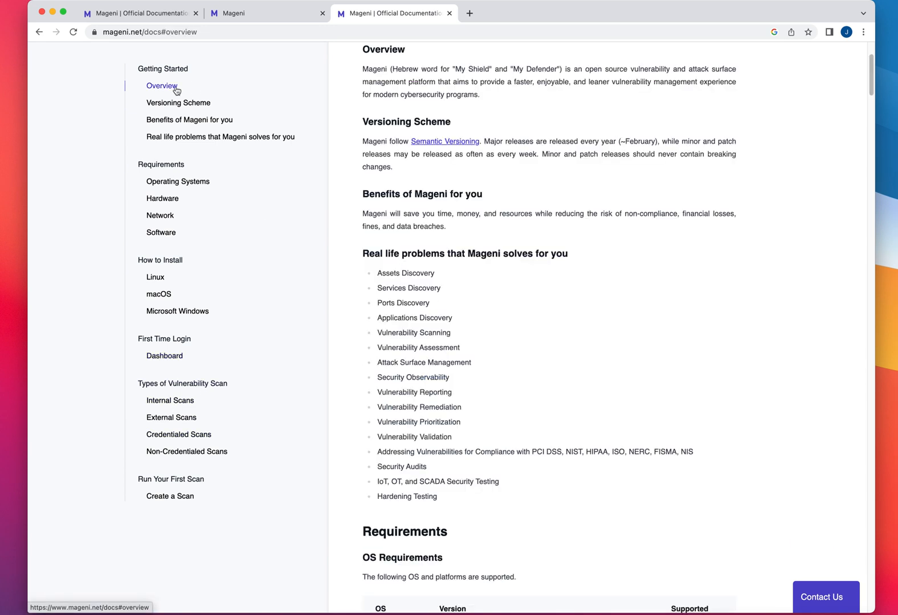
Read the OS and hardware requirements and highlight the '512 active IPs' row.
scroll("down", 3)
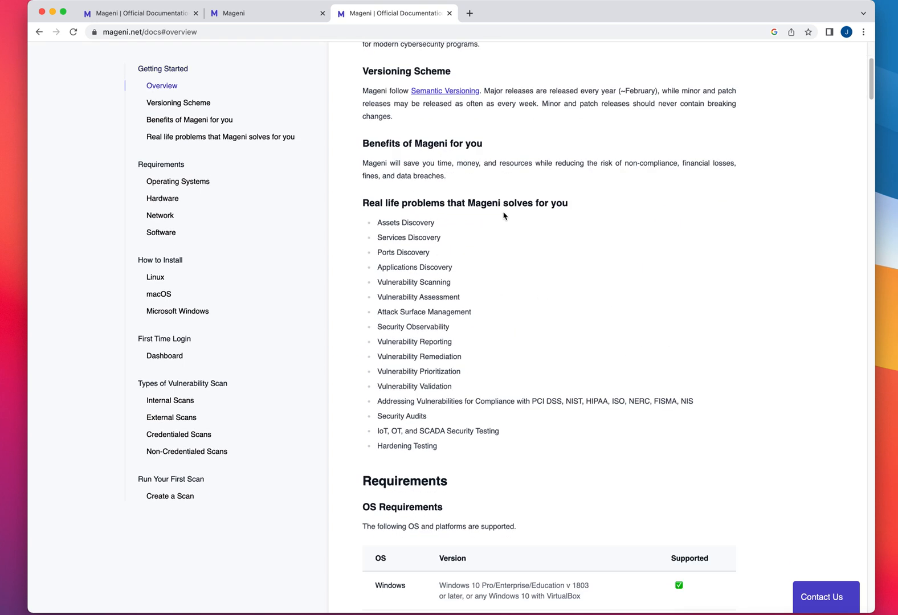
scroll("down", 3)
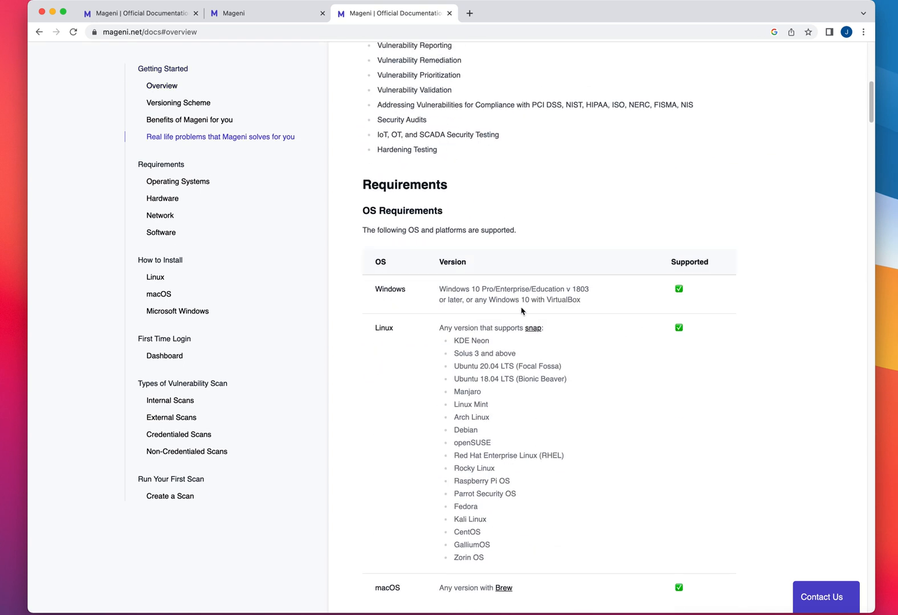
scroll("down", 3)
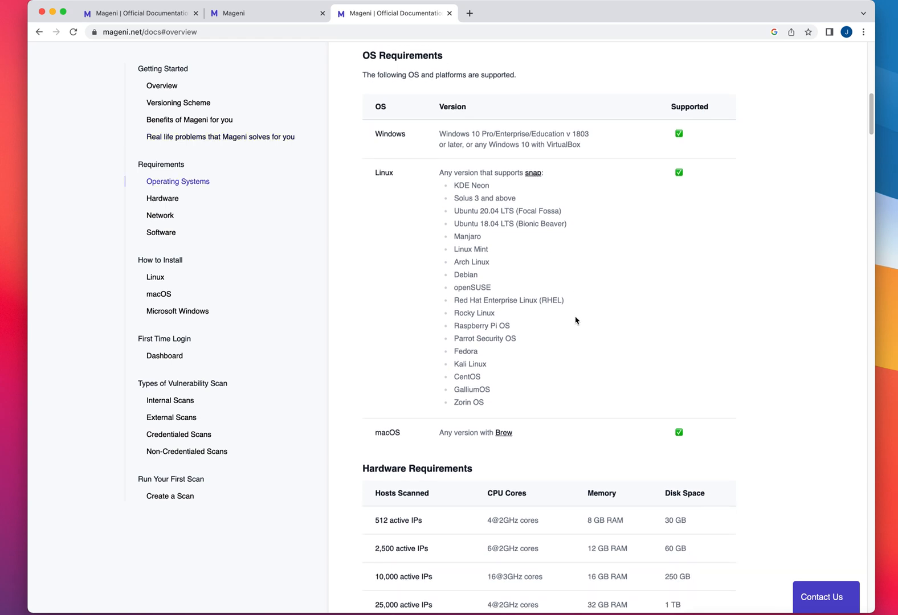
scroll("down", 3)
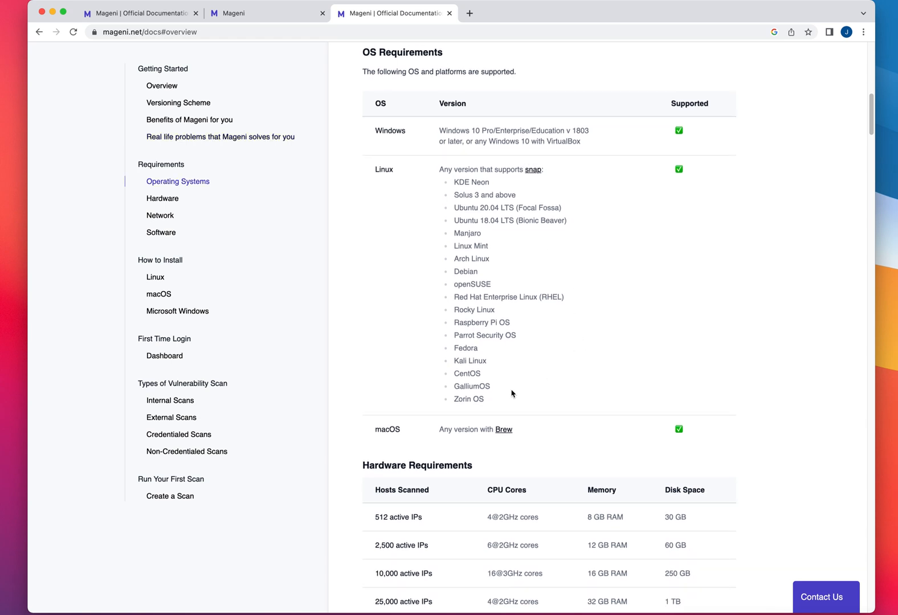
scroll("down", 3)
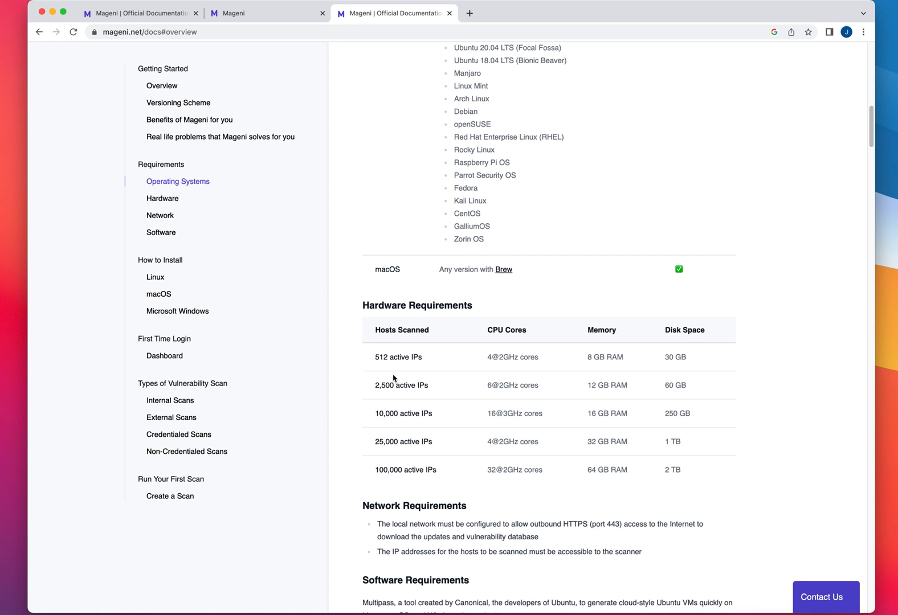
mouse_move(431, 373)
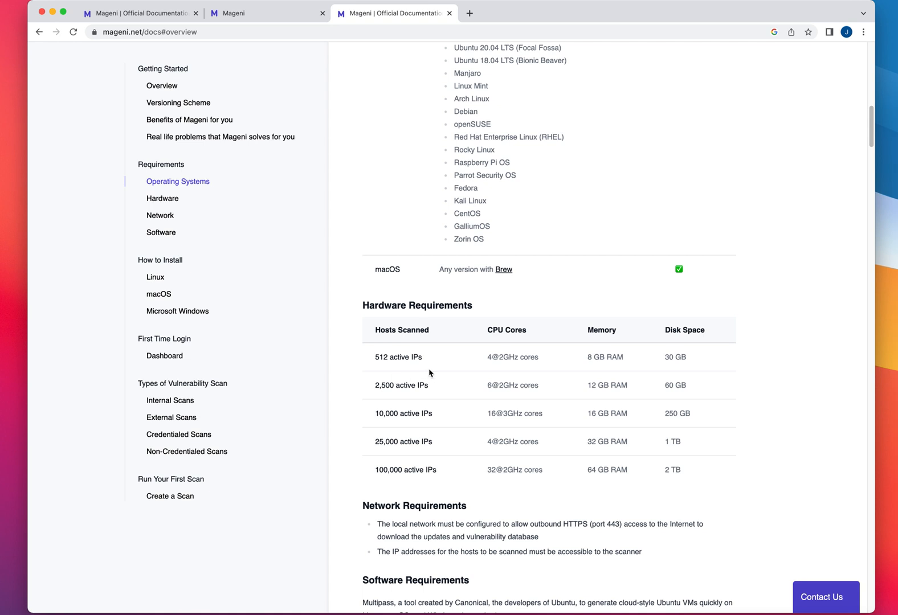
mouse_move(399, 342)
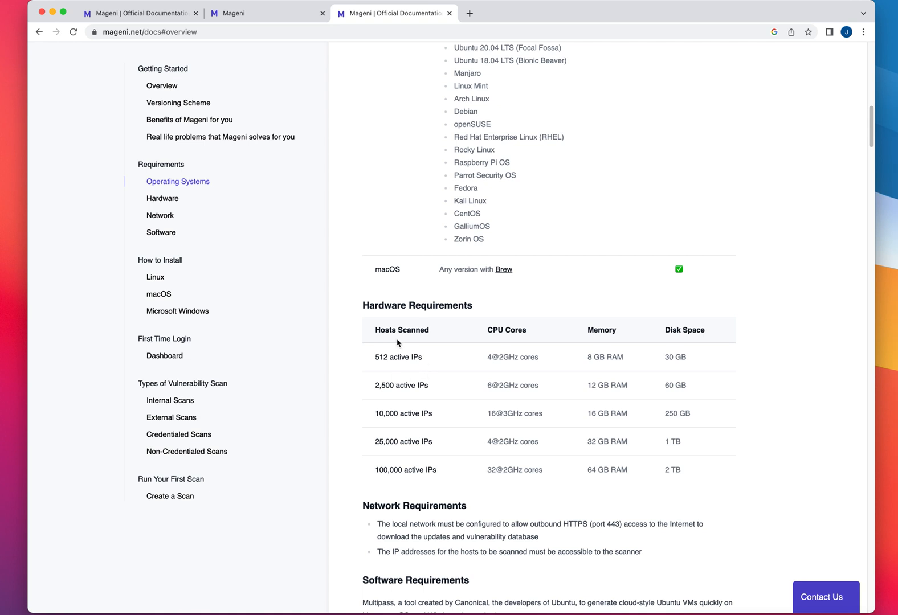
left_click_drag(375, 356, 409, 357)
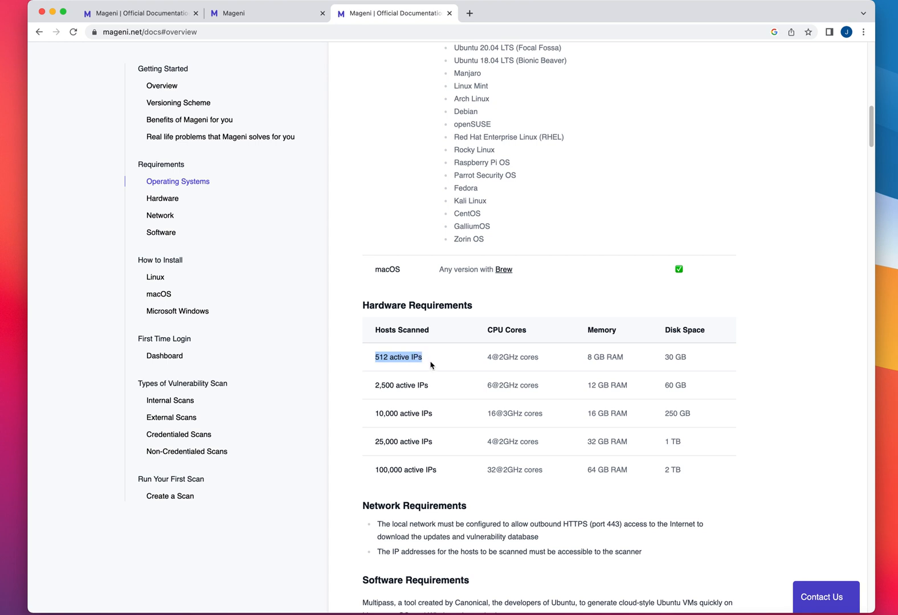
mouse_move(451, 384)
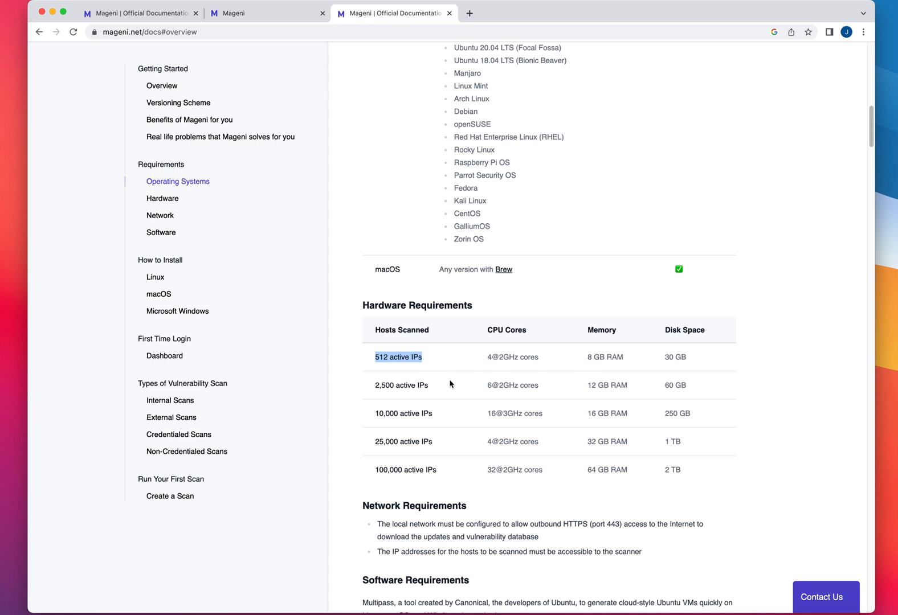
mouse_move(453, 399)
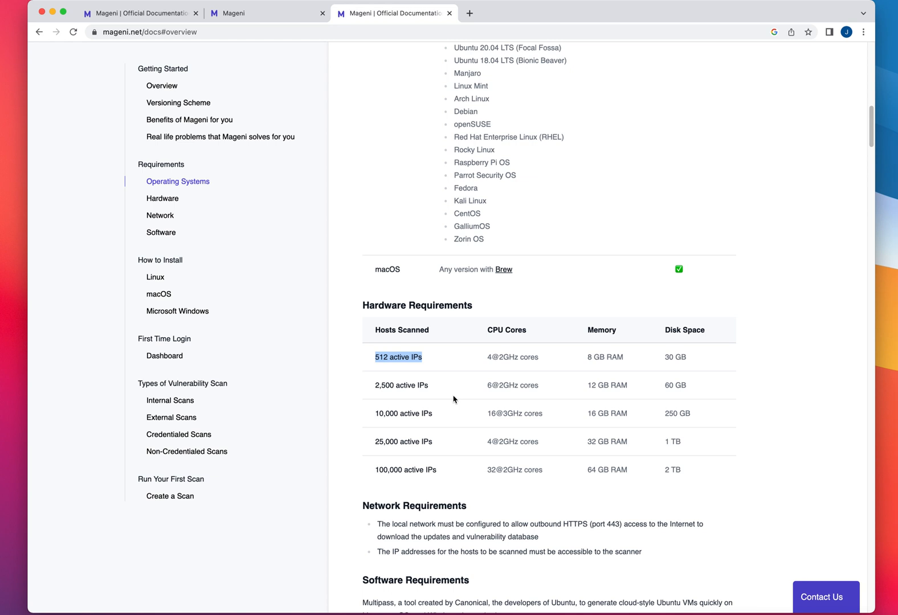
mouse_move(492, 434)
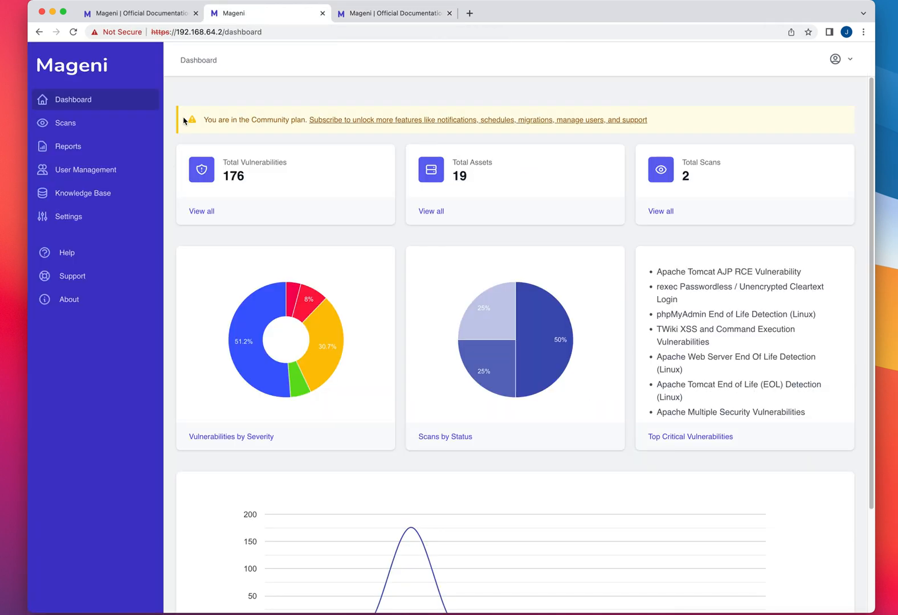
mouse_move(496, 128)
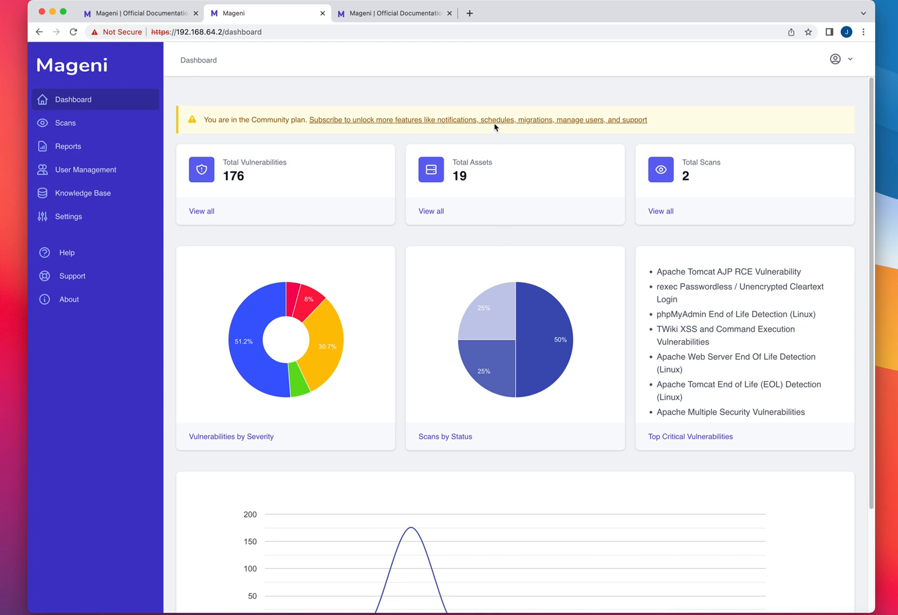
mouse_move(423, 82)
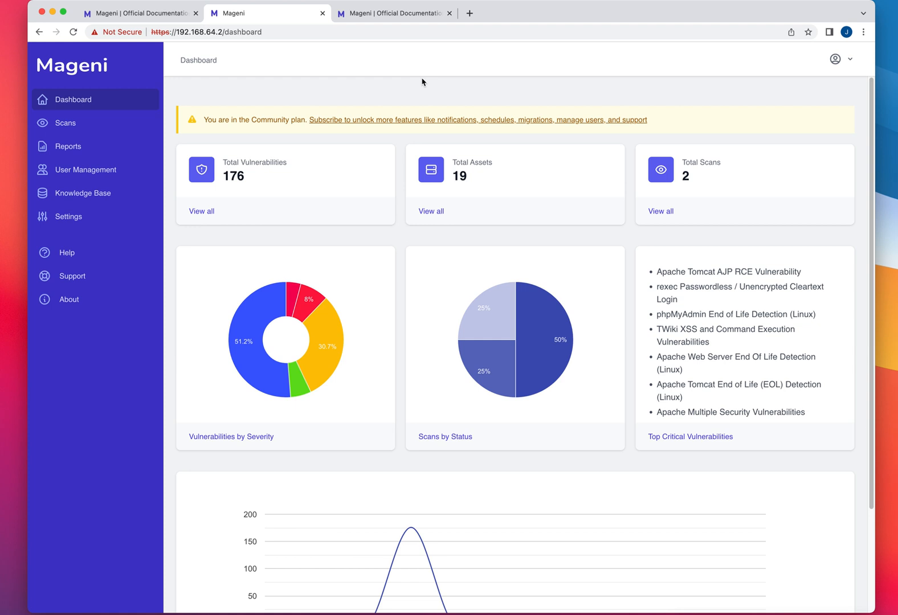
Switch back to the Mageni Dashboard tab.
left_click(394, 13)
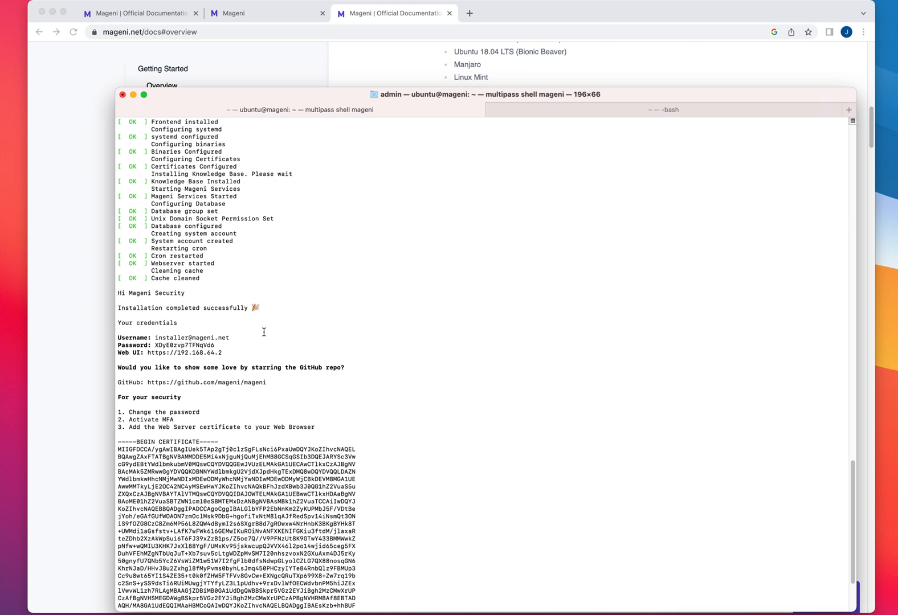
Scroll the Multipass shell to the end of the installer output and certificate.
scroll("down", 3)
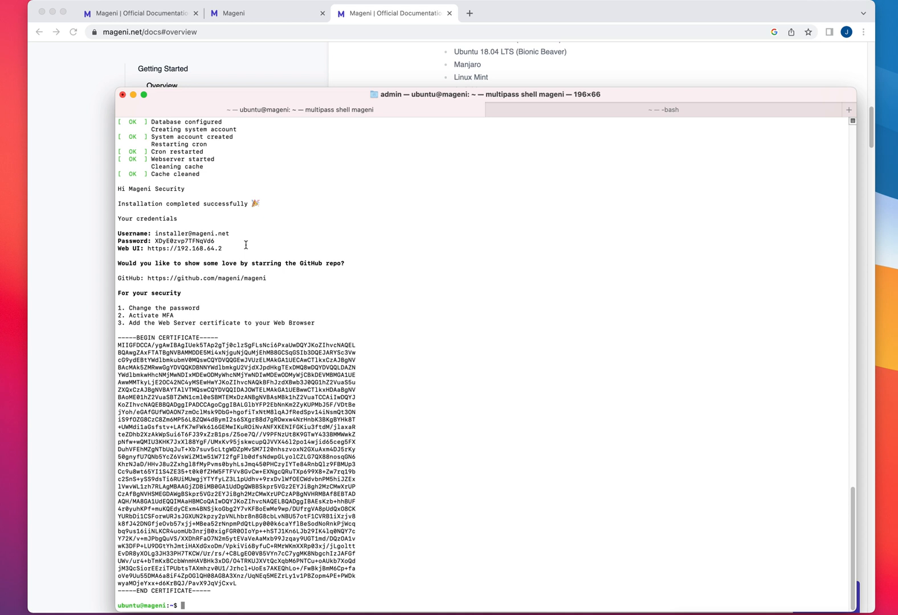
mouse_move(816, 54)
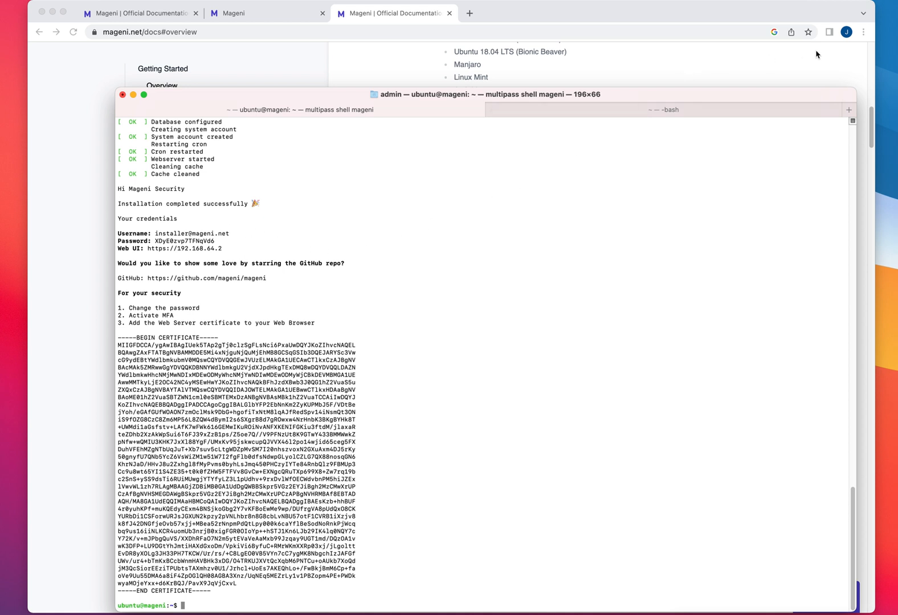
mouse_move(134, 97)
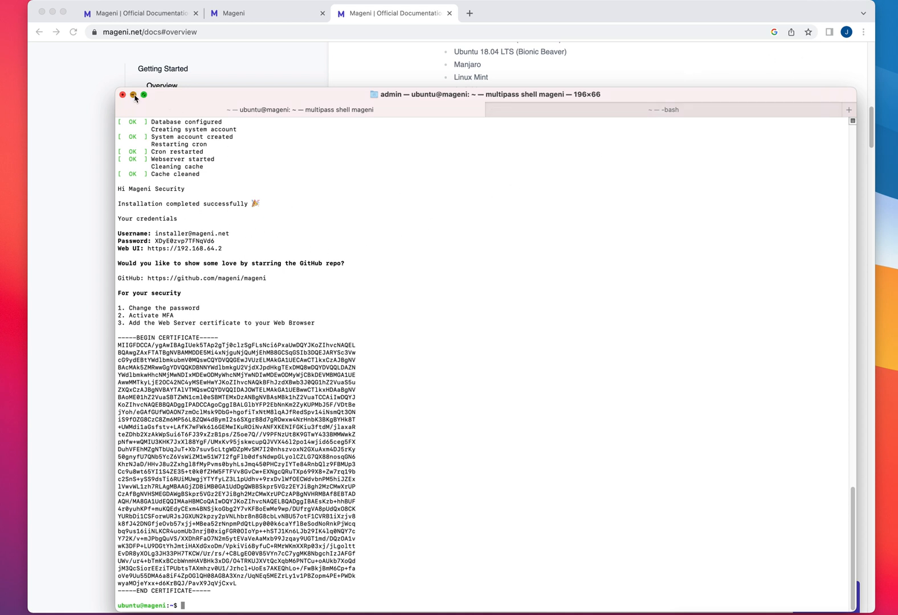
Minimize the Terminal and show the Scans list with Scan1 completed and NewScan running.
left_click(264, 12)
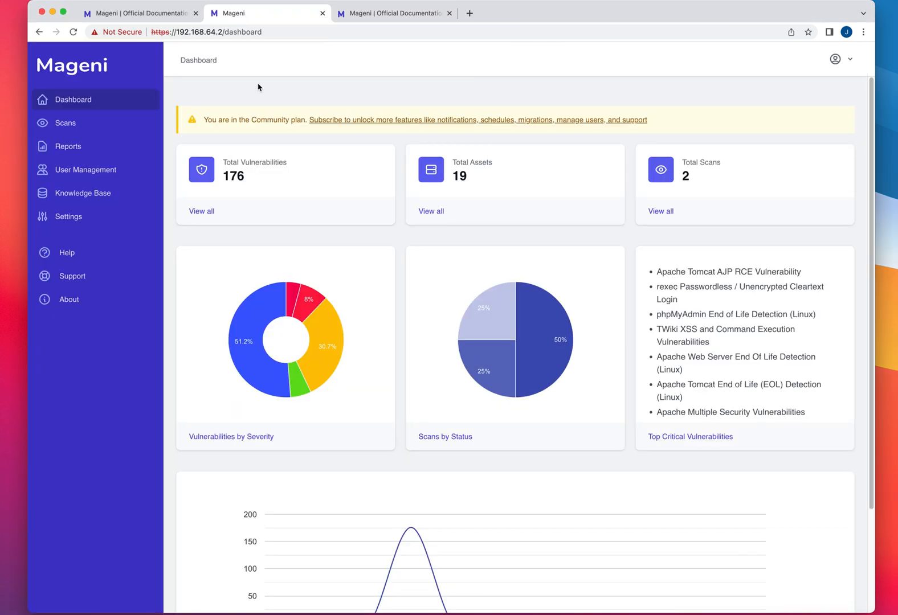
mouse_move(175, 130)
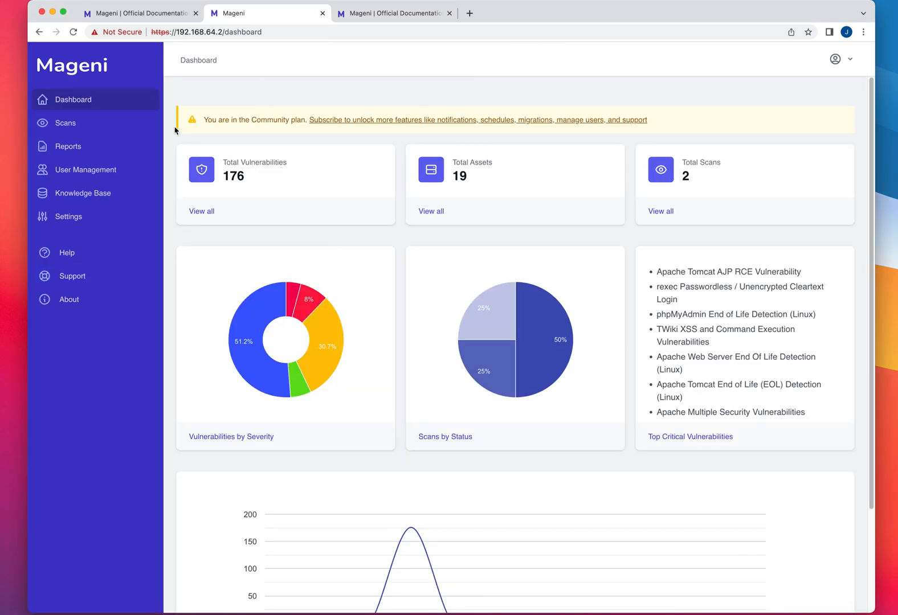
mouse_move(330, 288)
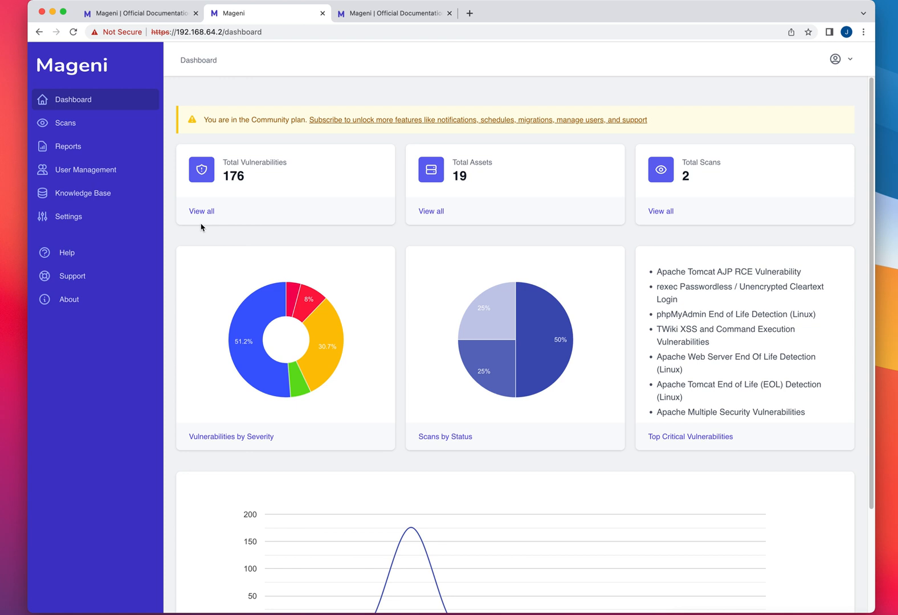
mouse_move(68, 129)
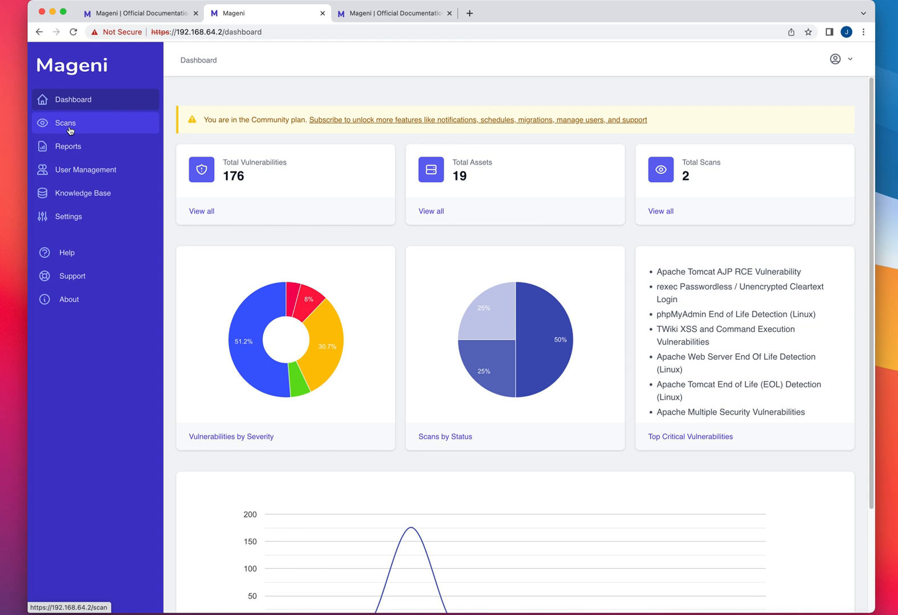
left_click(65, 123)
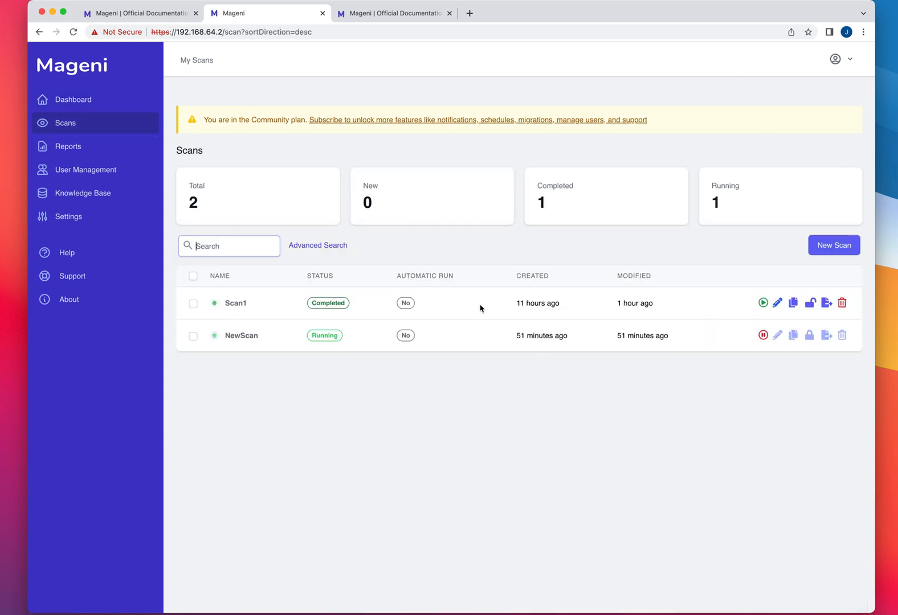
mouse_move(236, 307)
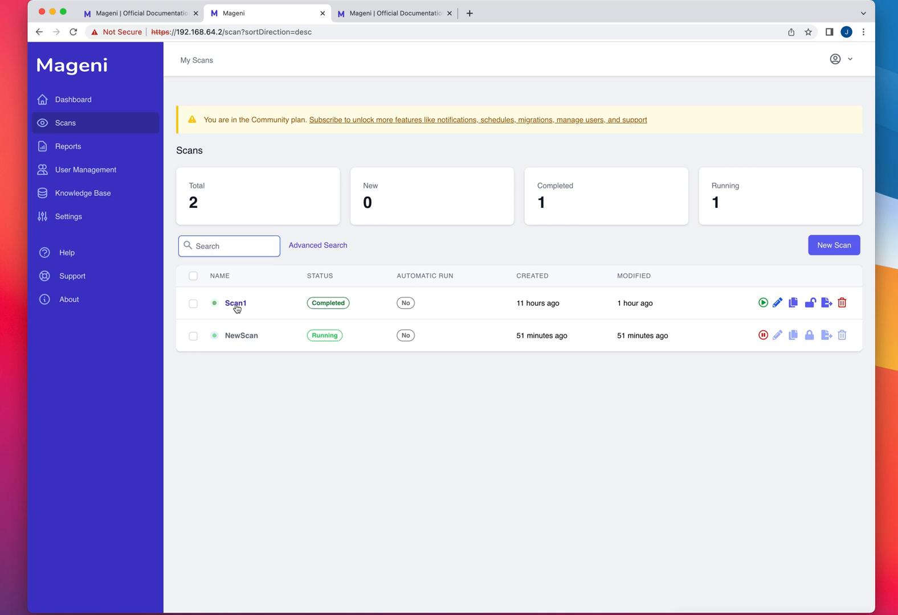
View Scan1's findings against 172.16.5.175, scrolling through them and back up.
left_click(236, 303)
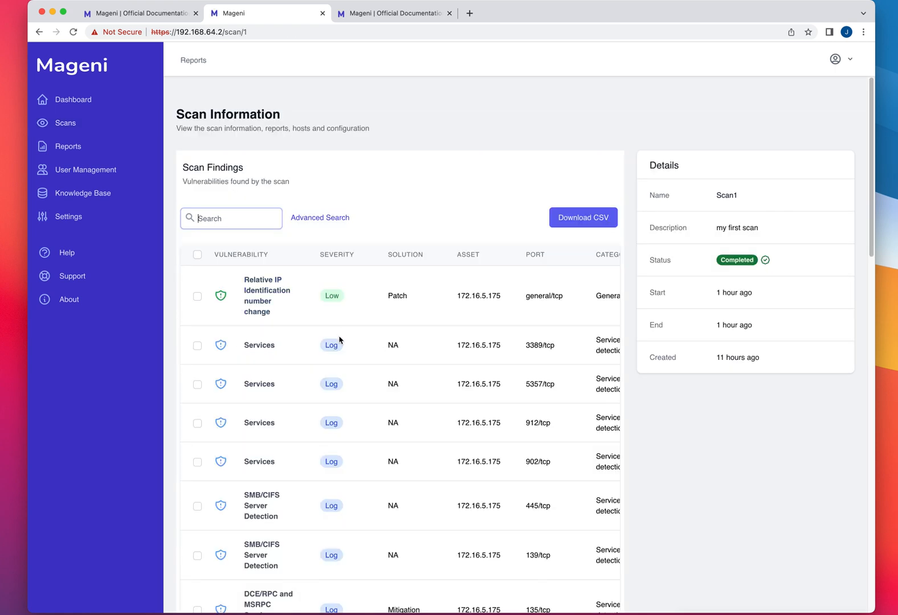
scroll("down", 3)
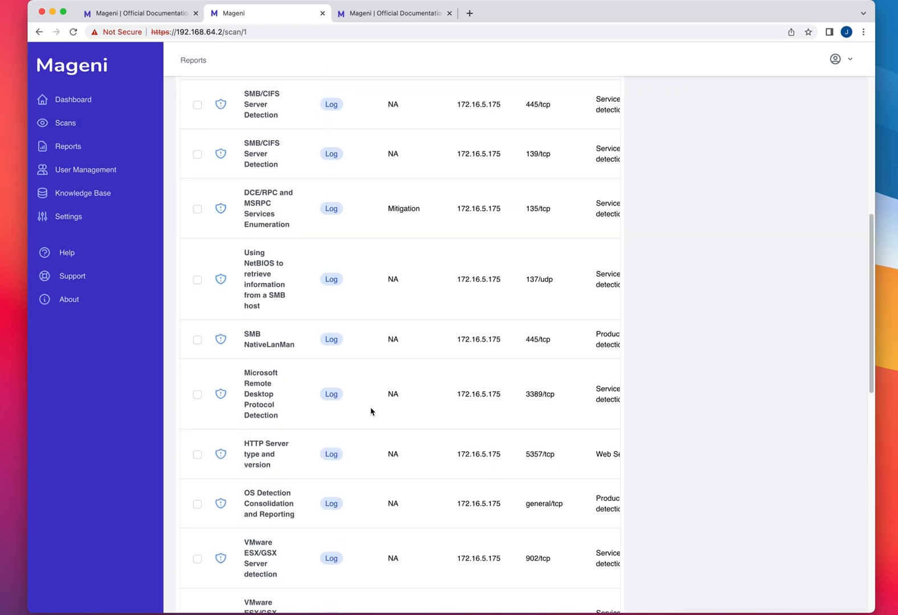
scroll("down", 3)
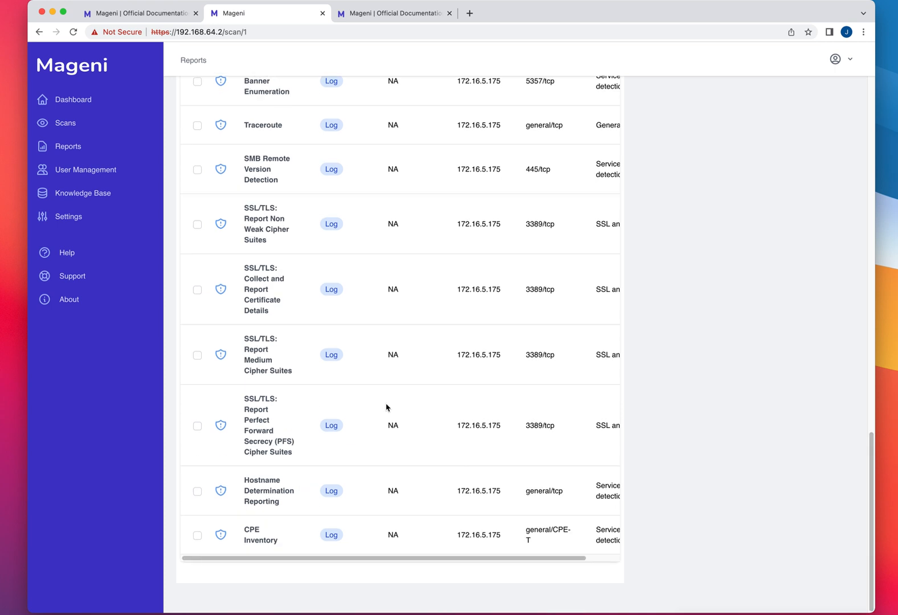
mouse_move(400, 369)
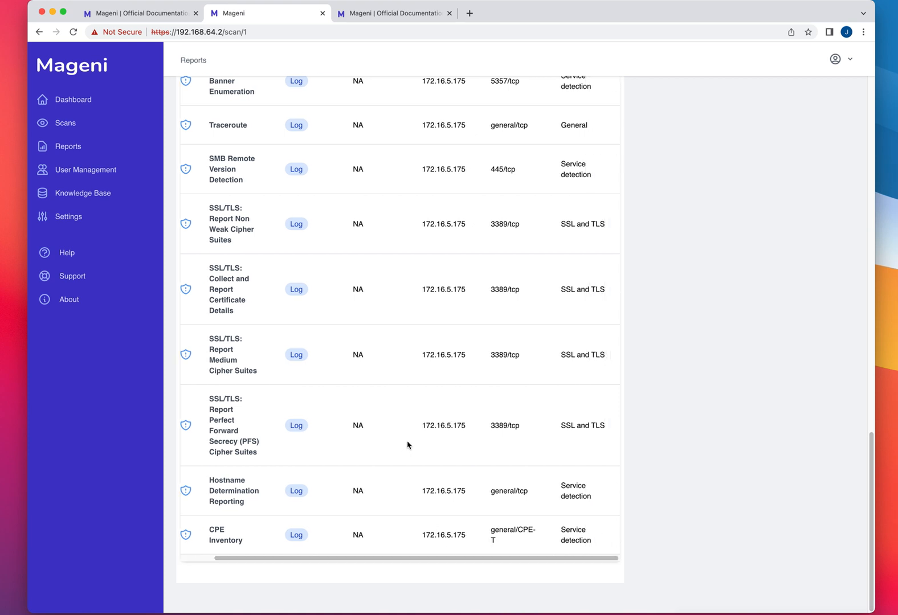
scroll("up", 3)
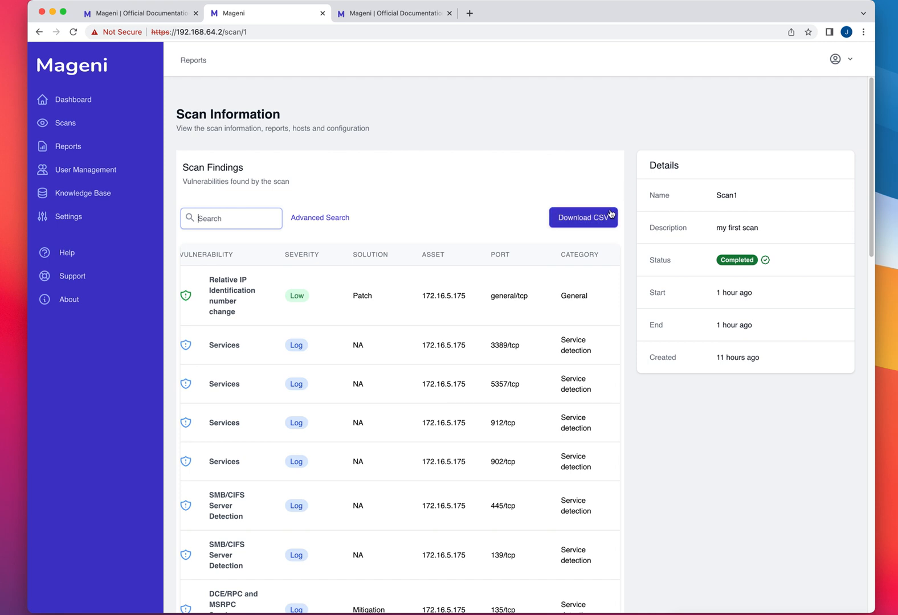
mouse_move(66, 128)
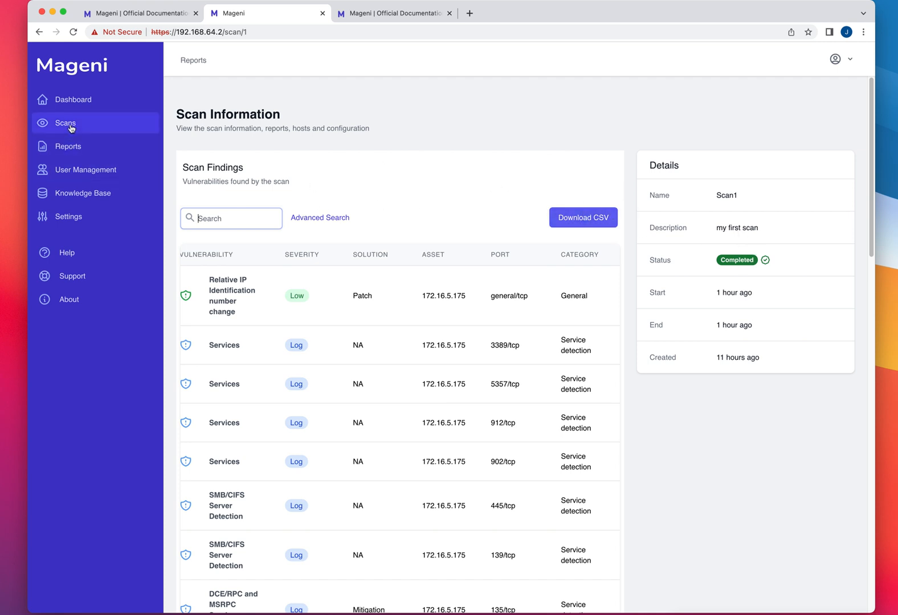
Return to the scans list and view the running NewScan's findings.
left_click(65, 123)
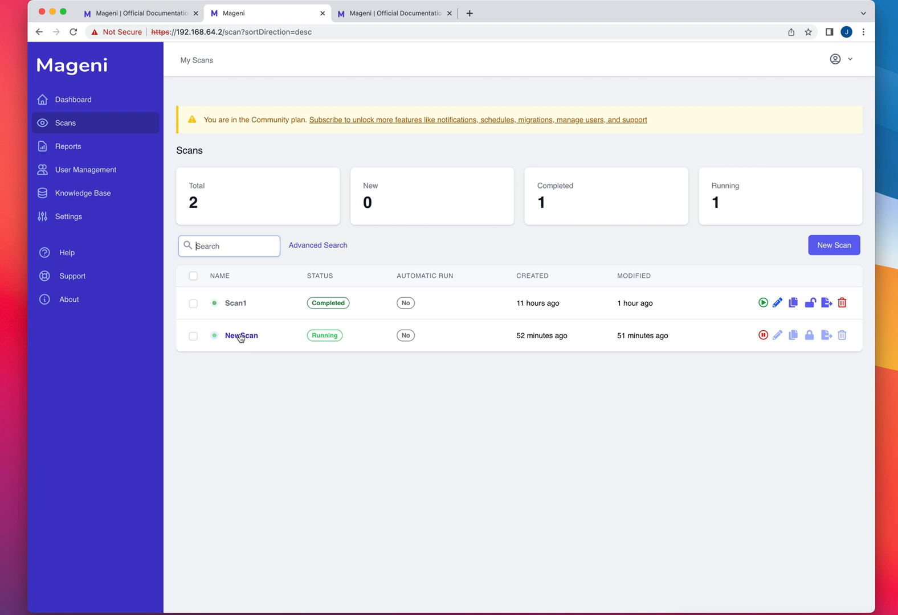
left_click(242, 335)
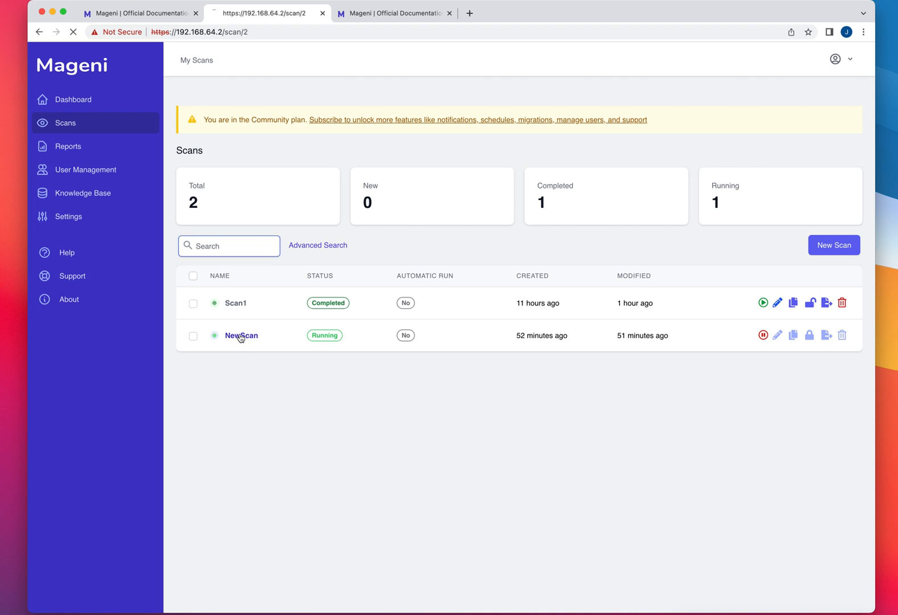
left_click(241, 335)
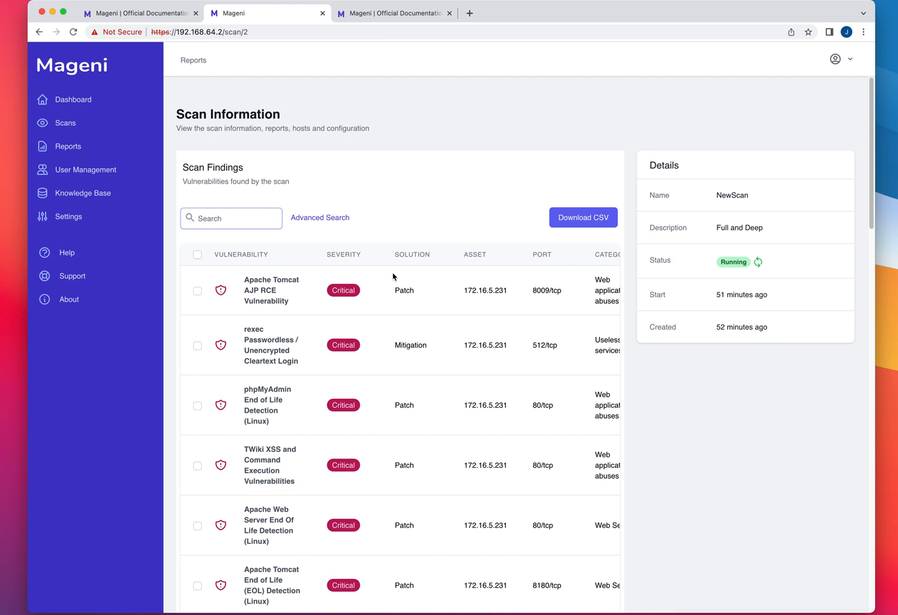
mouse_move(377, 345)
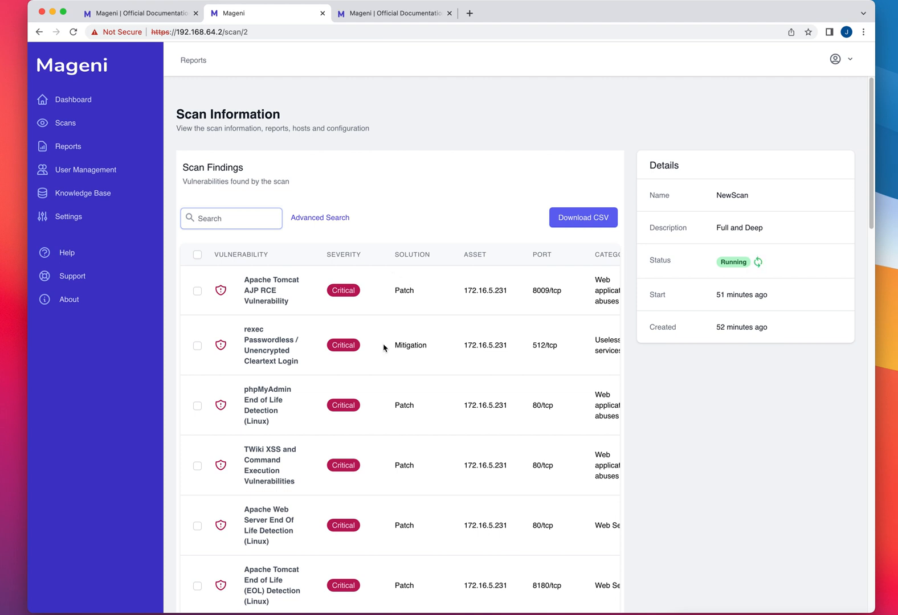
mouse_move(269, 309)
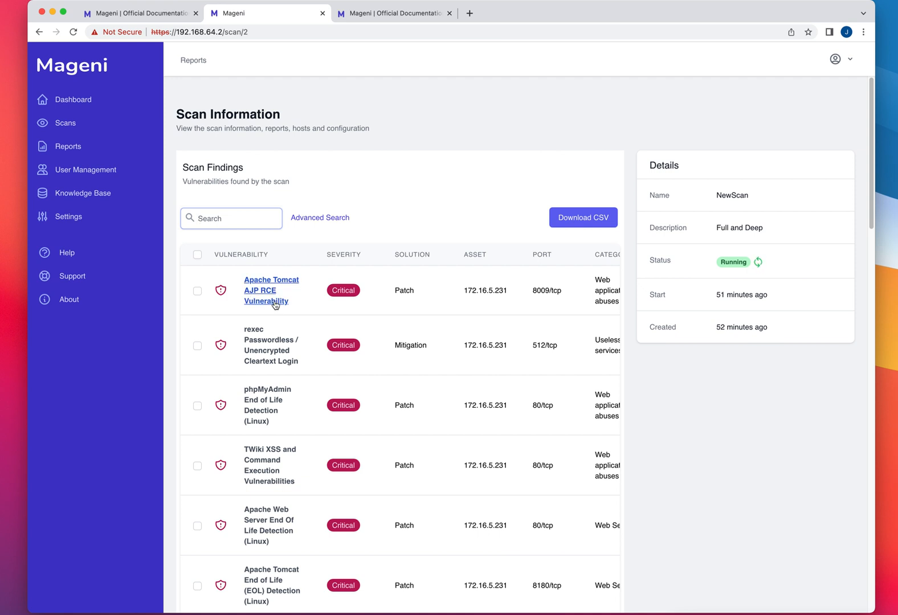
mouse_move(337, 315)
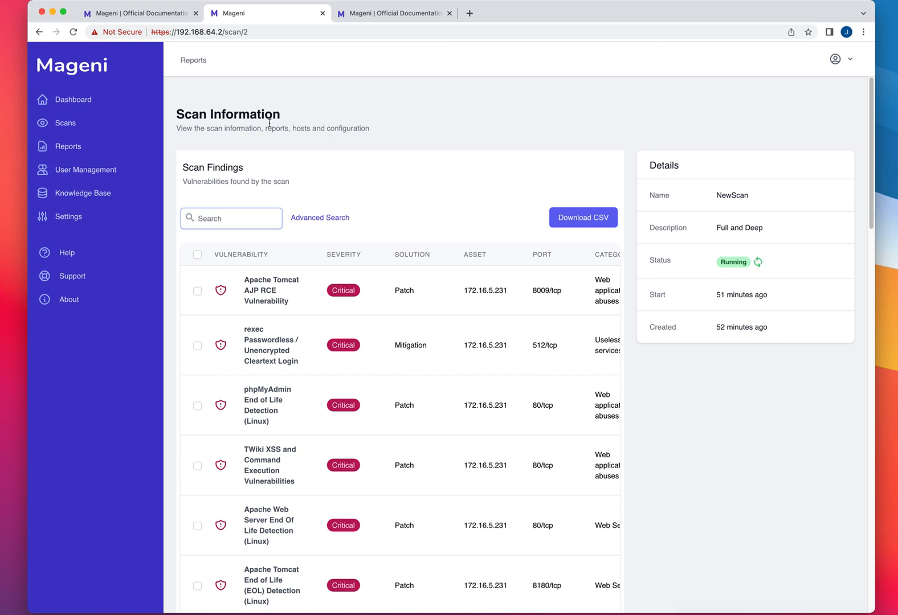
Look over the Dashboard, return to Scans and start creating a new scan.
left_click(73, 99)
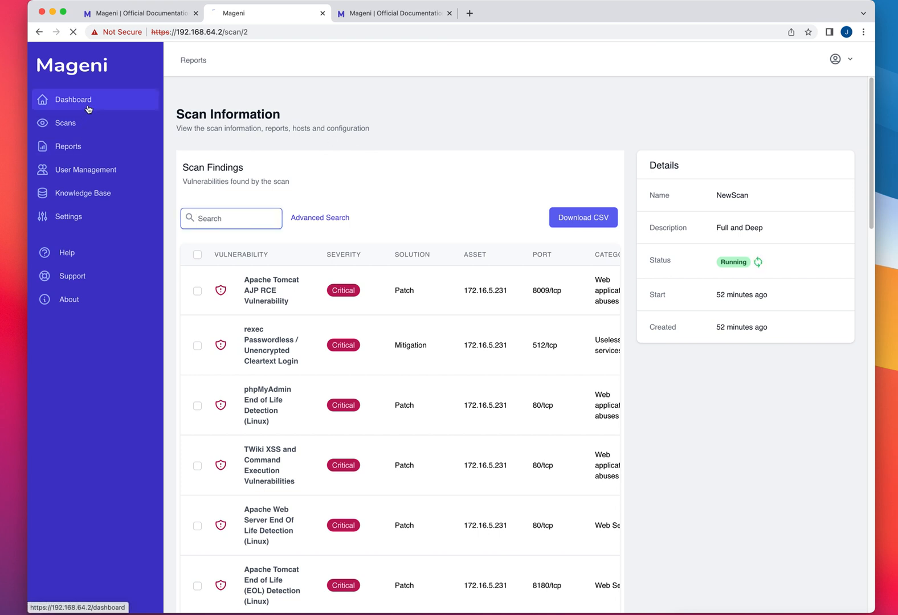
left_click(73, 99)
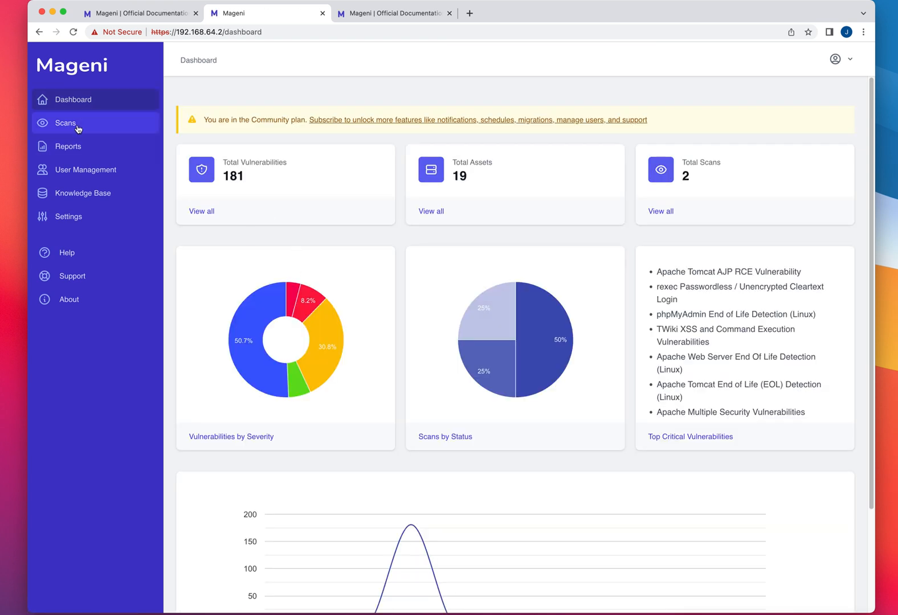
left_click(64, 123)
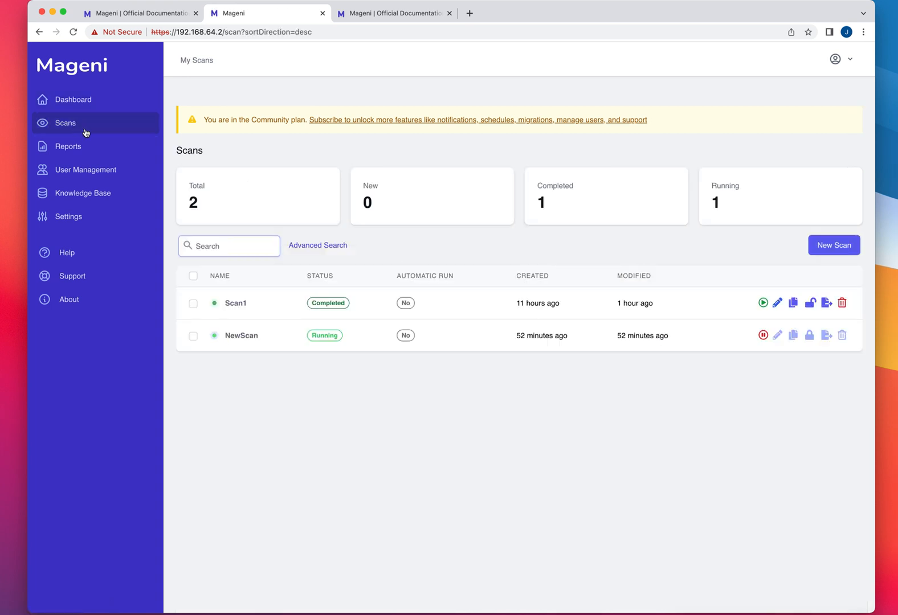
left_click(834, 245)
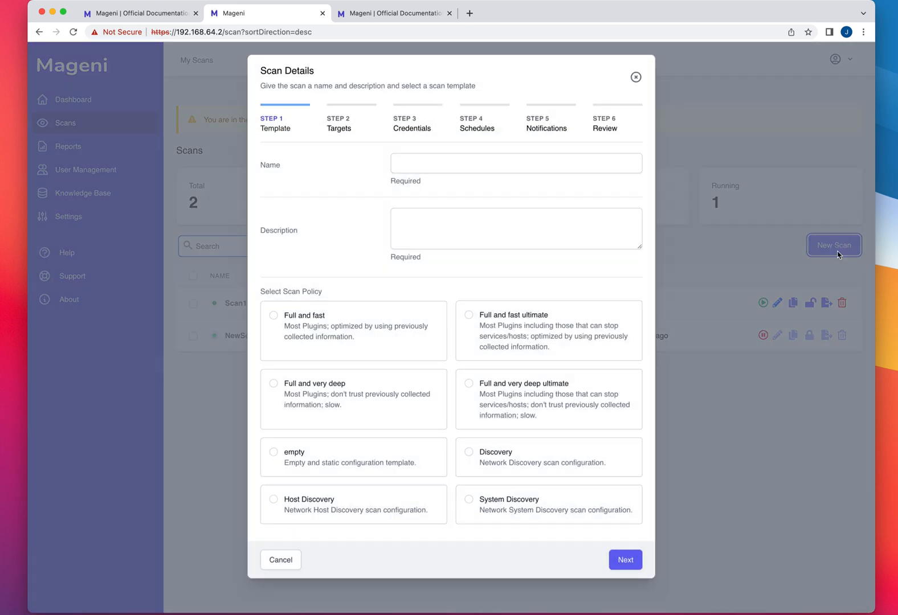
Name the scan 'Scanme' and choose the 'Full and very deep ultimate' policy.
left_click(516, 163)
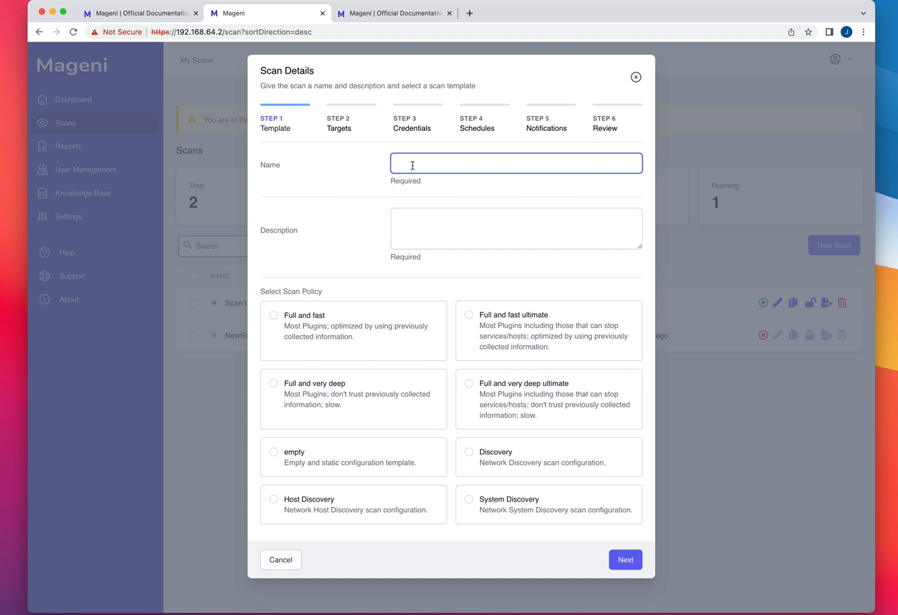
type("Scan")
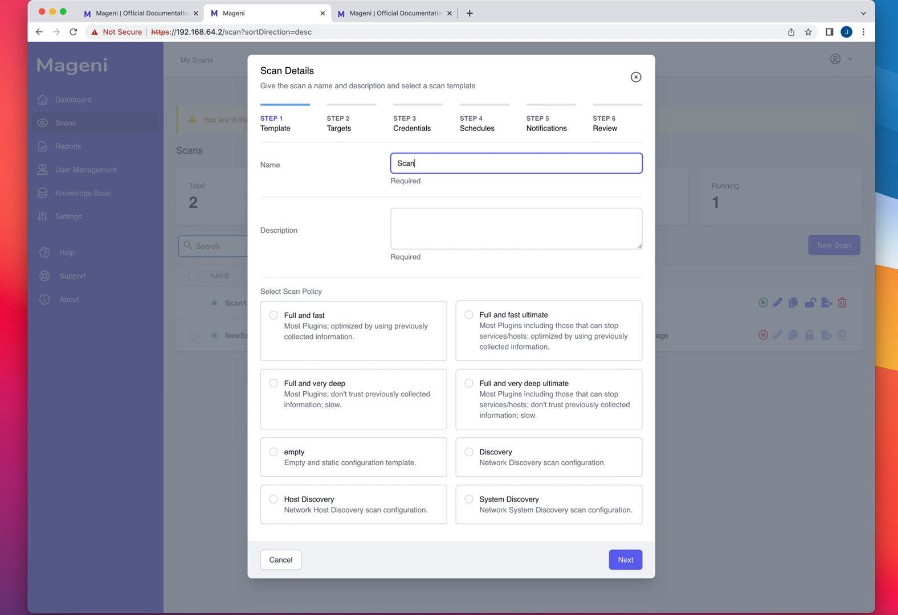
type("me")
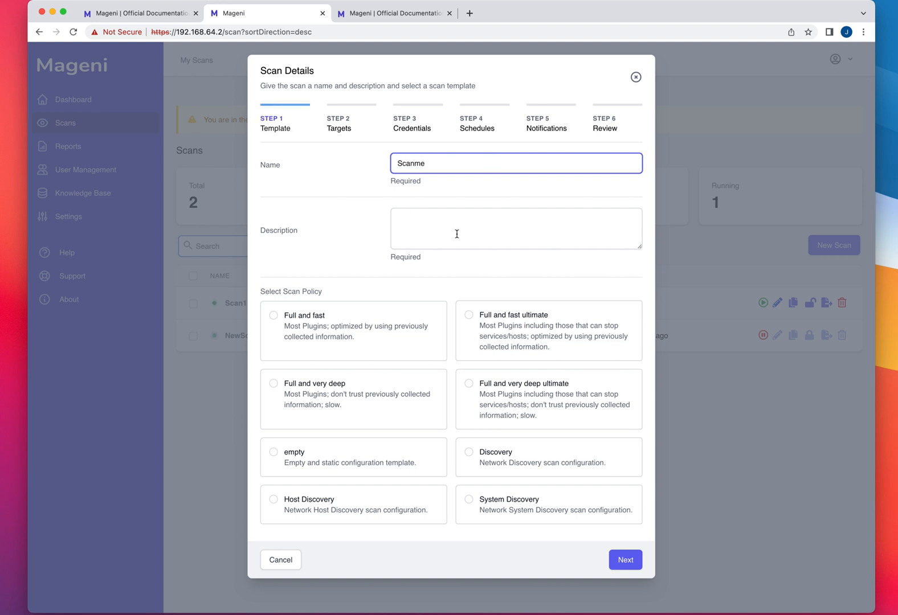
mouse_move(328, 291)
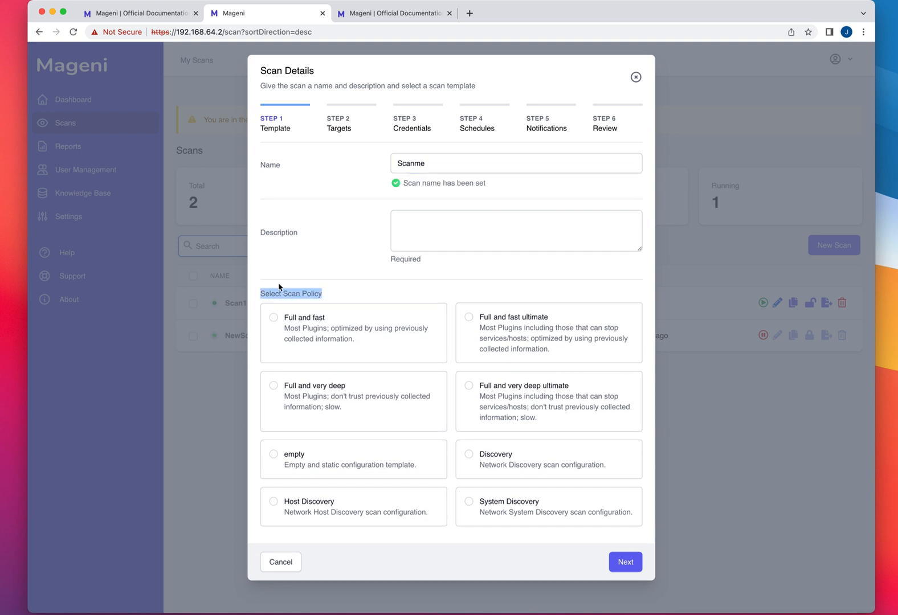
mouse_move(451, 308)
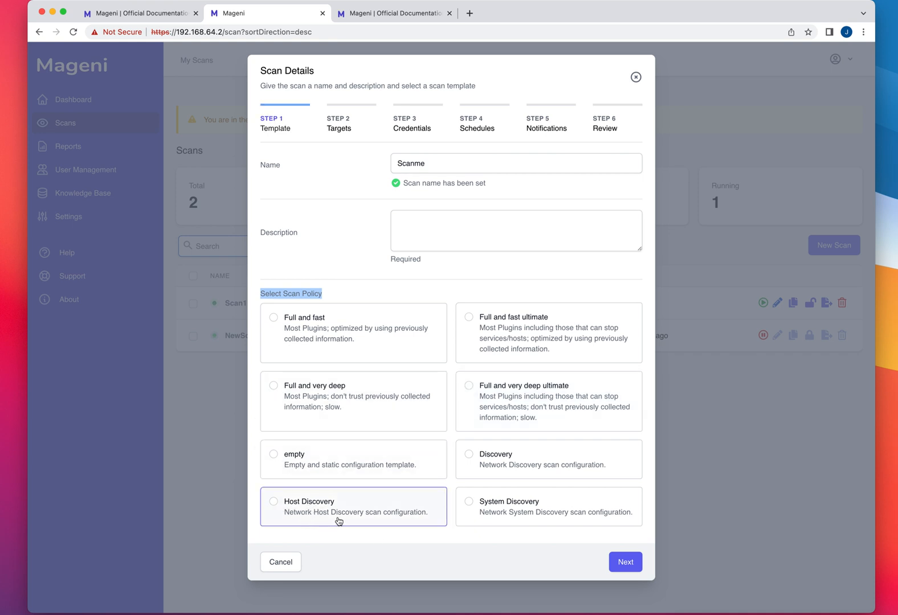
mouse_move(456, 334)
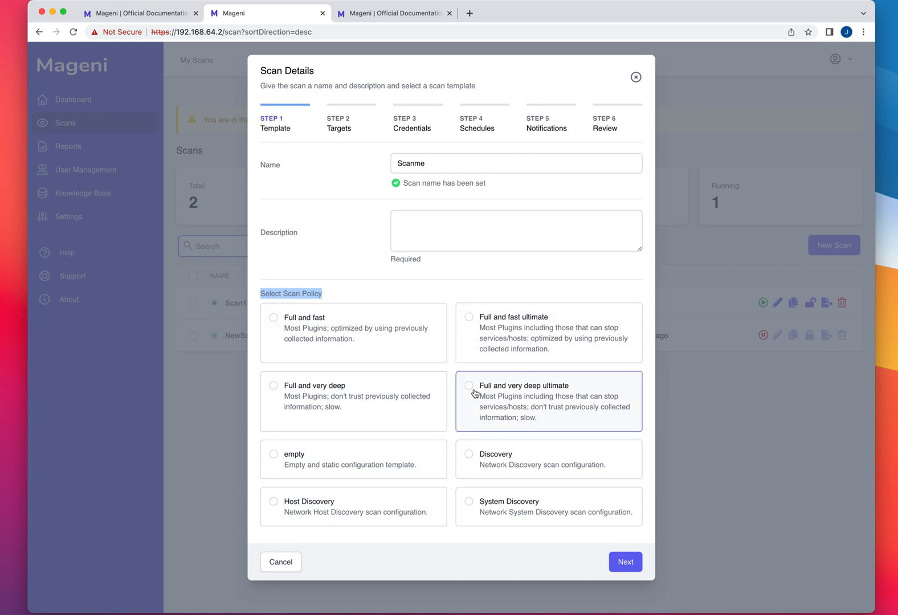
left_click(468, 385)
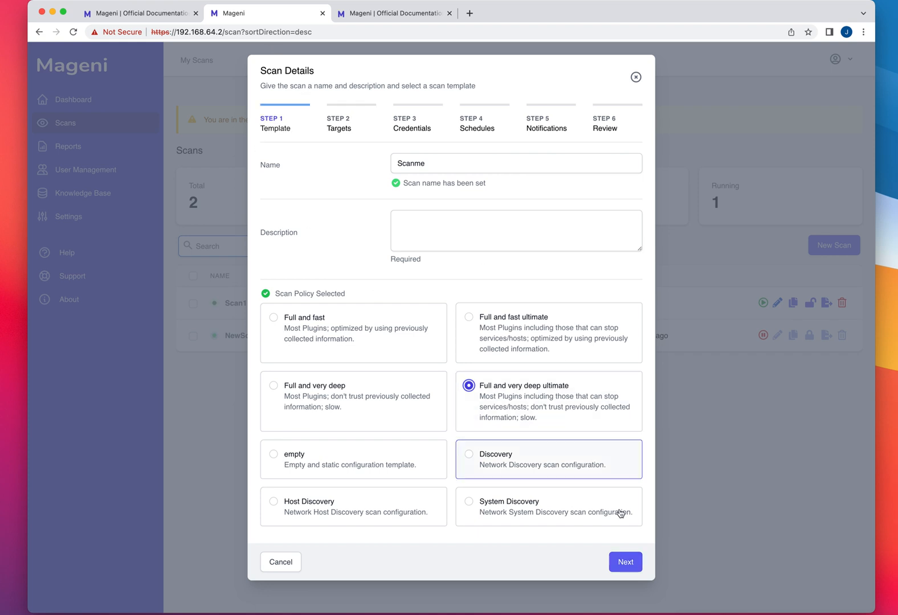
left_click(624, 562)
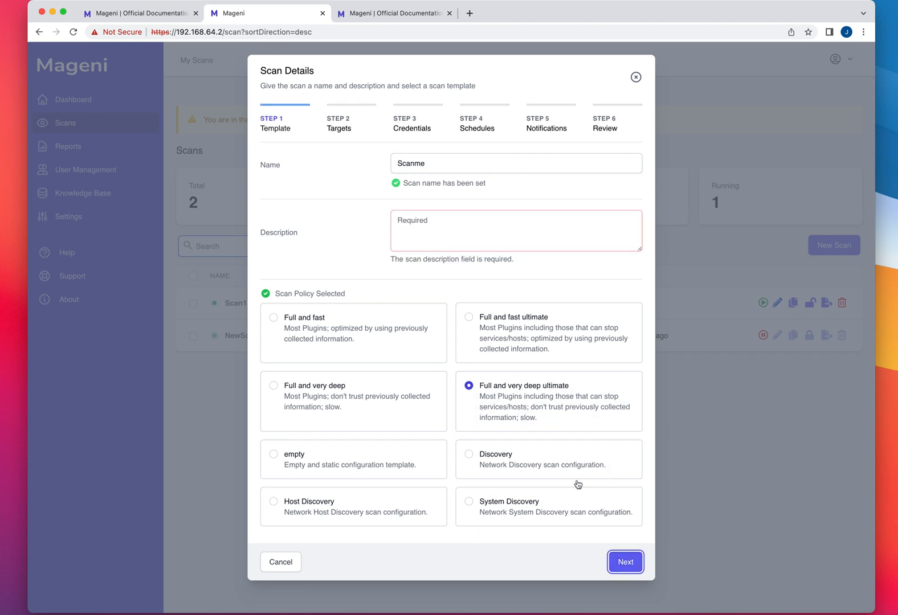
Enter the description 'scanme scan' and continue to the Targets step.
left_click(454, 230)
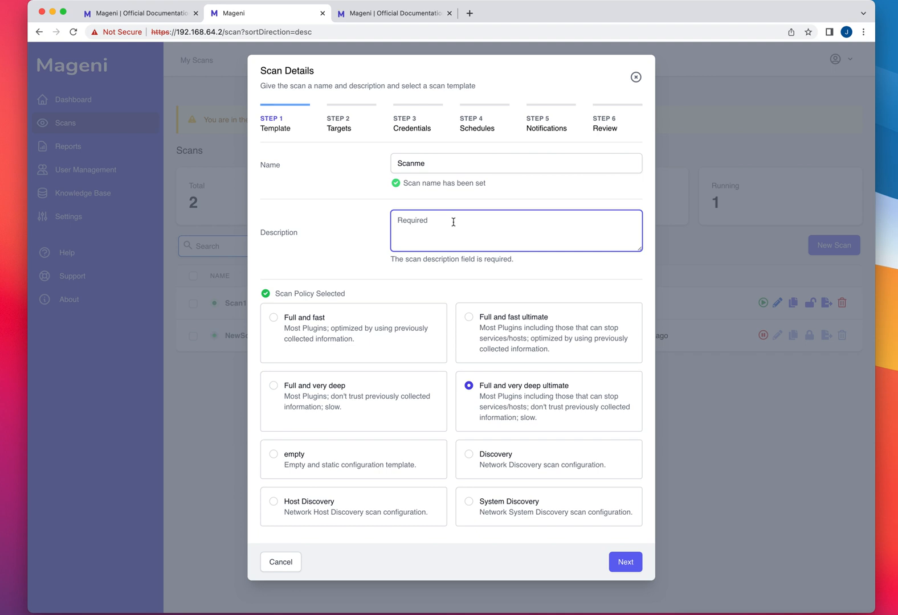
type("scan")
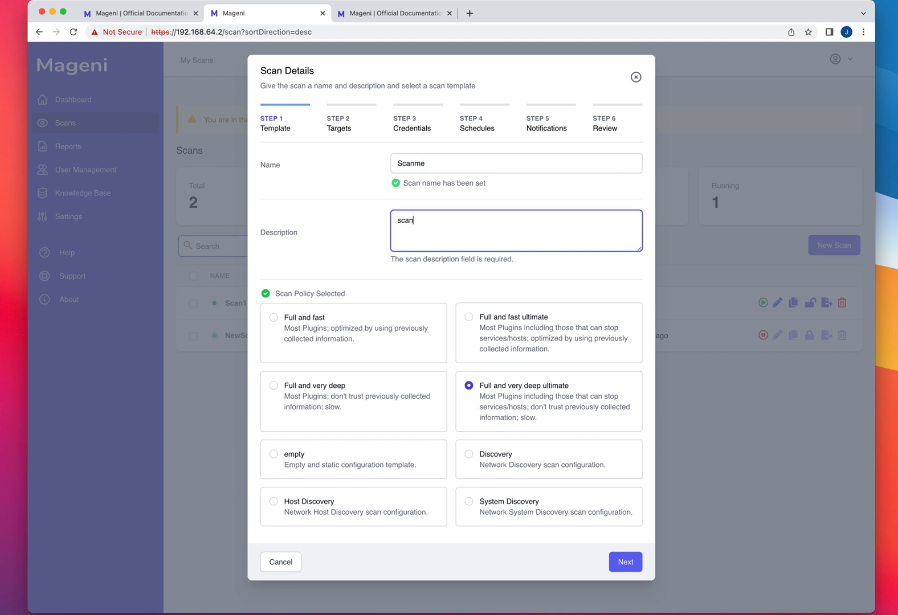
type("scanme scan")
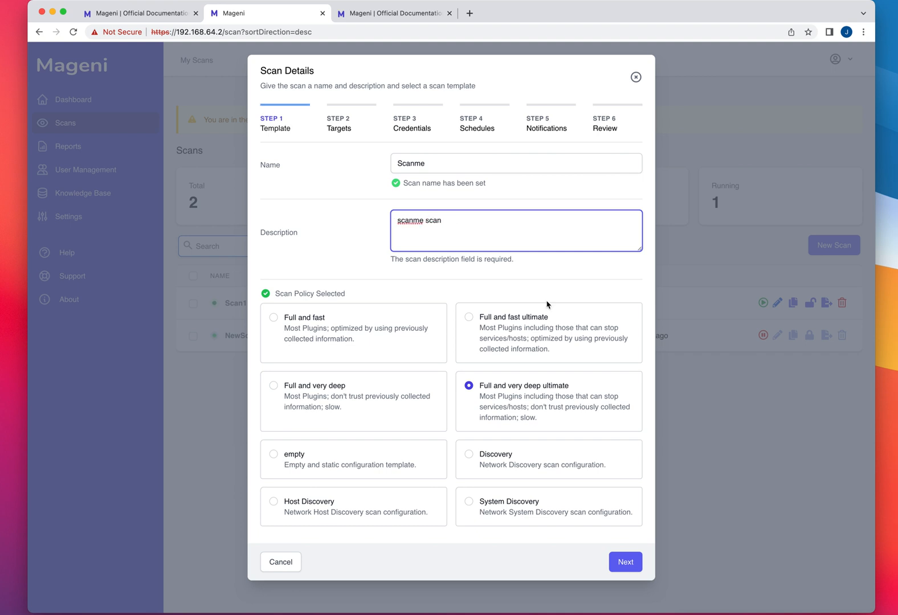
left_click(625, 561)
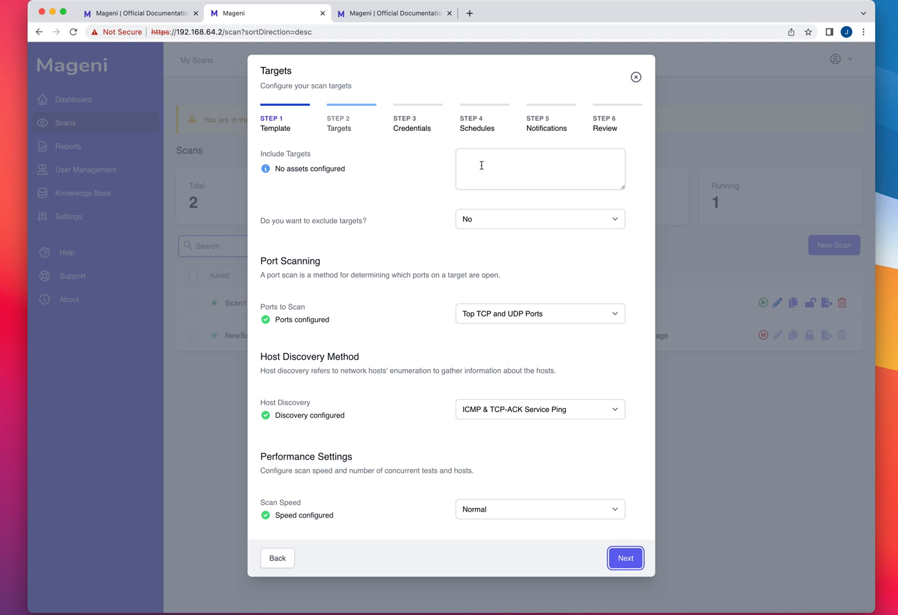
Enter scanme.org as the target and try enabling target exclusion.
type("scanme")
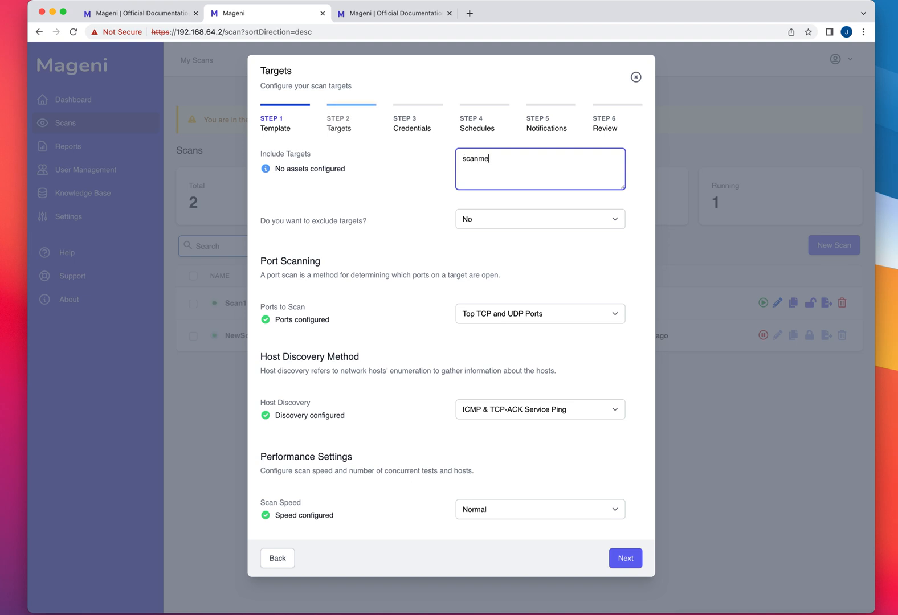
type(".org")
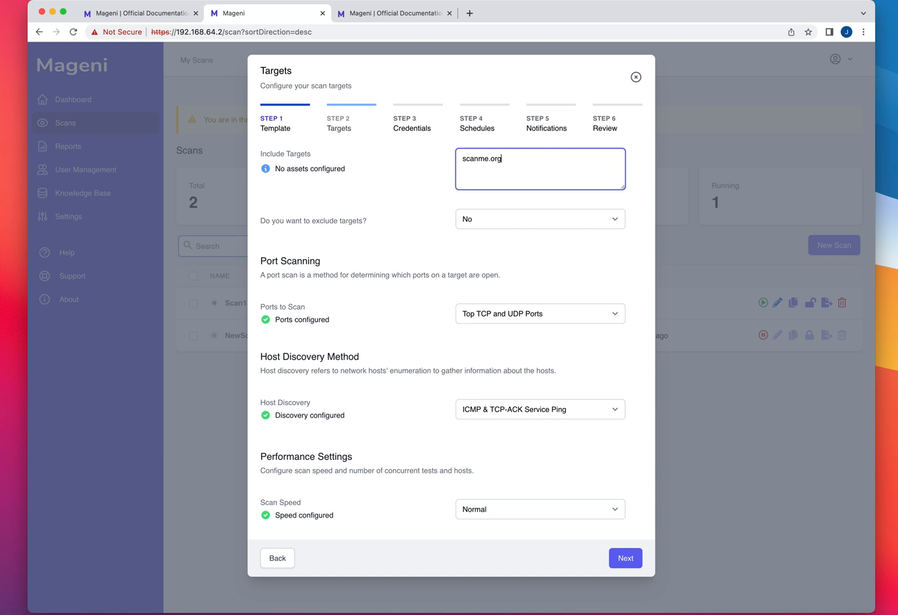
mouse_move(565, 434)
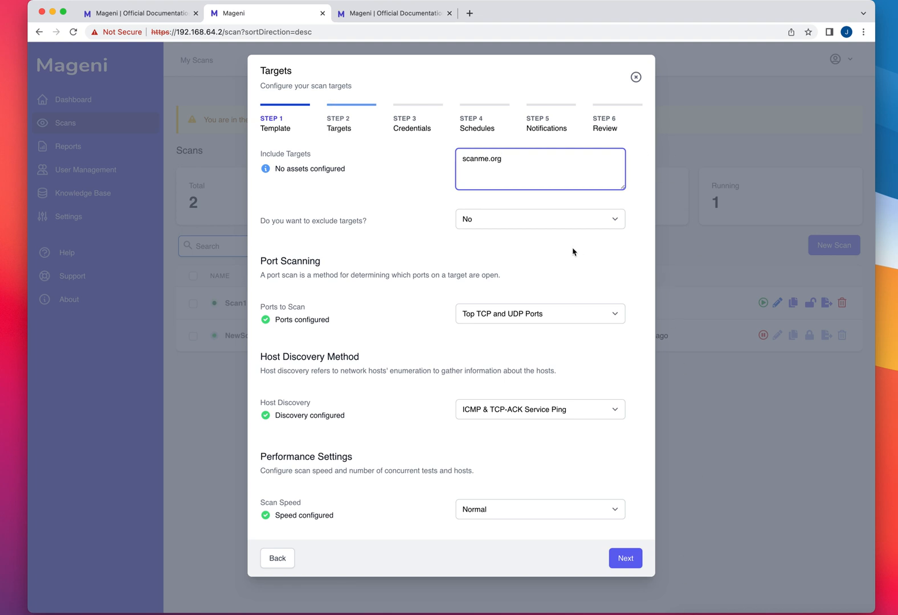
mouse_move(615, 220)
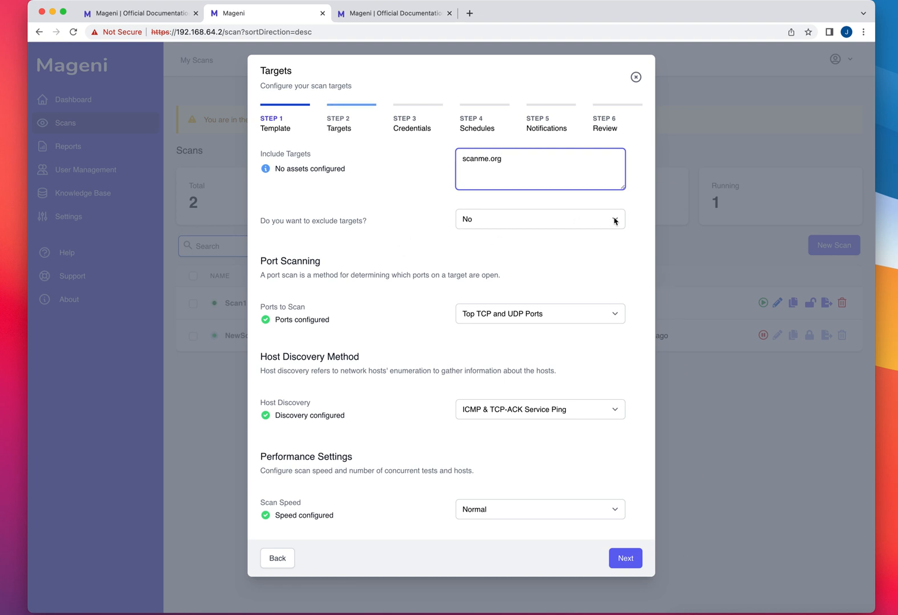
mouse_move(618, 221)
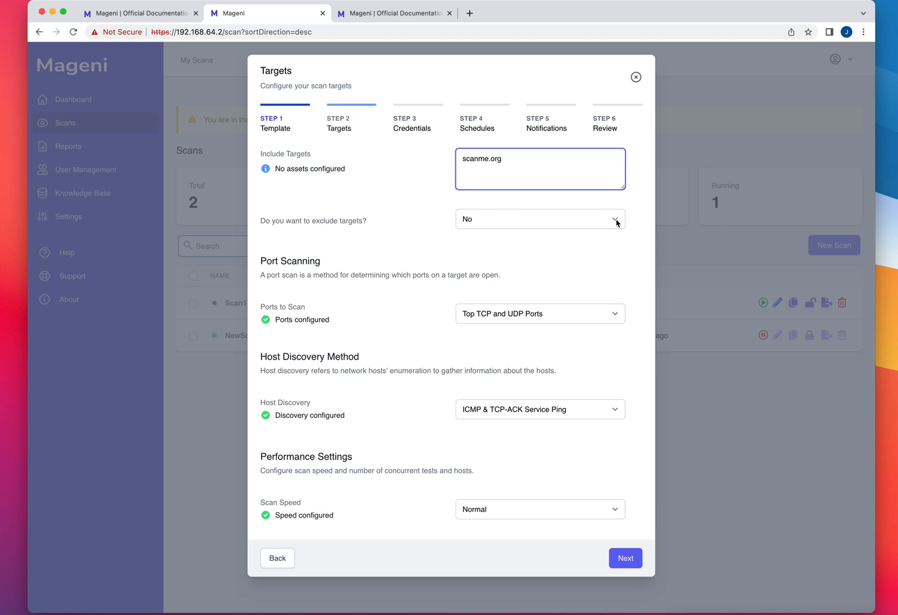
left_click(539, 219)
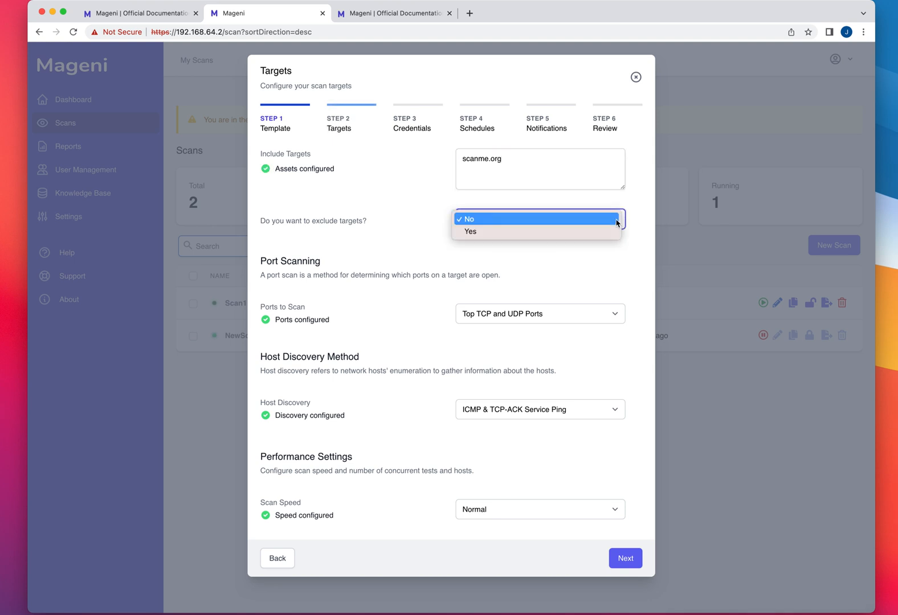
left_click(469, 232)
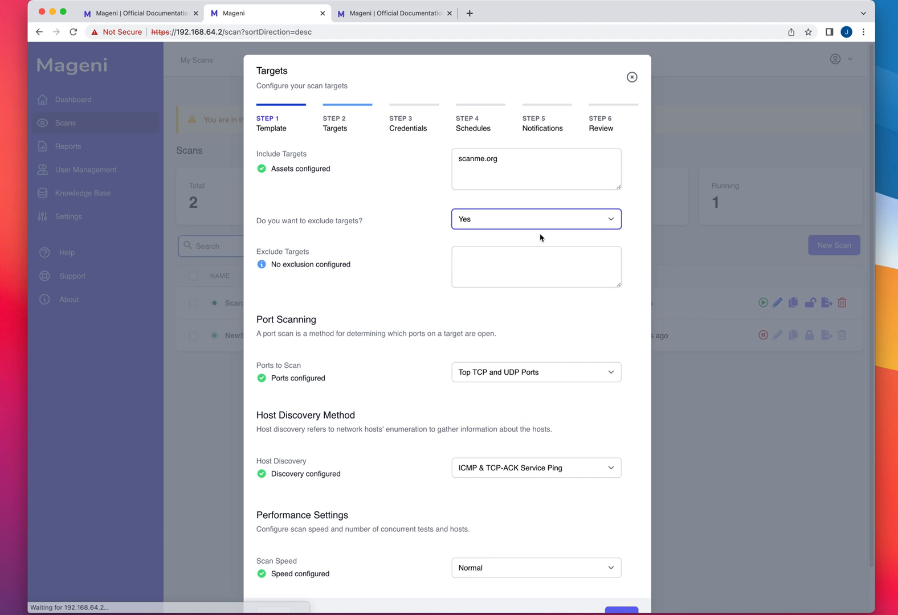
mouse_move(268, 218)
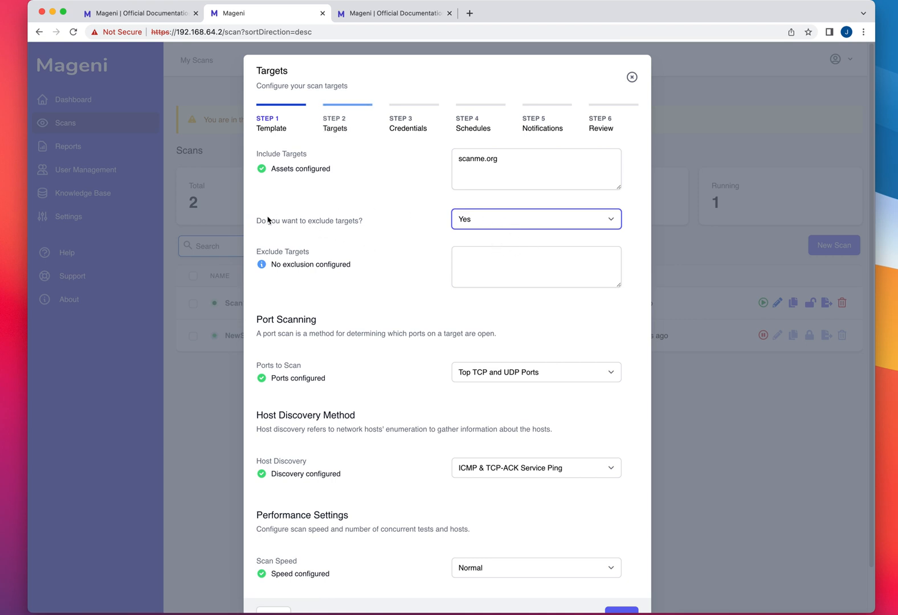
left_click(536, 267)
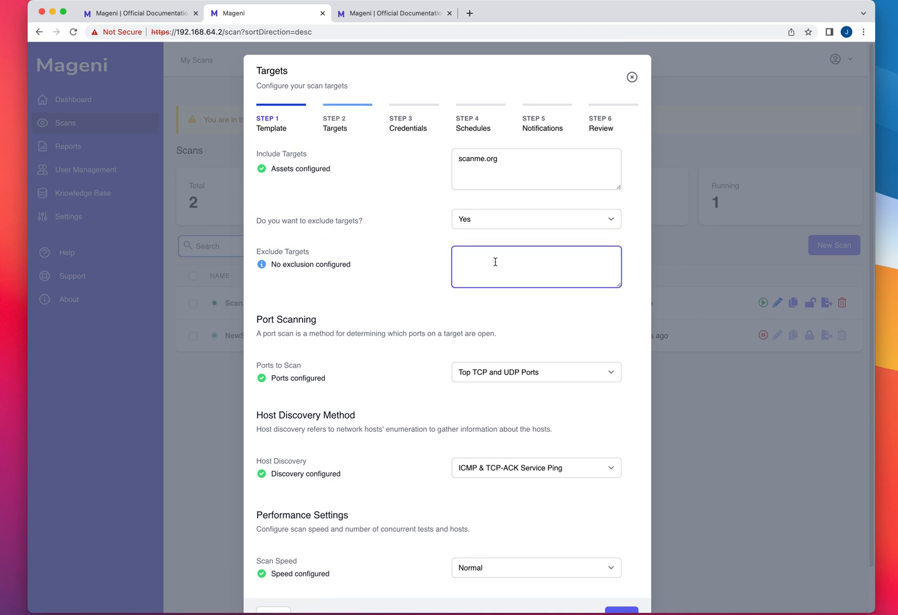
mouse_move(619, 234)
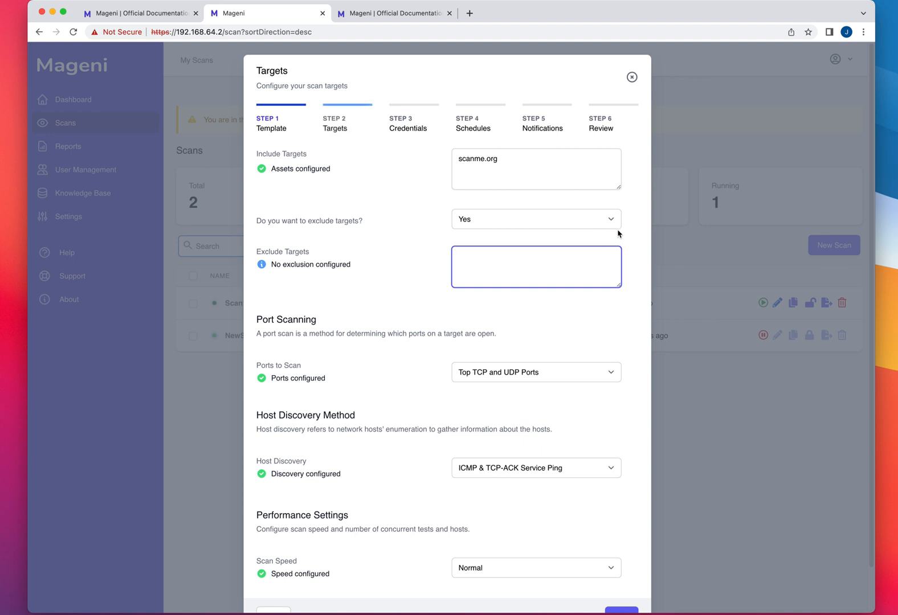
Set 'Do you want to exclude targets?' back to No.
left_click(535, 219)
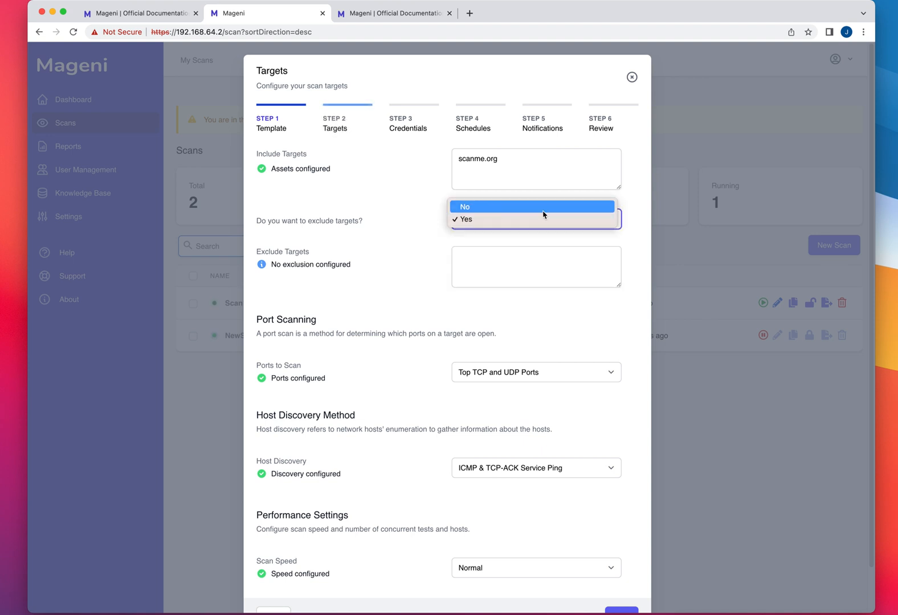
left_click(532, 206)
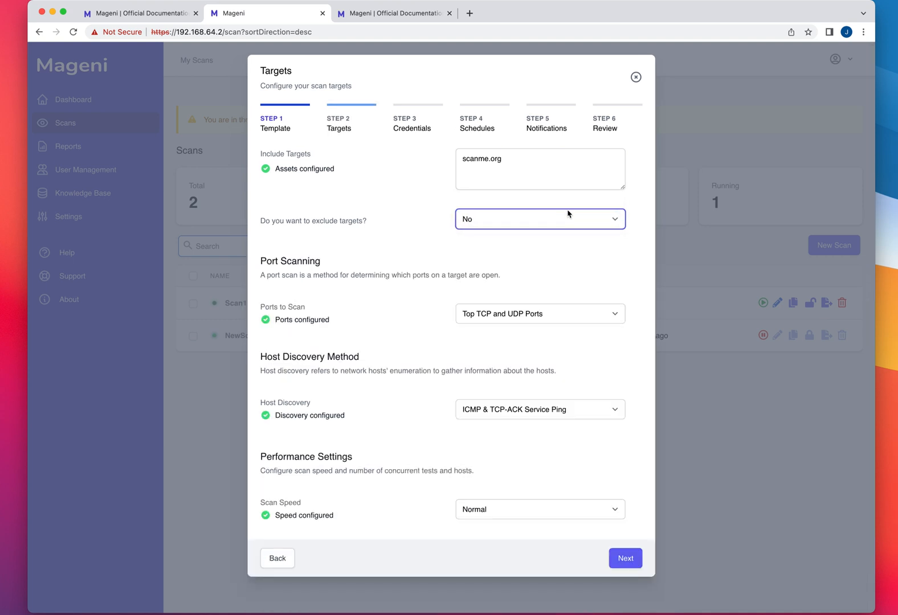
mouse_move(374, 272)
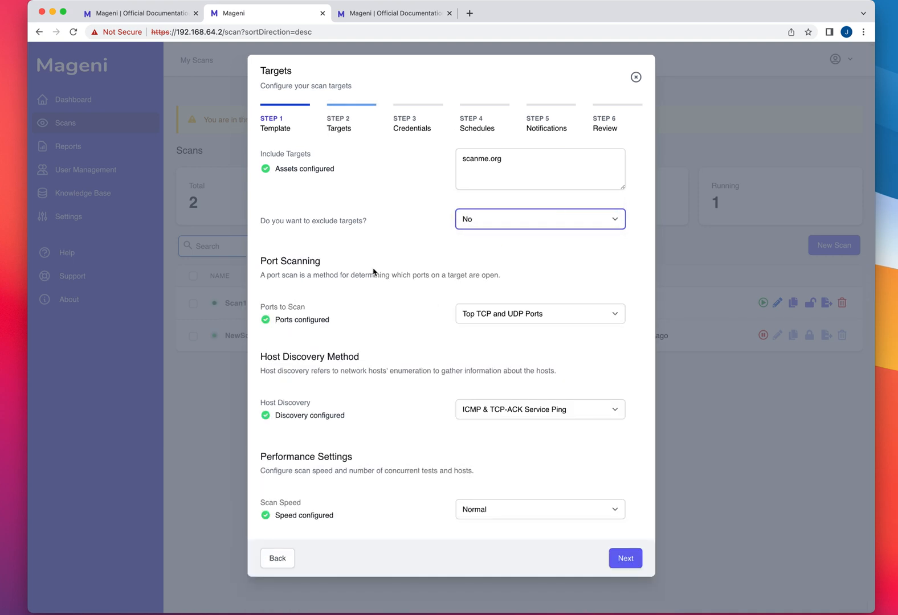
left_click(541, 313)
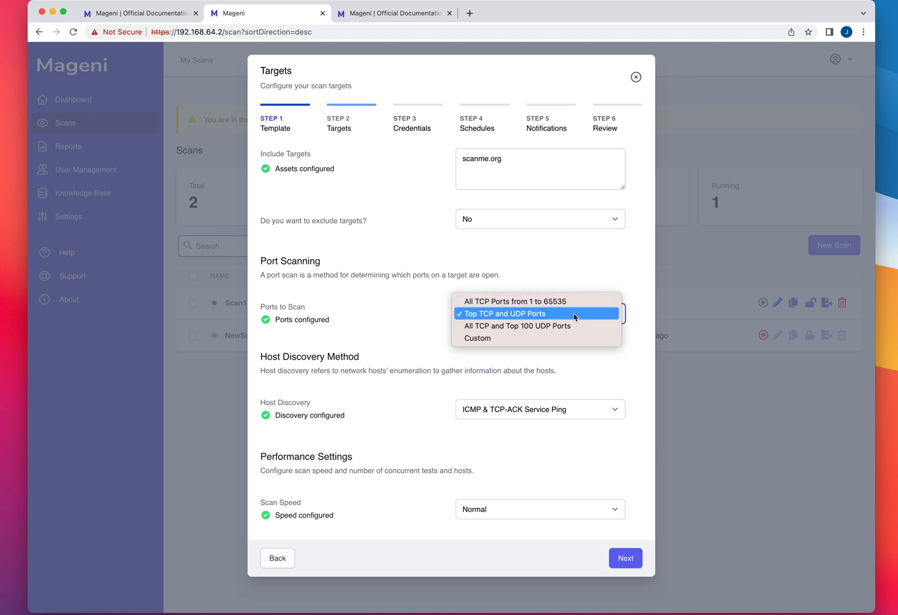
mouse_move(575, 321)
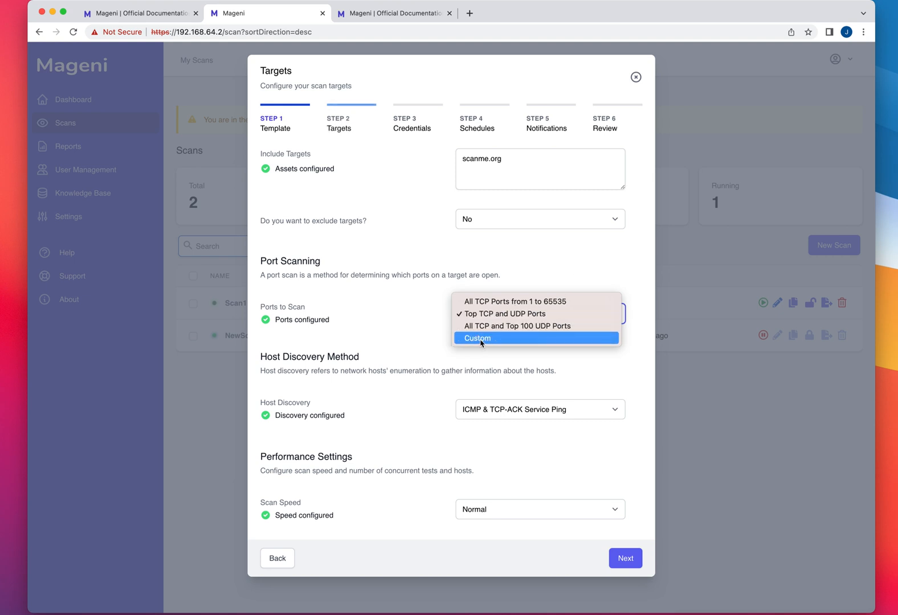
Set Ports to Scan to 'All TCP and Top 100 UDP Ports' after briefly trying Custom.
left_click(477, 337)
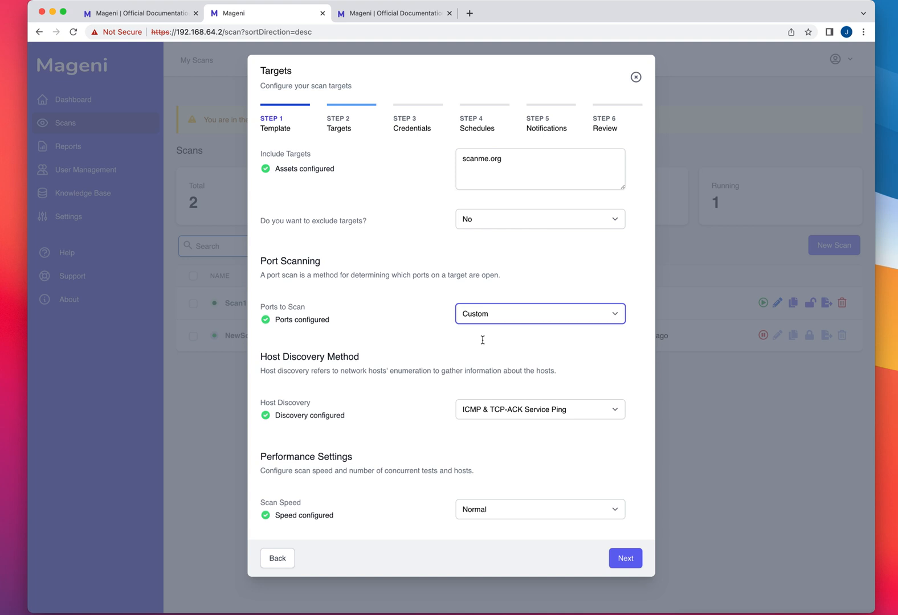
left_click(539, 313)
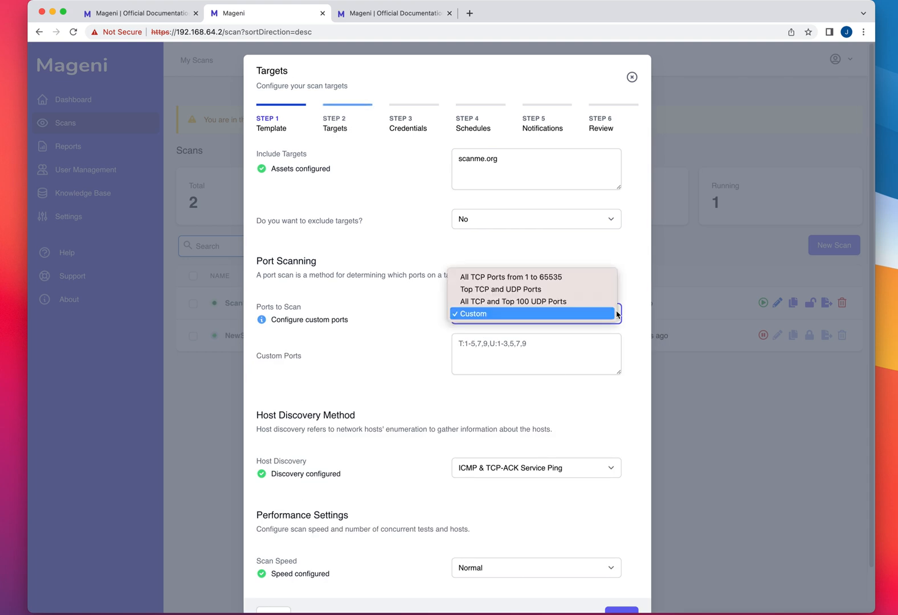
mouse_move(500, 300)
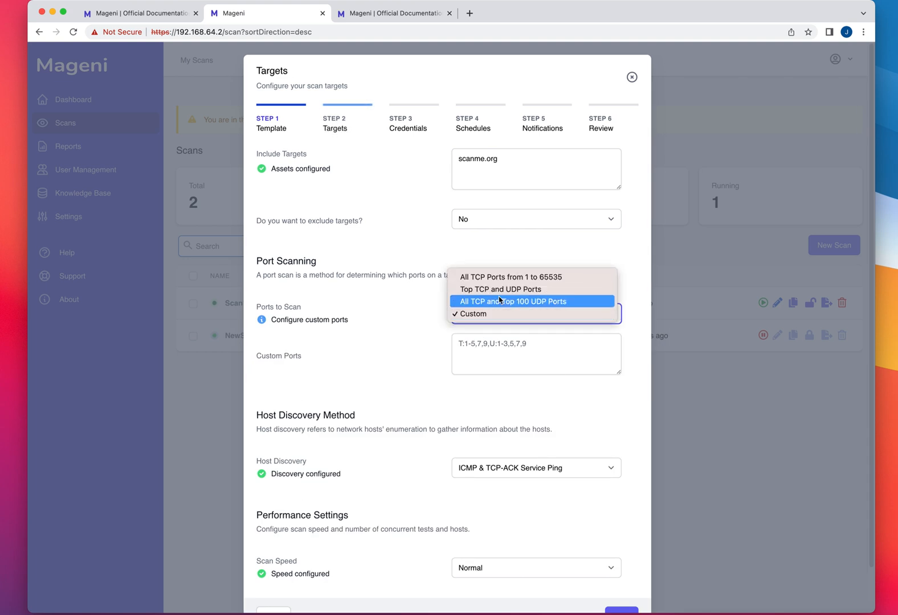
left_click(511, 301)
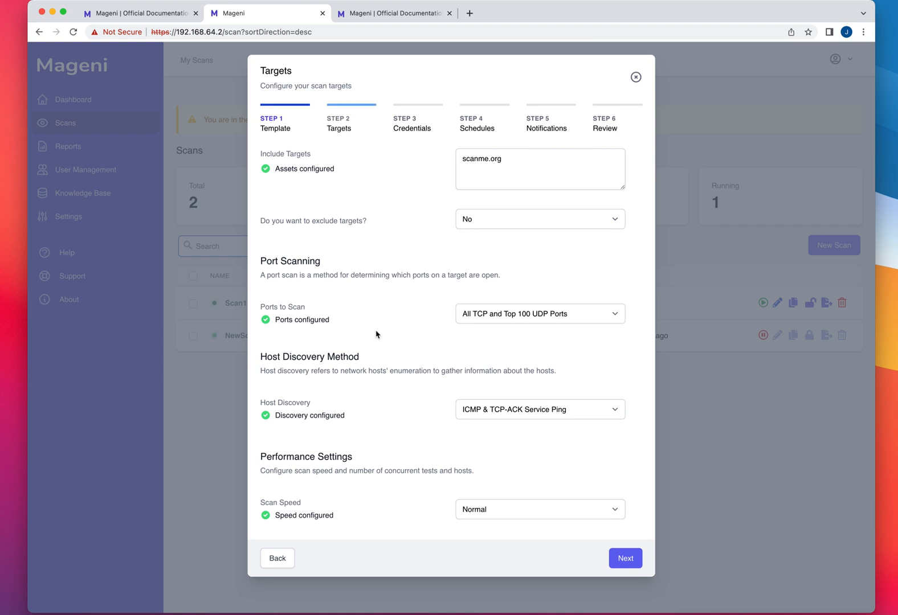
mouse_move(319, 380)
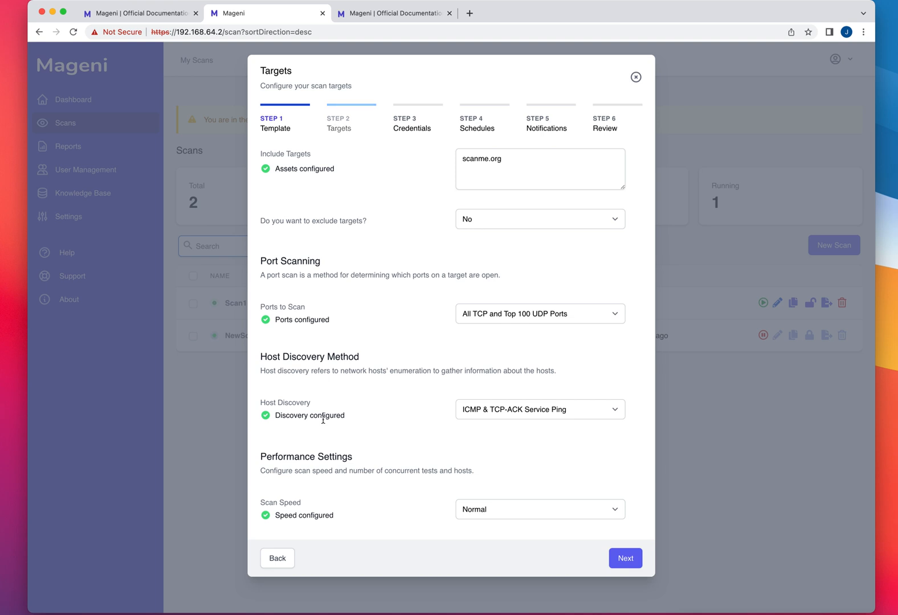
left_click(539, 409)
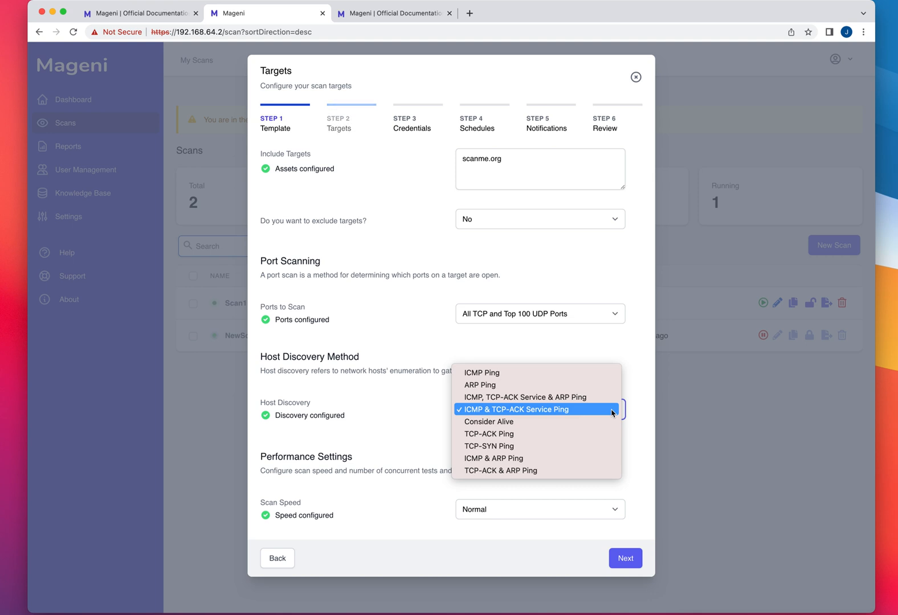
mouse_move(585, 427)
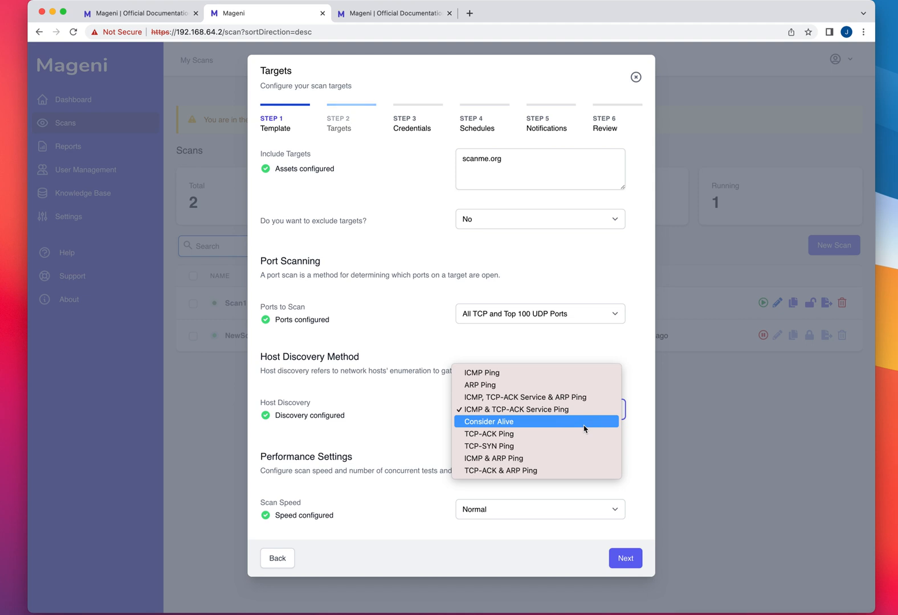
mouse_move(560, 425)
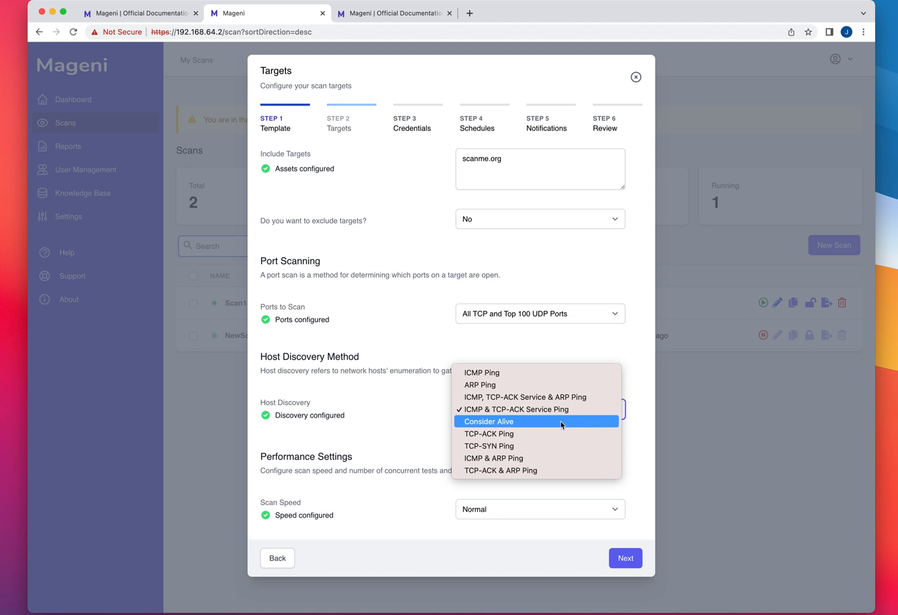
mouse_move(493, 445)
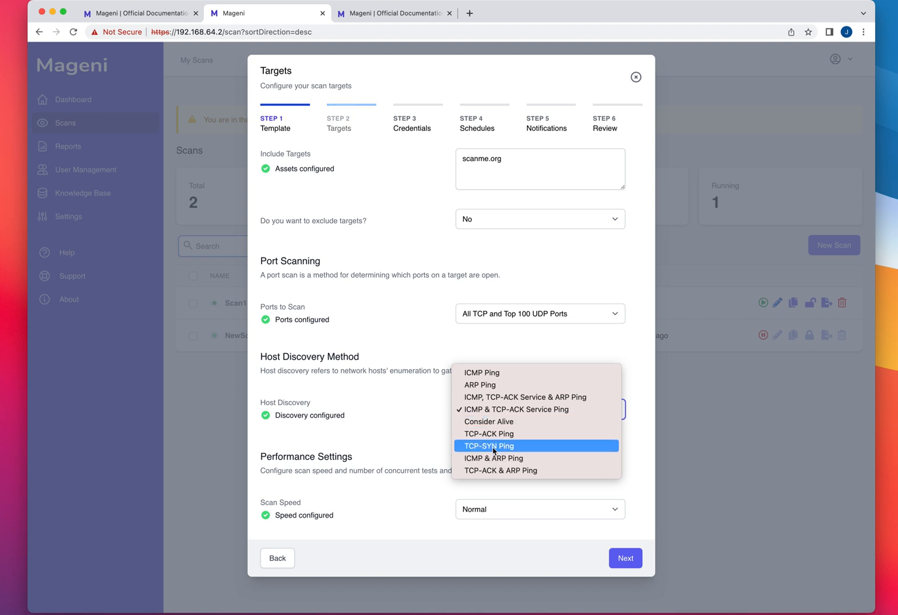
mouse_move(606, 354)
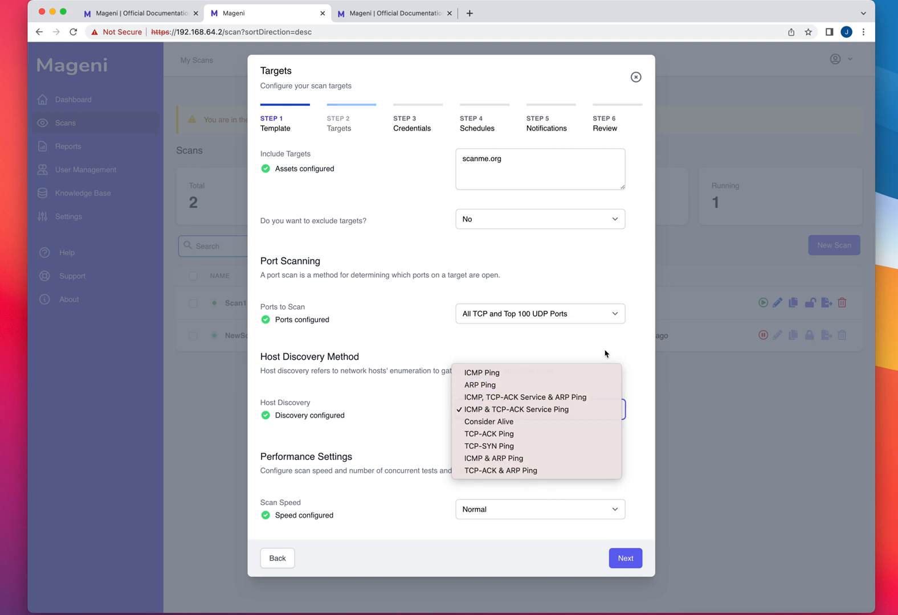
left_click(517, 409)
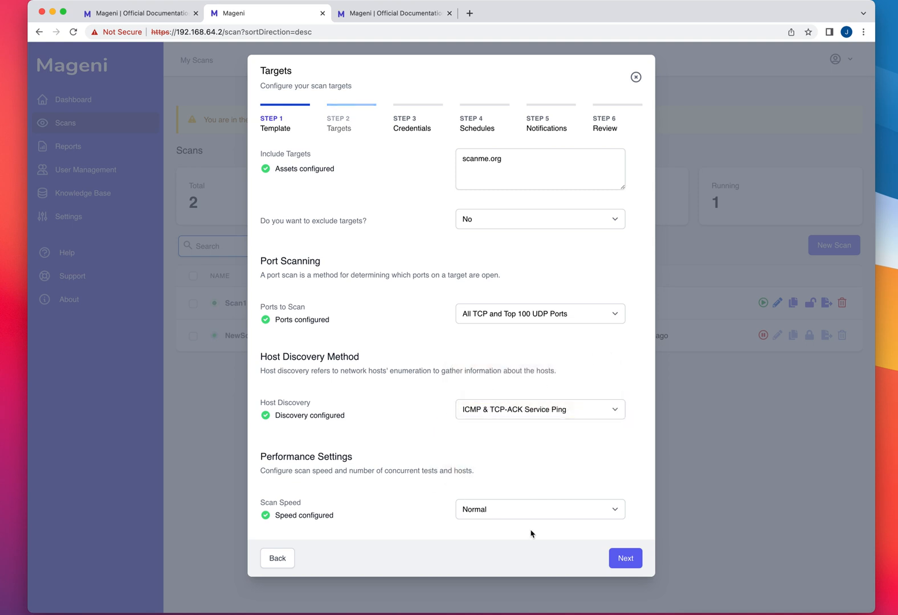
left_click(540, 509)
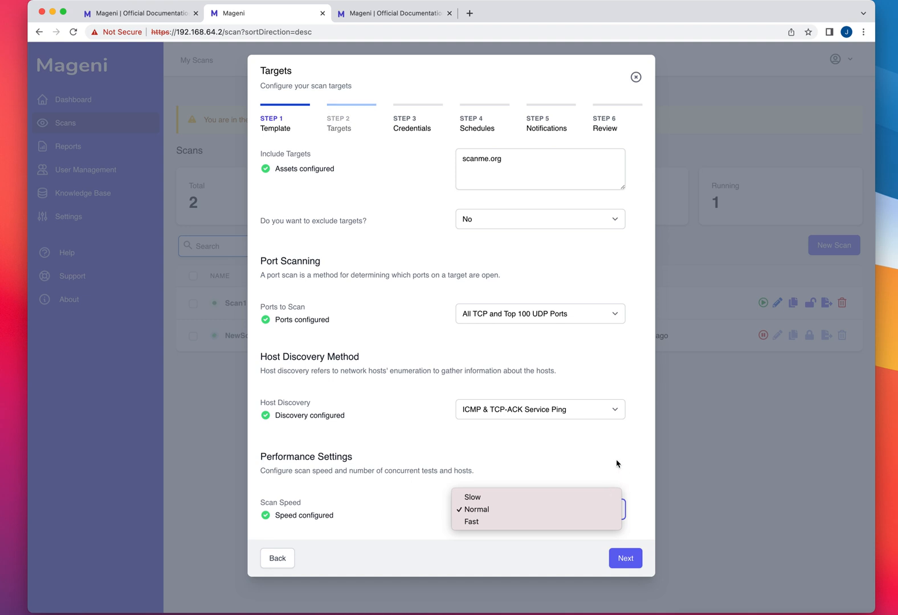
left_click(477, 510)
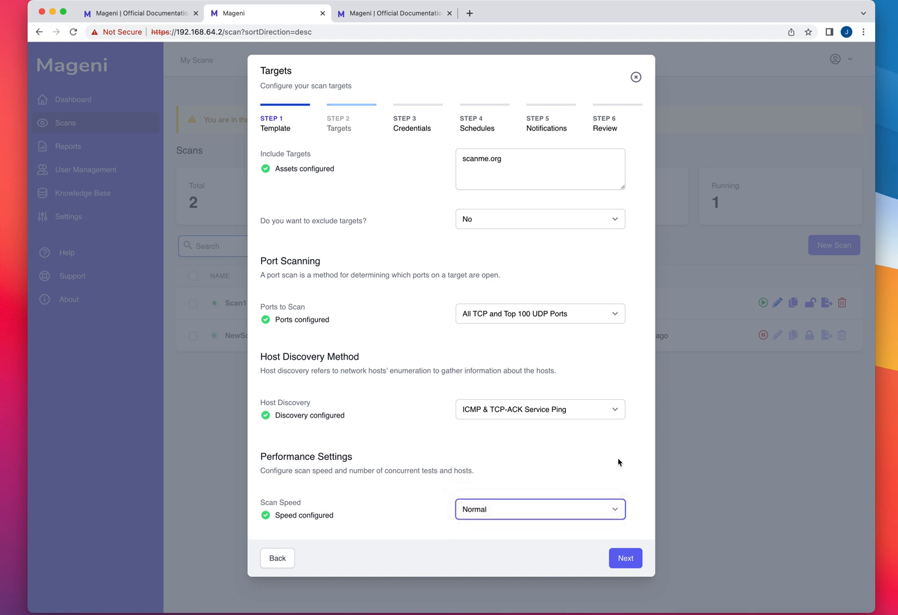
left_click(625, 557)
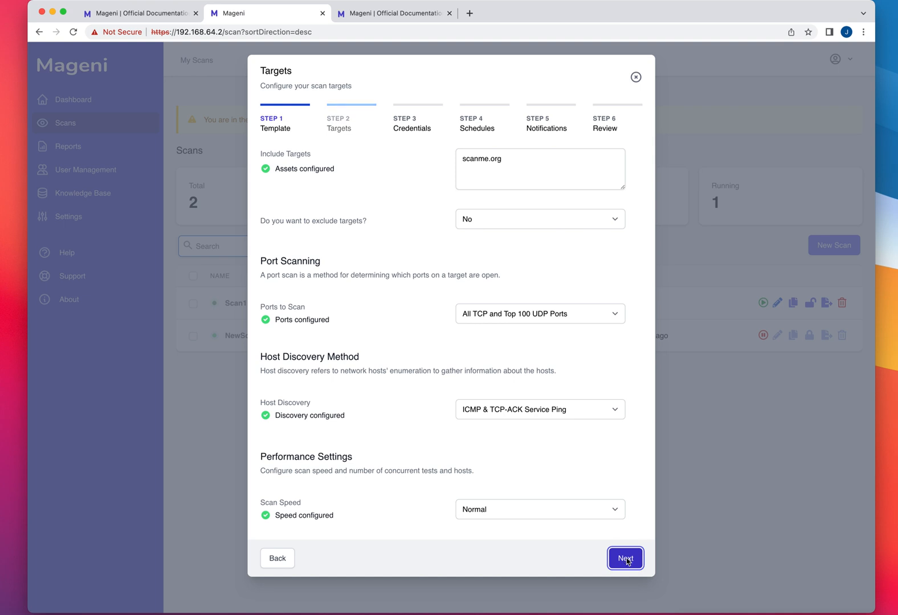
Advance the new scan to the Credentials step with SSH and Windows credentials left at No.
left_click(627, 557)
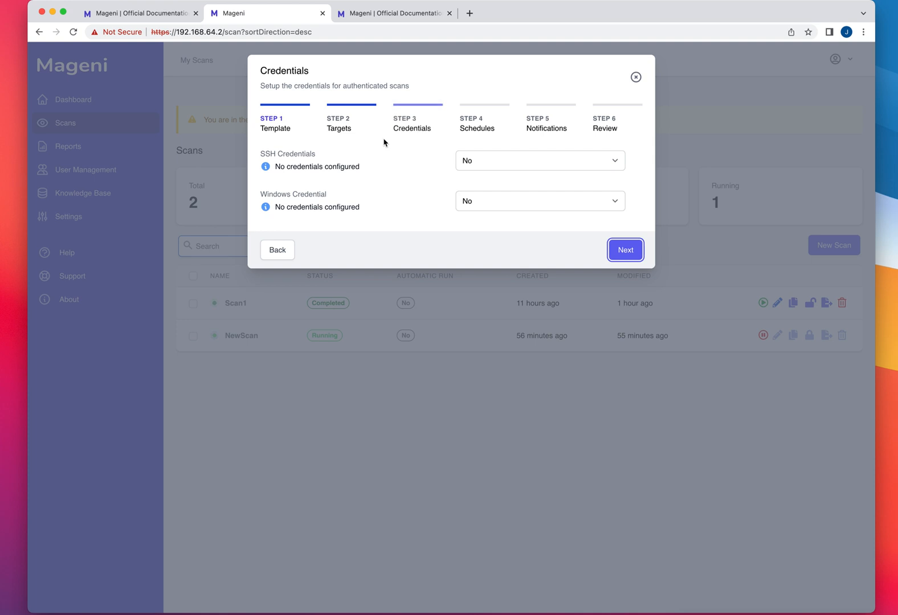
mouse_move(281, 177)
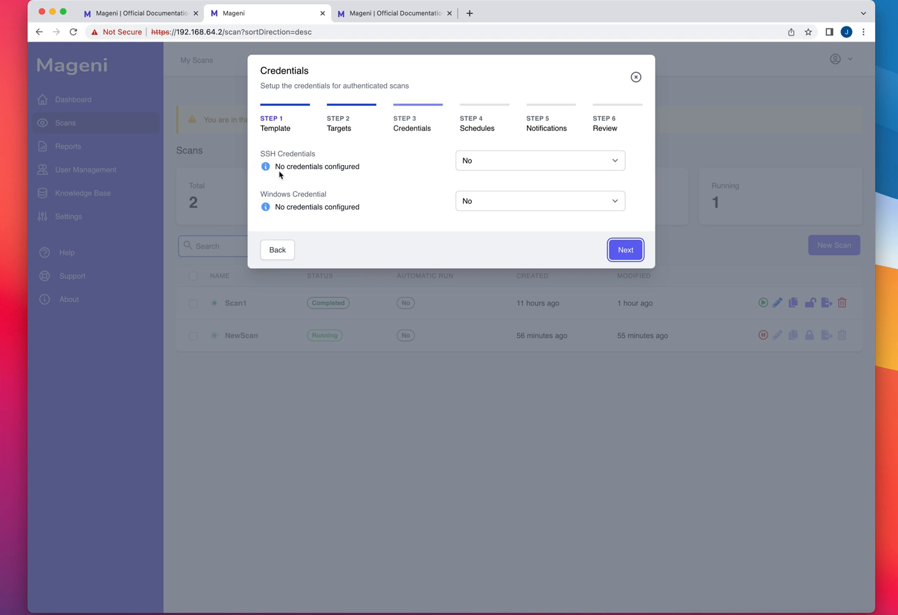
mouse_move(335, 199)
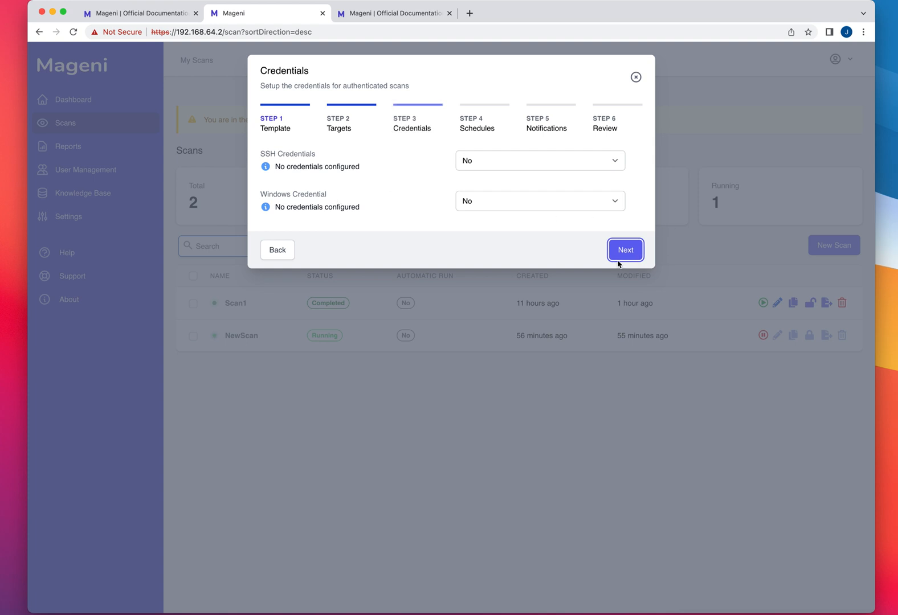
Advance the scan to the Schedules step, leaving Schedule at No under the Community plan.
left_click(625, 250)
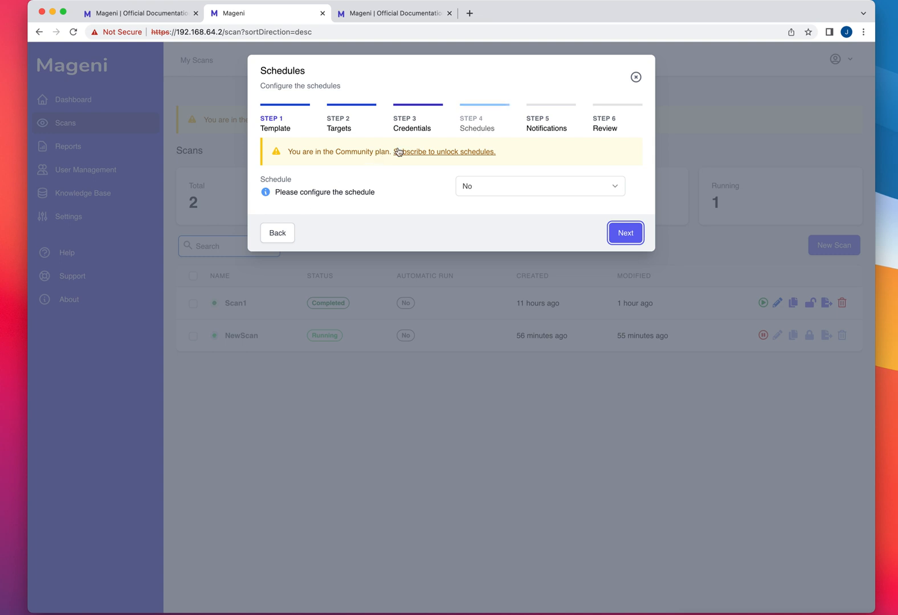
mouse_move(401, 171)
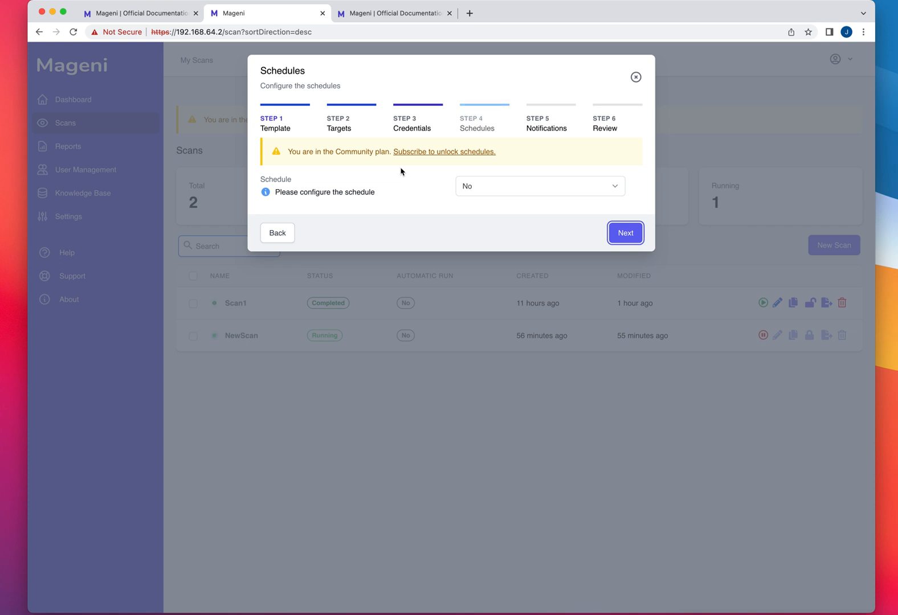
mouse_move(365, 170)
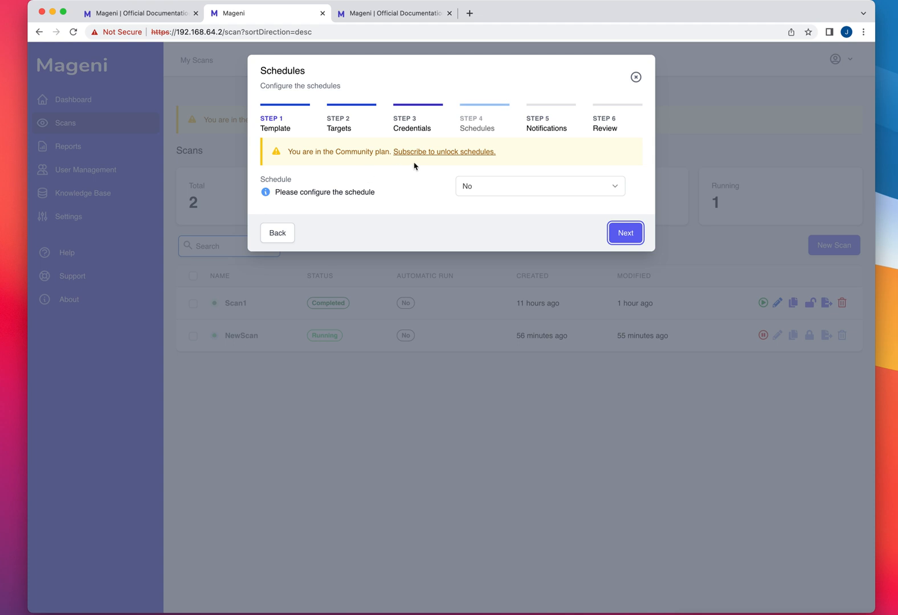
mouse_move(447, 155)
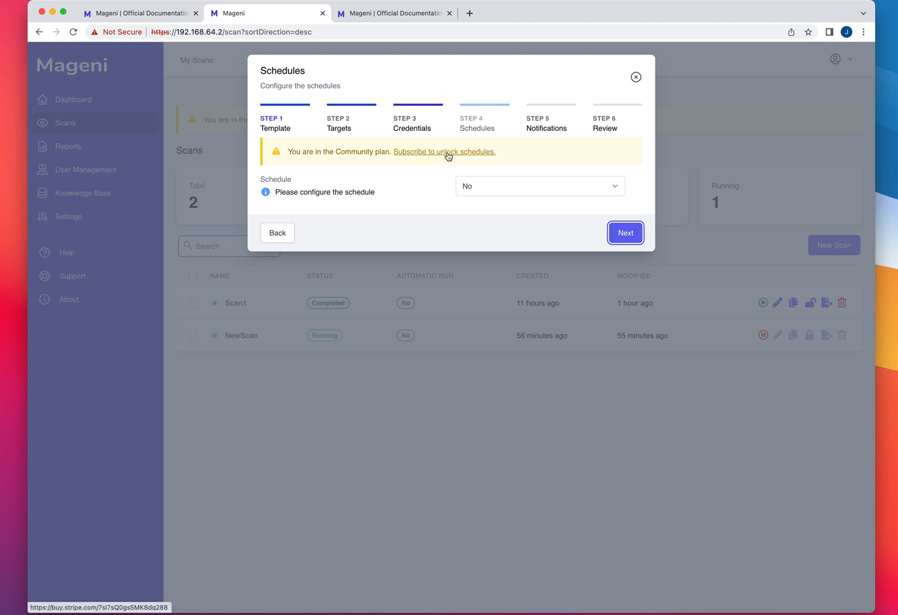
Follow the 'Subscribe to unlock schedules' link to an inactive Stripe payment page, then return to Mageni.
left_click(445, 152)
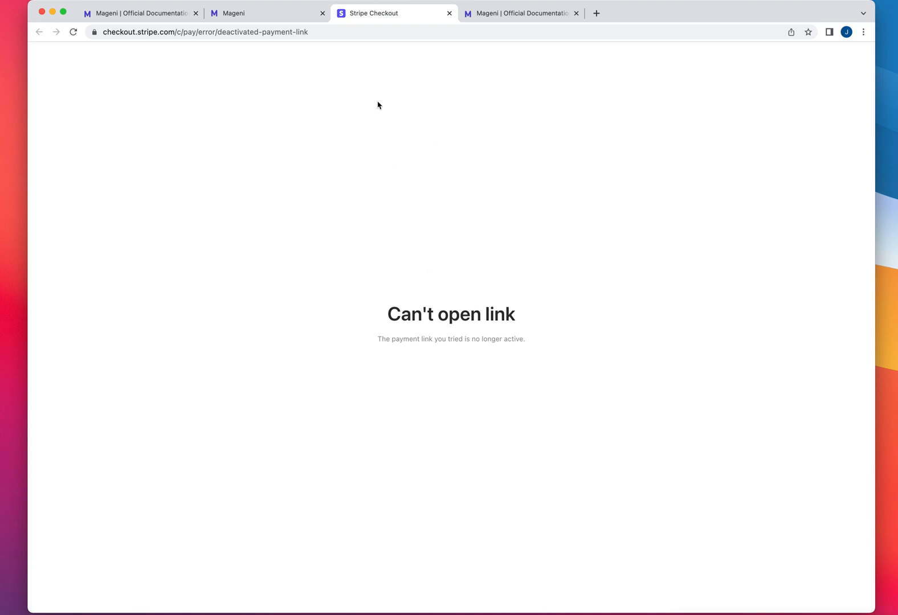
left_click(260, 12)
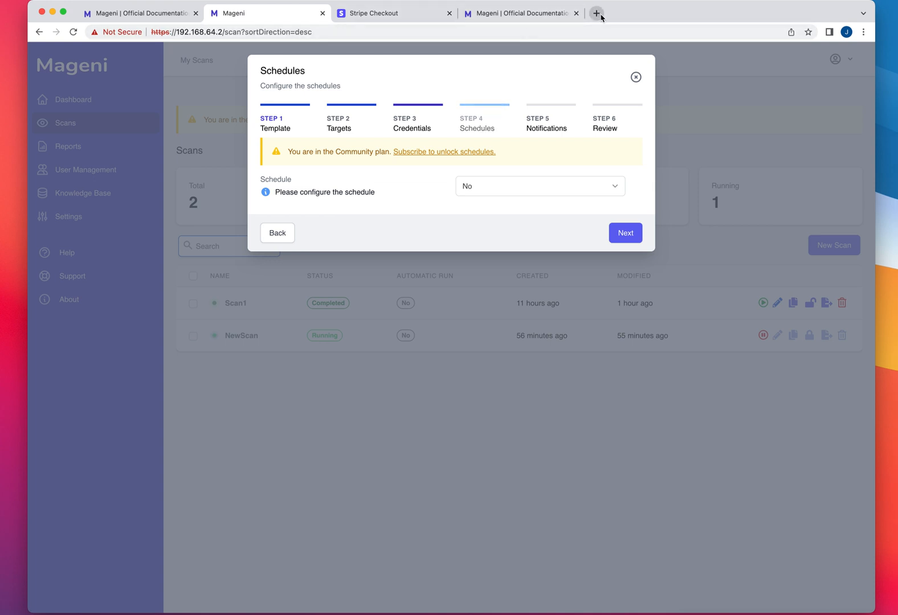
mouse_move(598, 13)
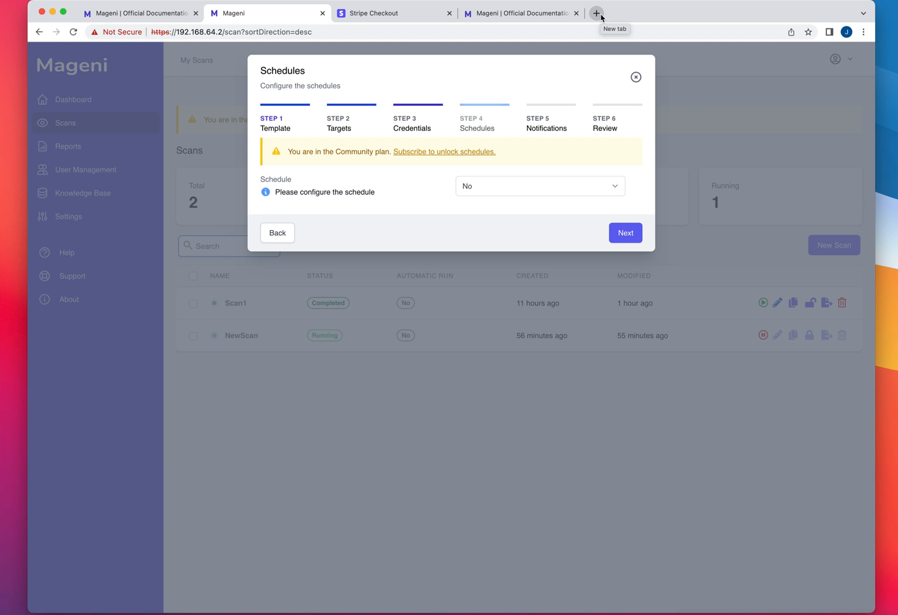
mouse_move(417, 156)
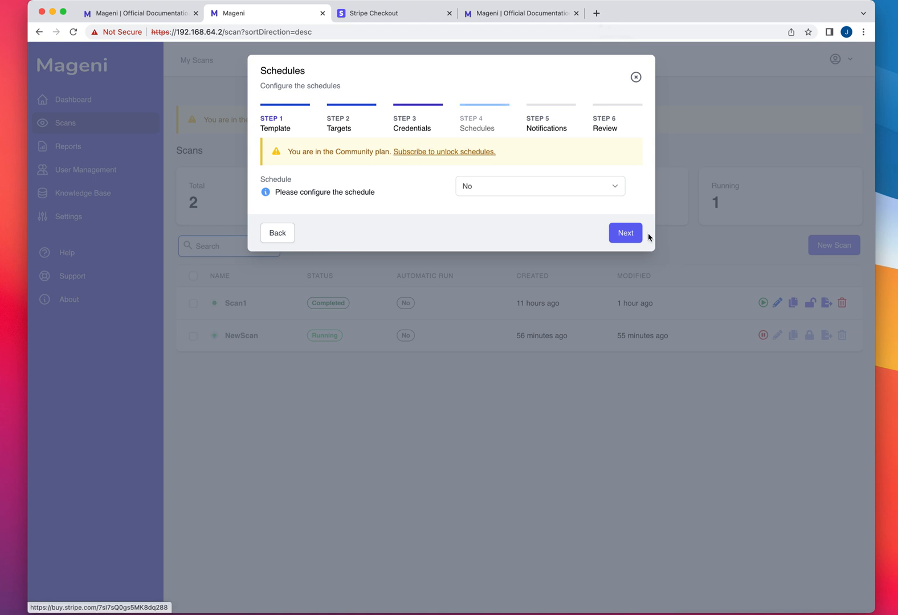
Move the Scanme scan through Notifications to the Review summary of its settings.
left_click(625, 233)
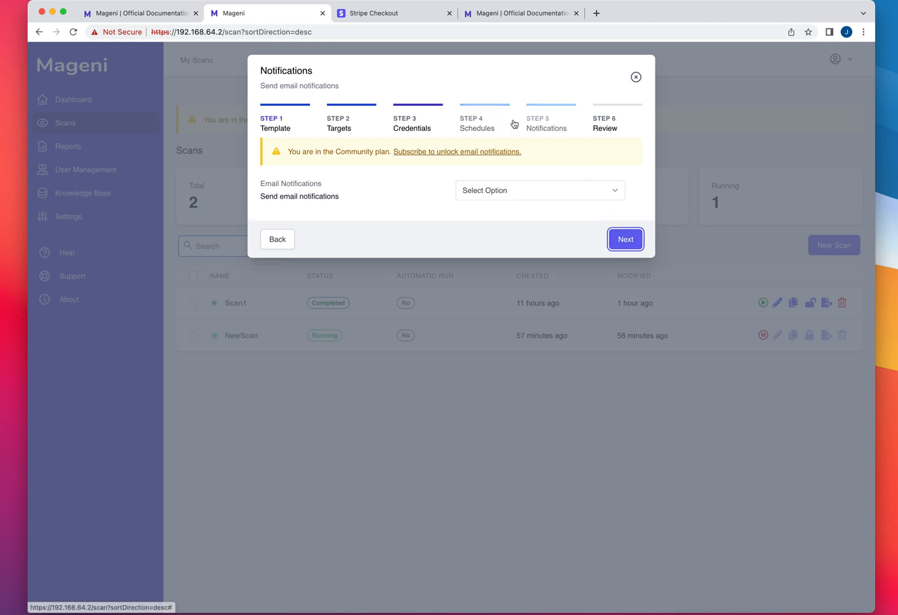
left_click(624, 240)
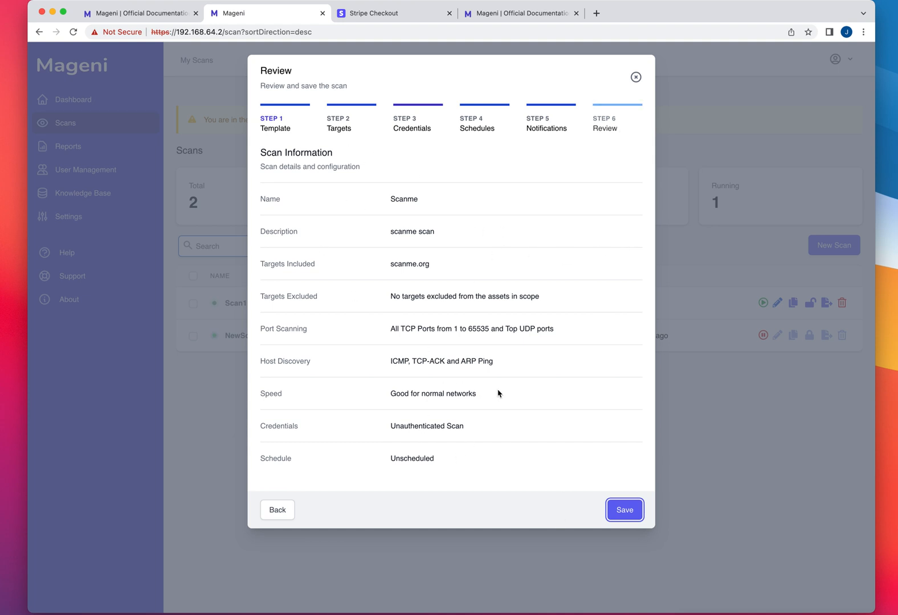
Save Scanme so it appears in the scans list as New, totaling three scans.
left_click(624, 509)
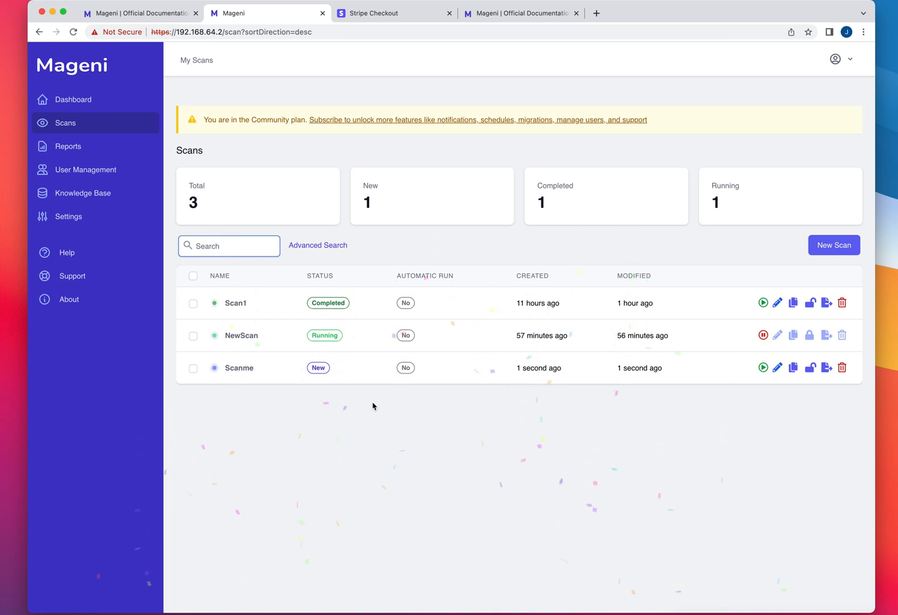
mouse_move(593, 405)
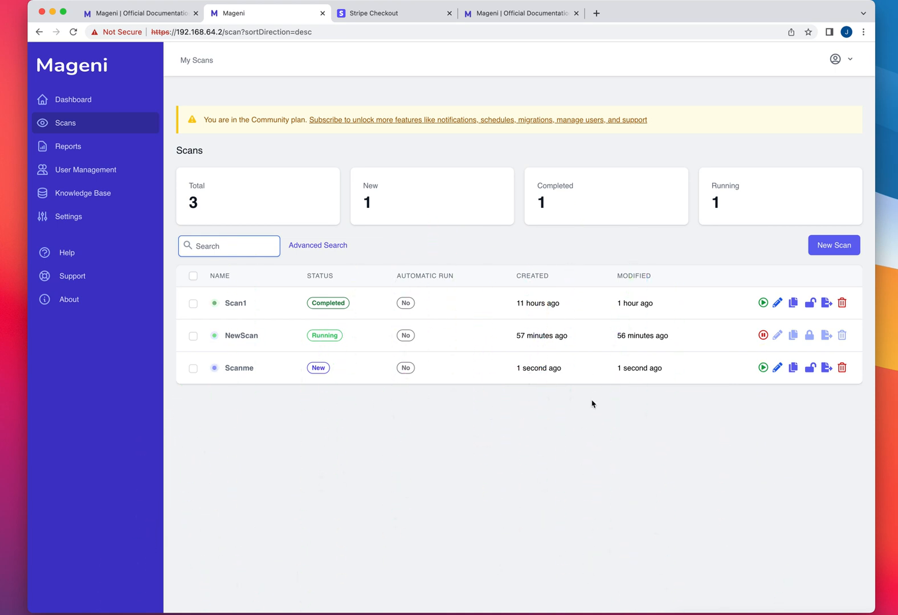
mouse_move(623, 417)
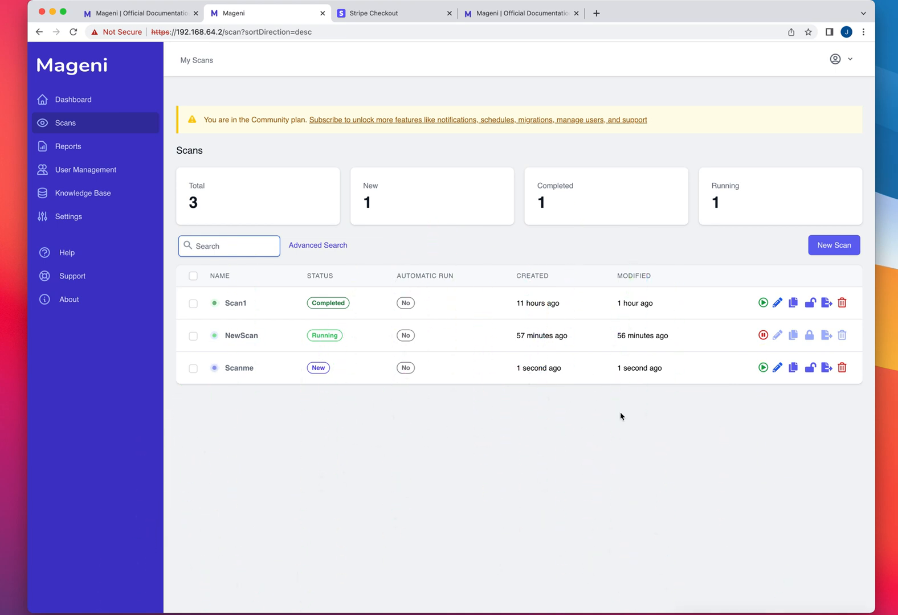
mouse_move(543, 391)
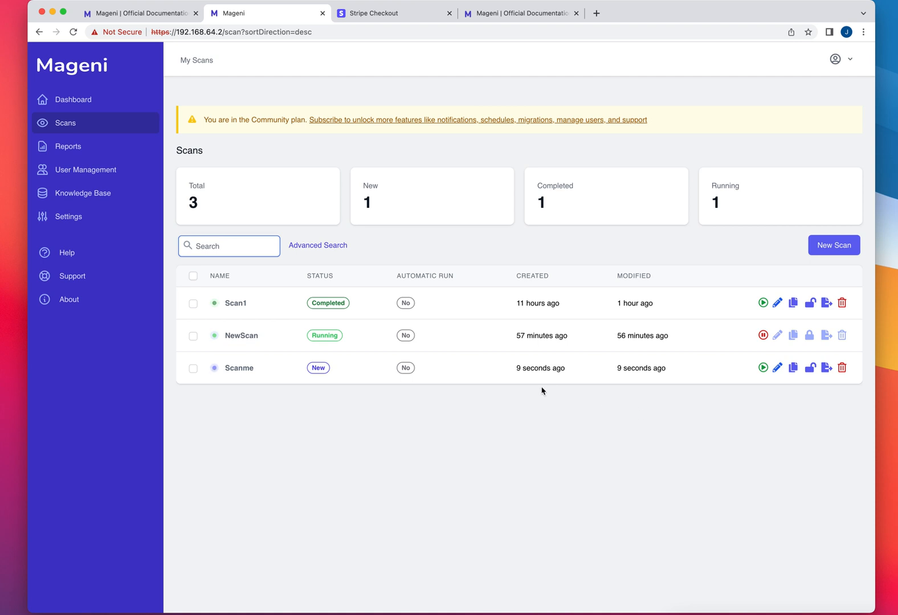
mouse_move(649, 358)
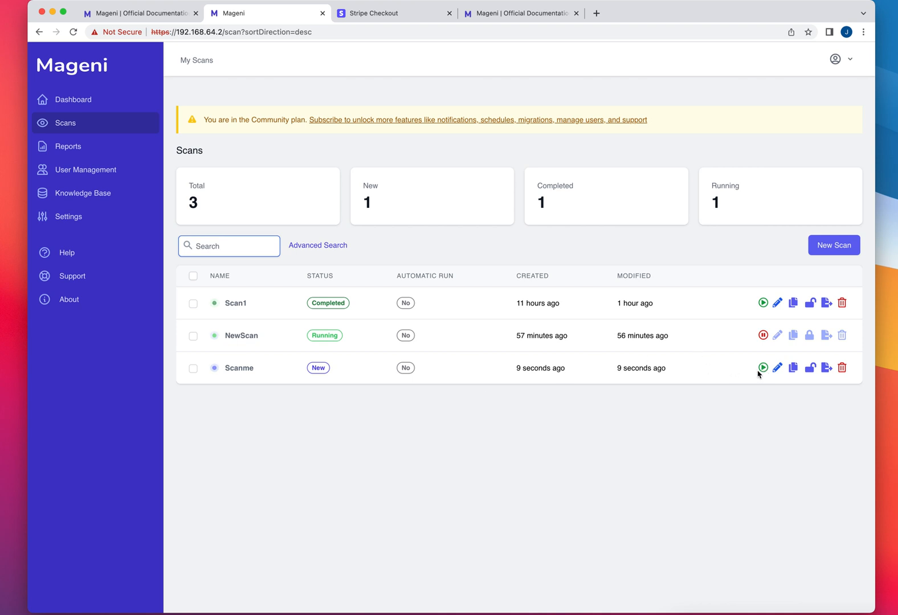
mouse_move(98, 164)
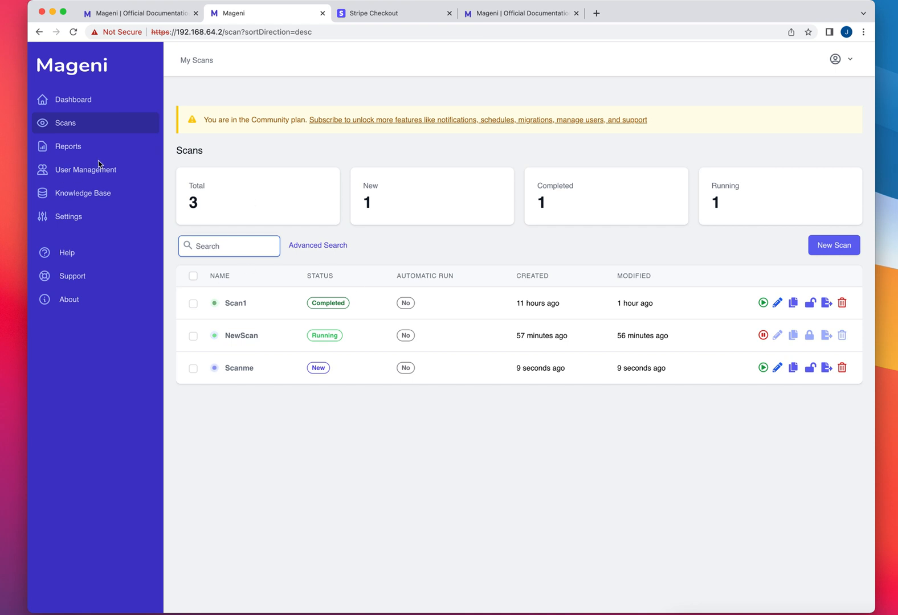
mouse_move(89, 146)
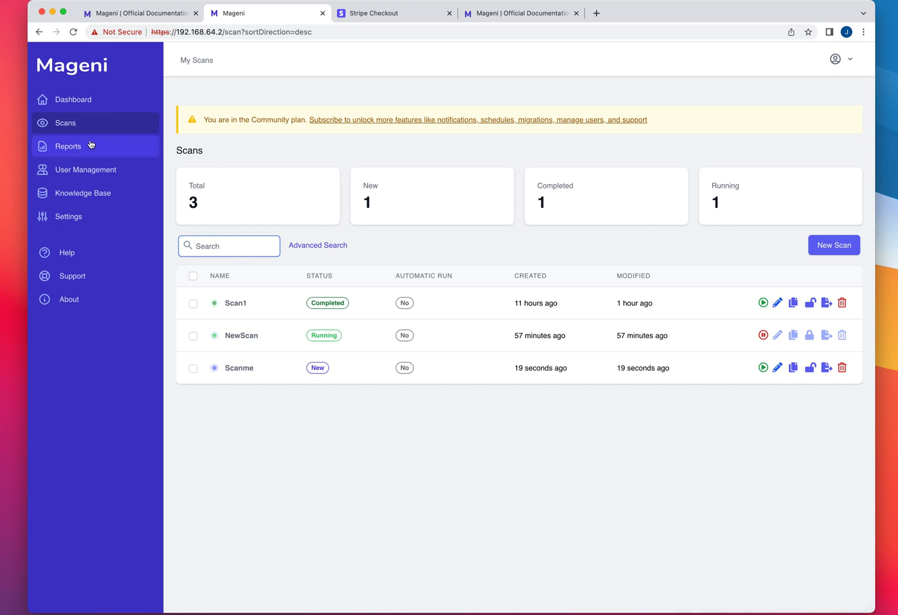
View the Reports page showing the Vulnerabilities report available and others Coming Soon.
left_click(68, 146)
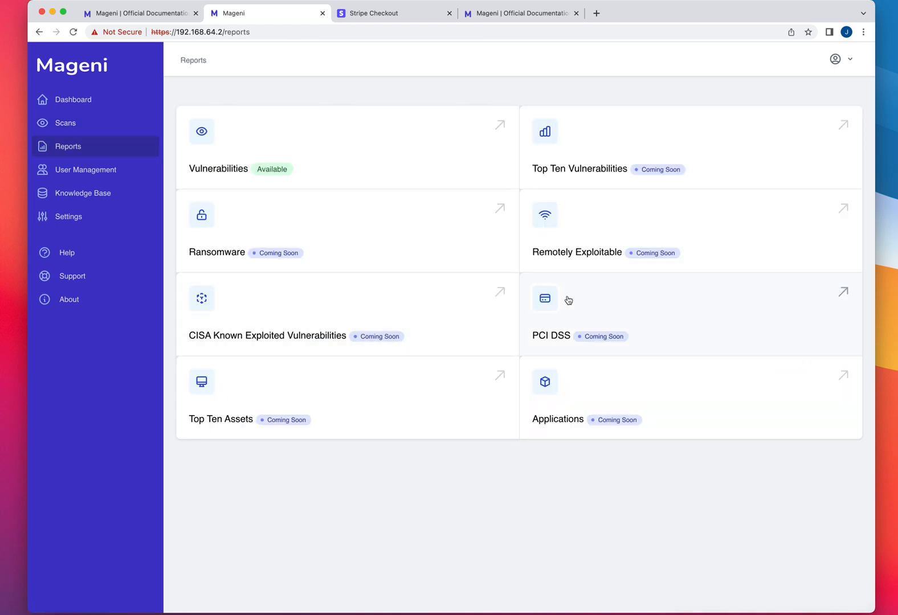
mouse_move(545, 258)
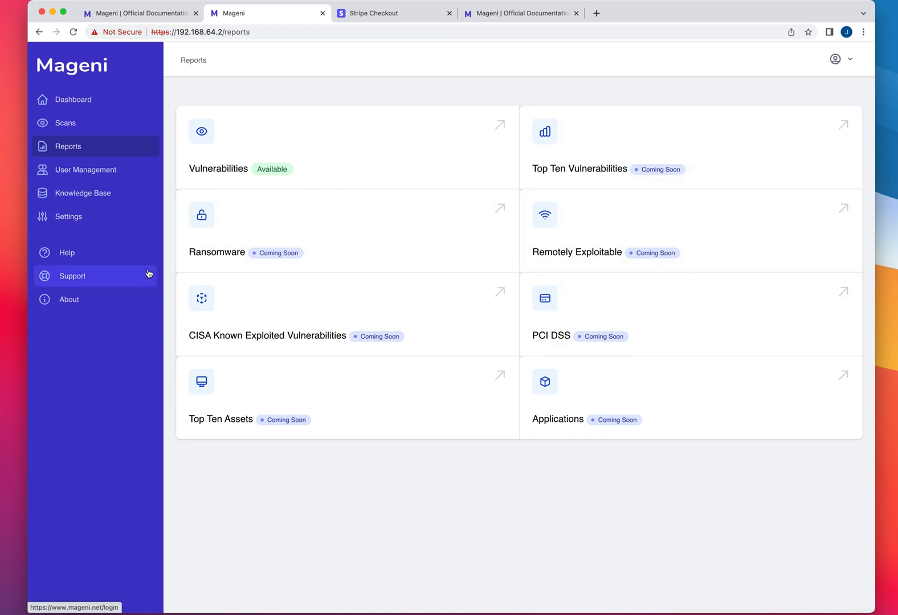
left_click(66, 123)
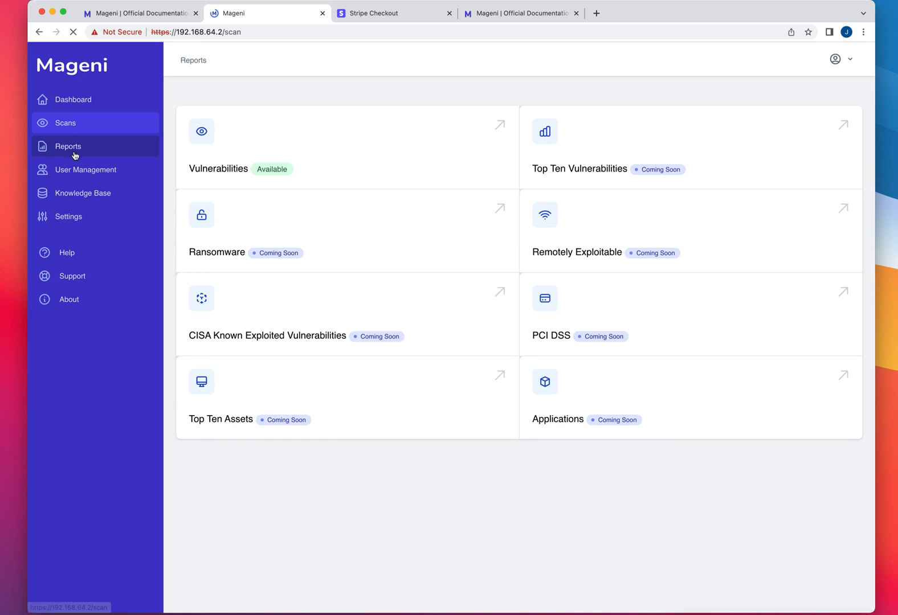
left_click(68, 146)
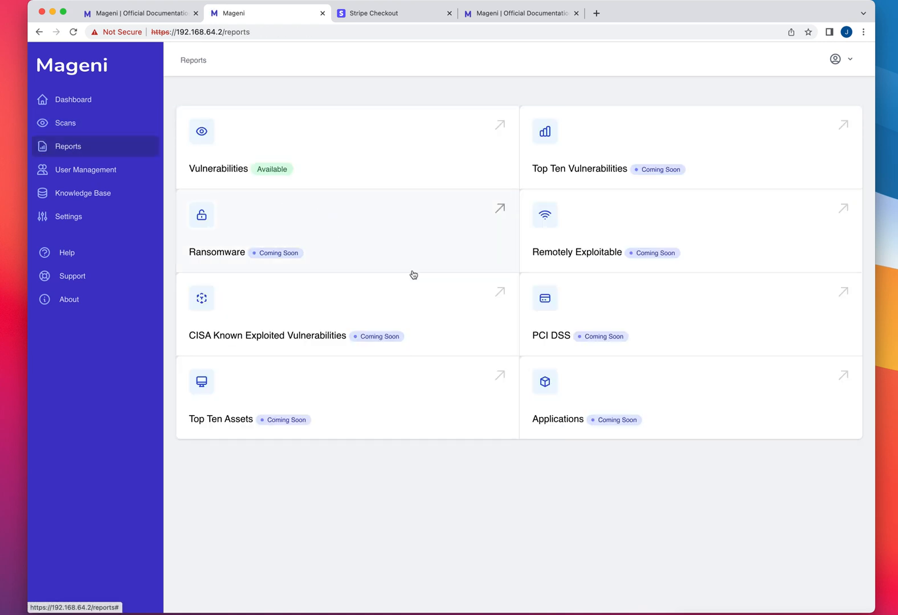
mouse_move(590, 165)
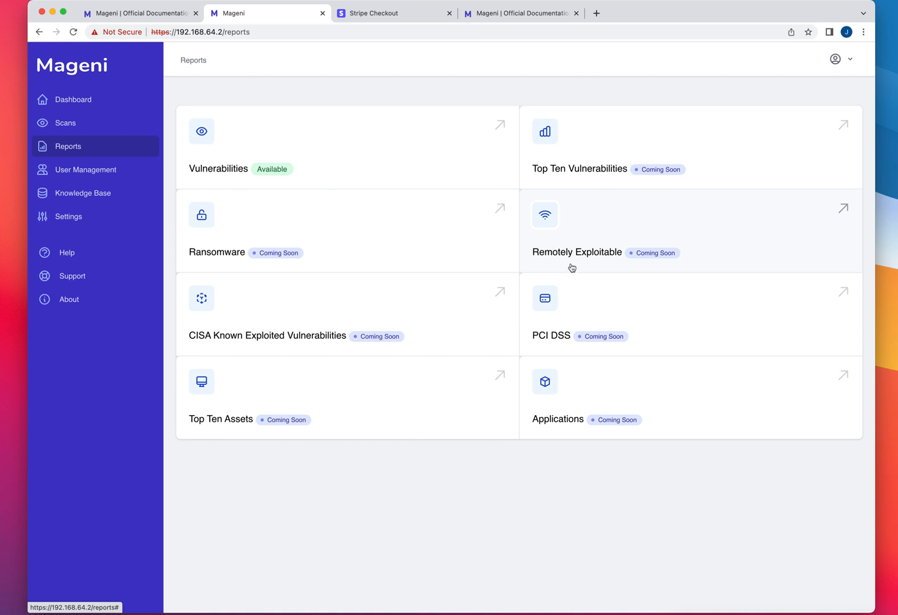
mouse_move(624, 168)
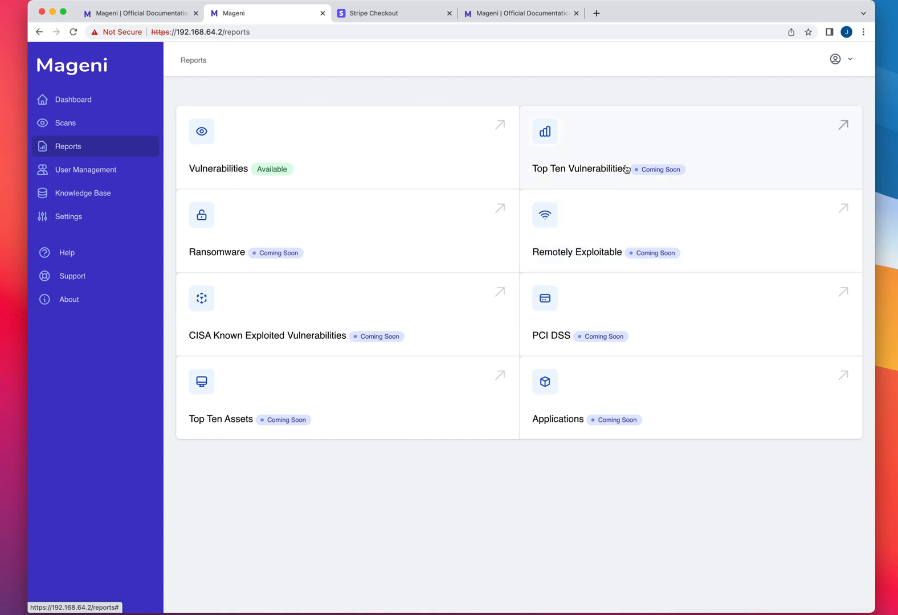
mouse_move(637, 410)
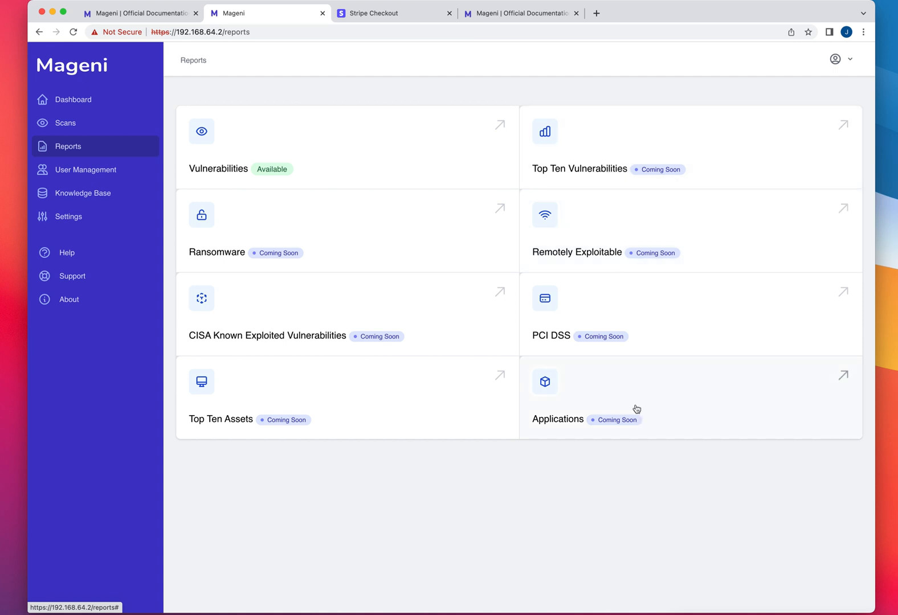
mouse_move(606, 430)
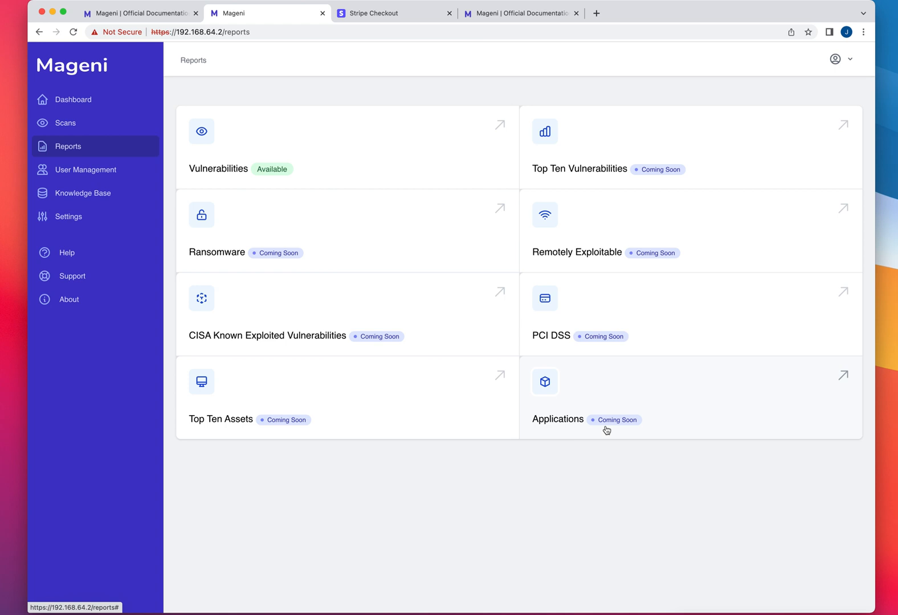
mouse_move(632, 414)
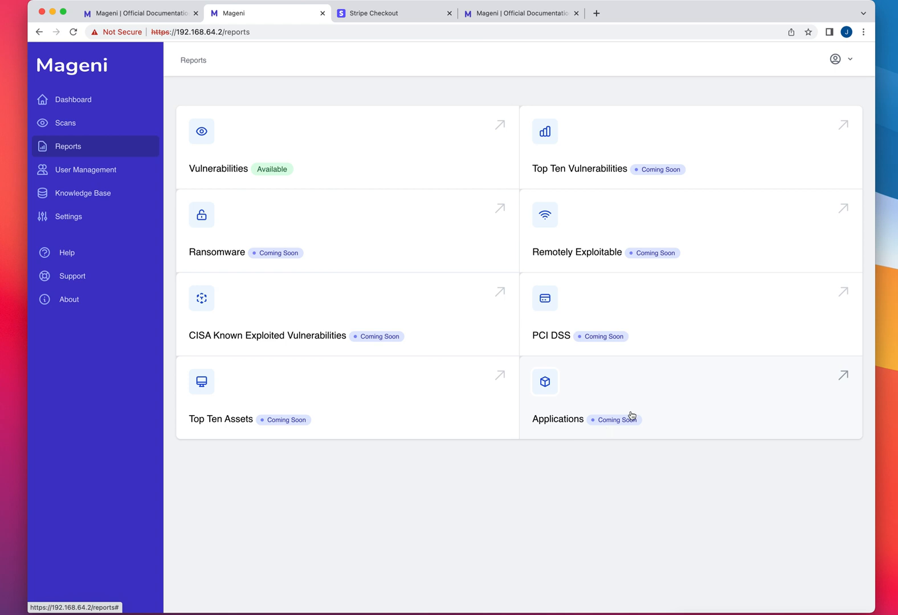
mouse_move(590, 199)
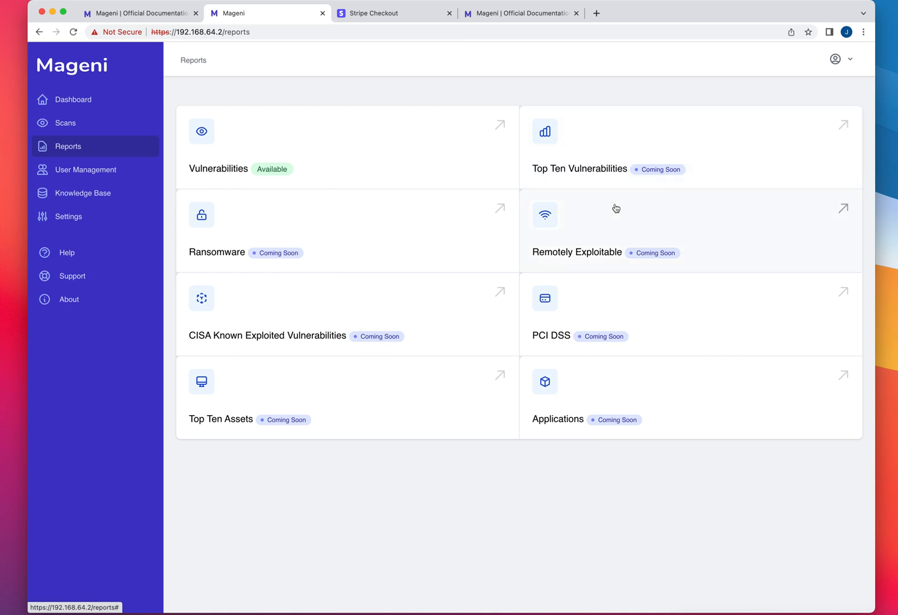
left_click(84, 170)
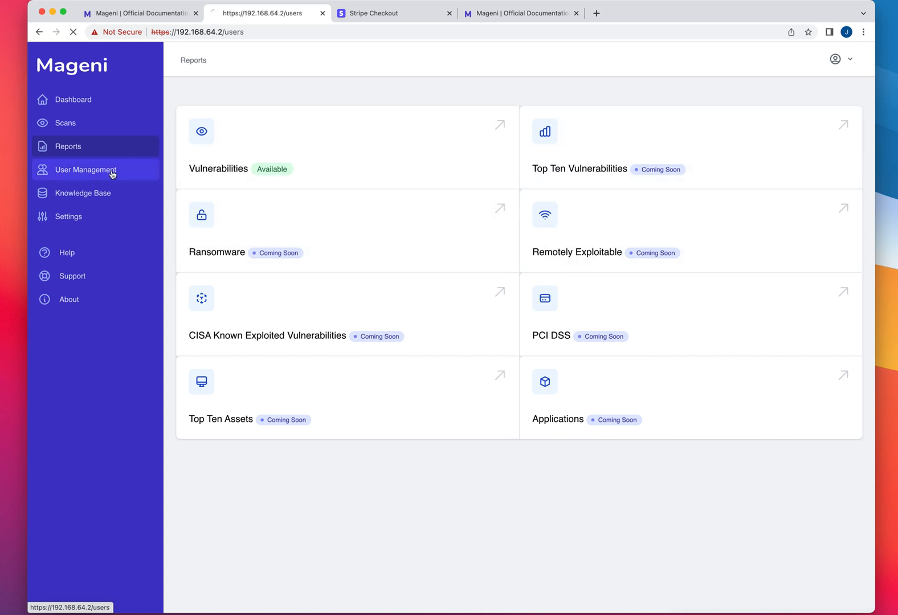
left_click(85, 170)
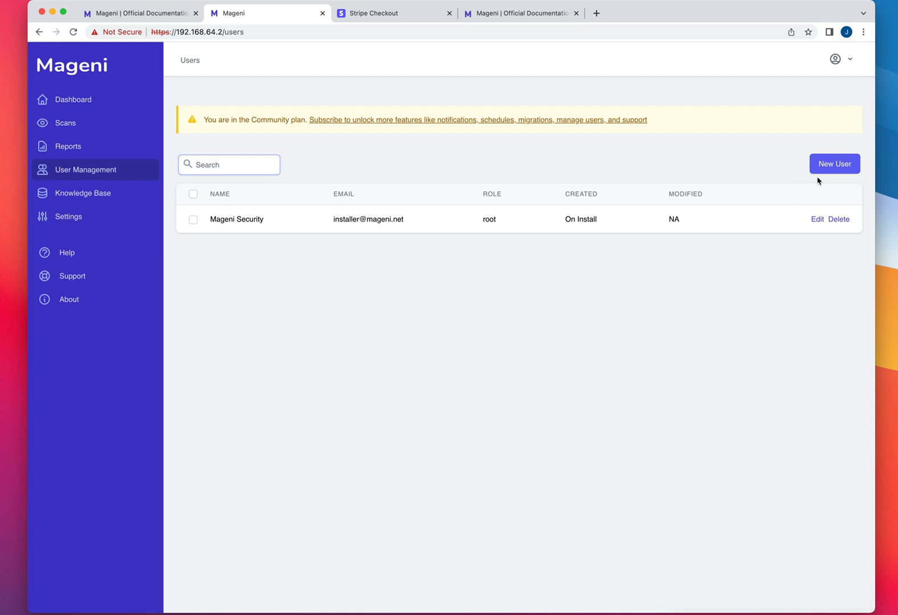
mouse_move(404, 220)
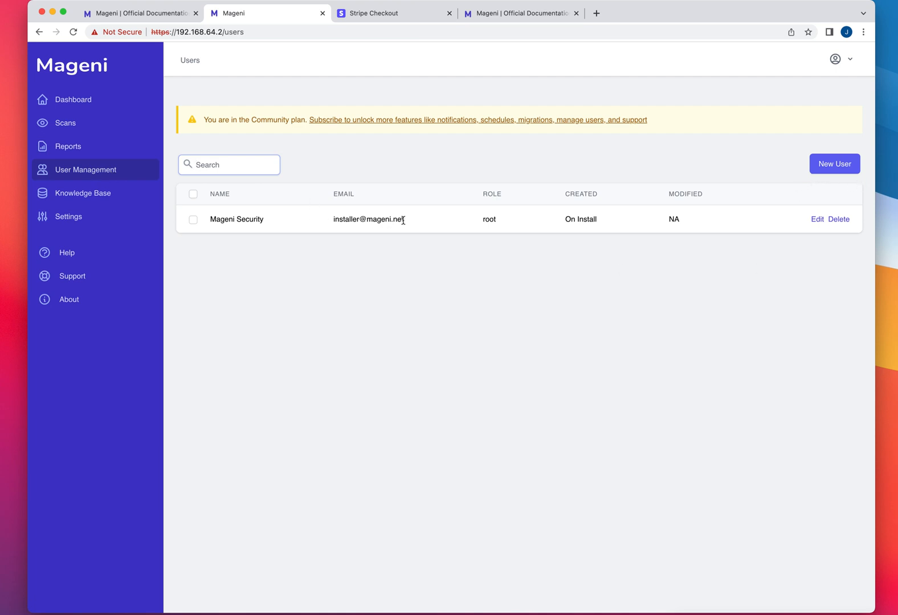
mouse_move(405, 224)
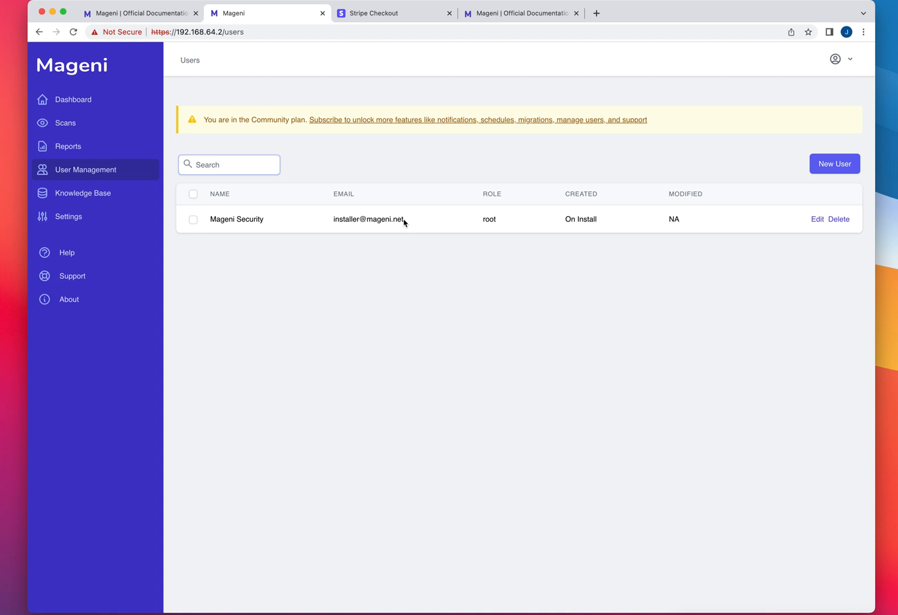
mouse_move(379, 301)
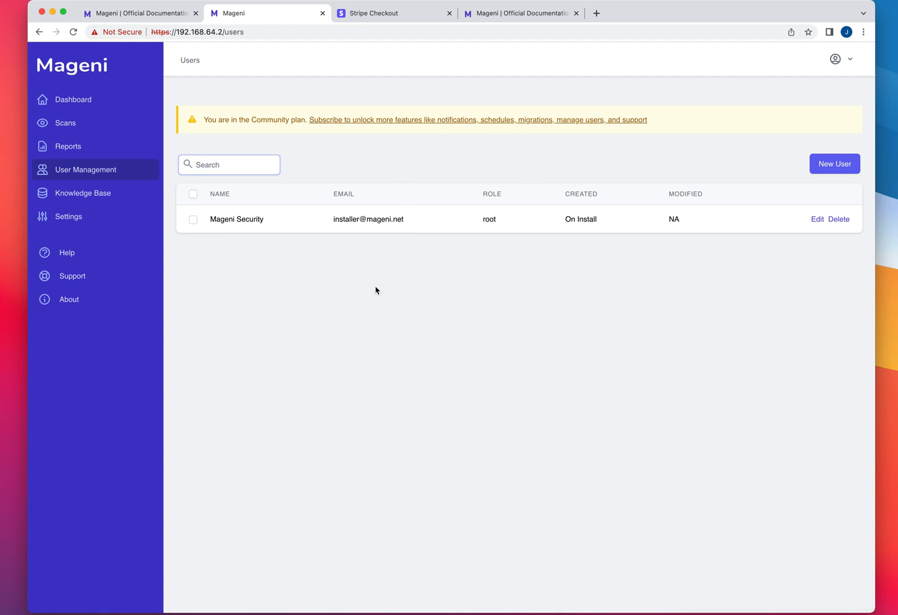
mouse_move(103, 188)
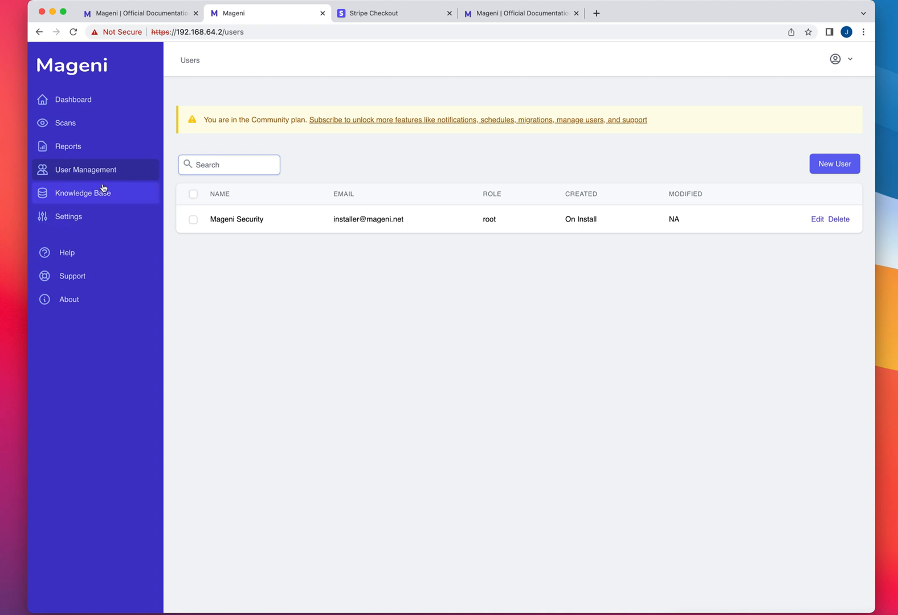
Browse the Knowledge Base advisories, then view the Profile settings with password, license and two-factor authentication.
left_click(83, 193)
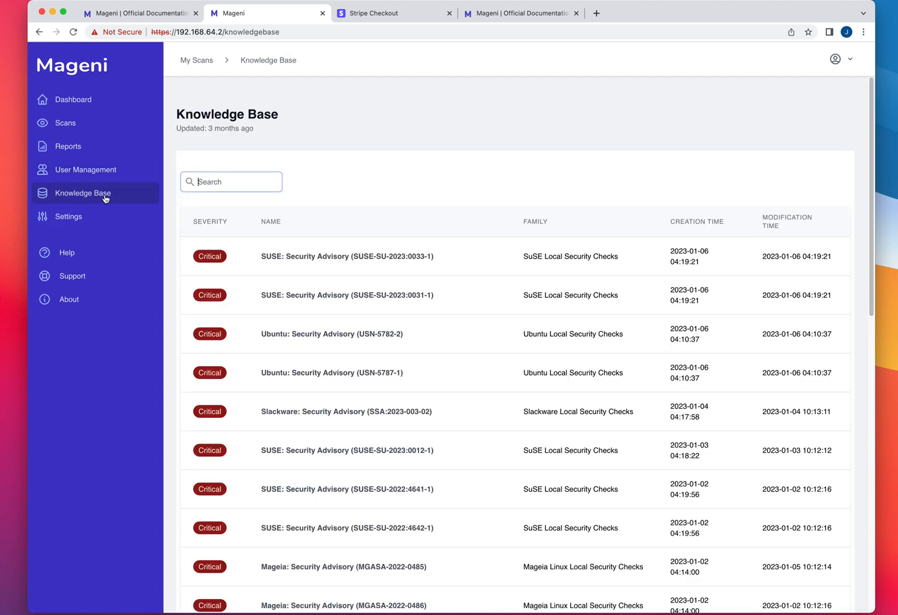
mouse_move(367, 324)
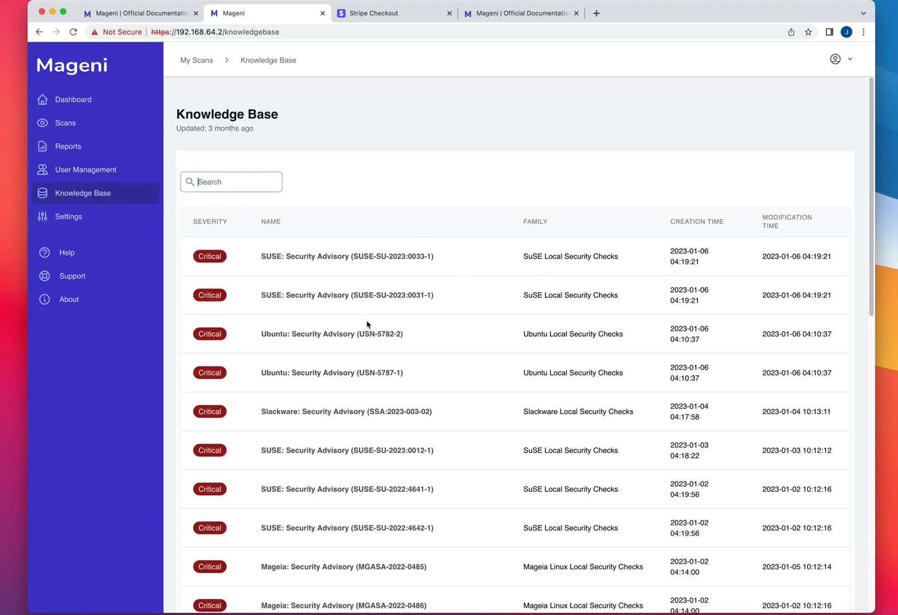
mouse_move(269, 305)
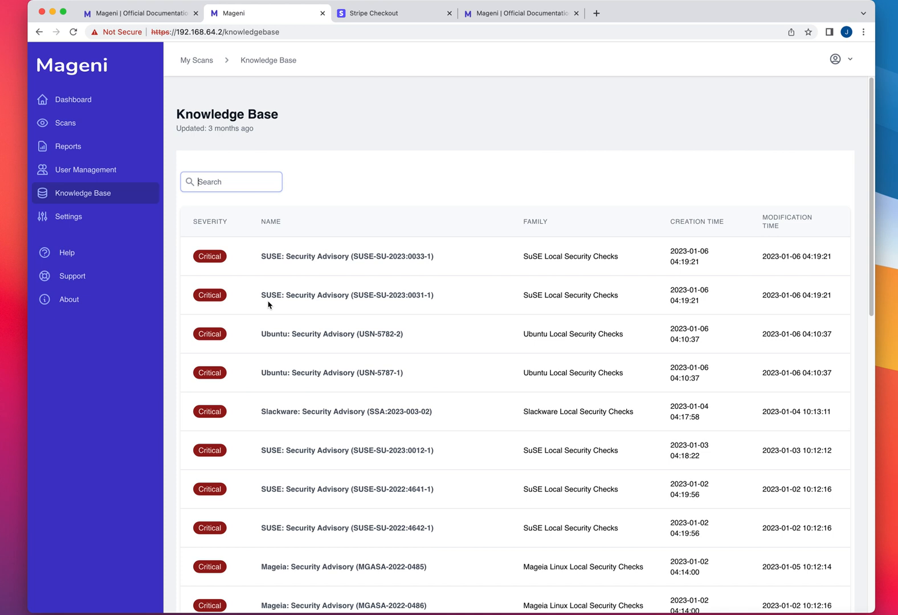
mouse_move(304, 141)
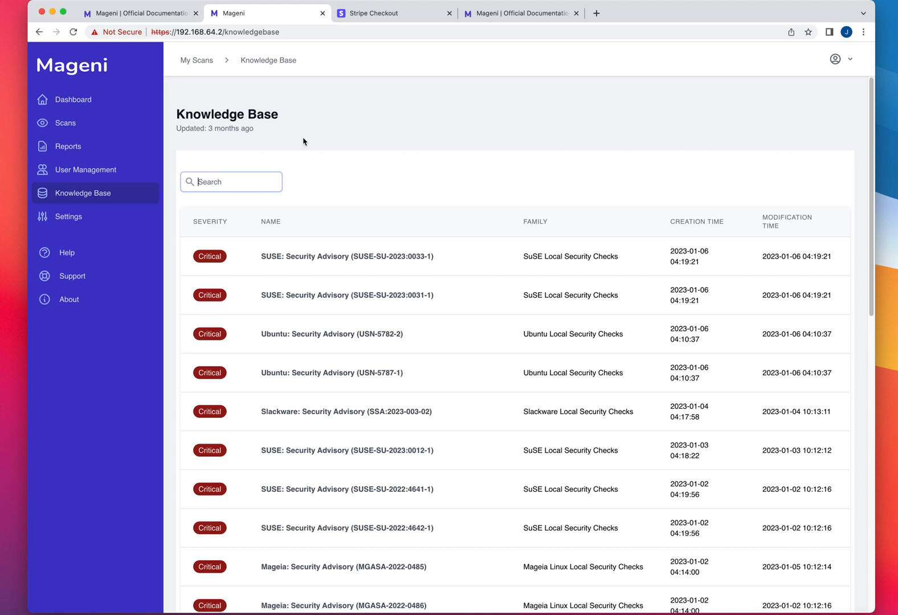
mouse_move(246, 141)
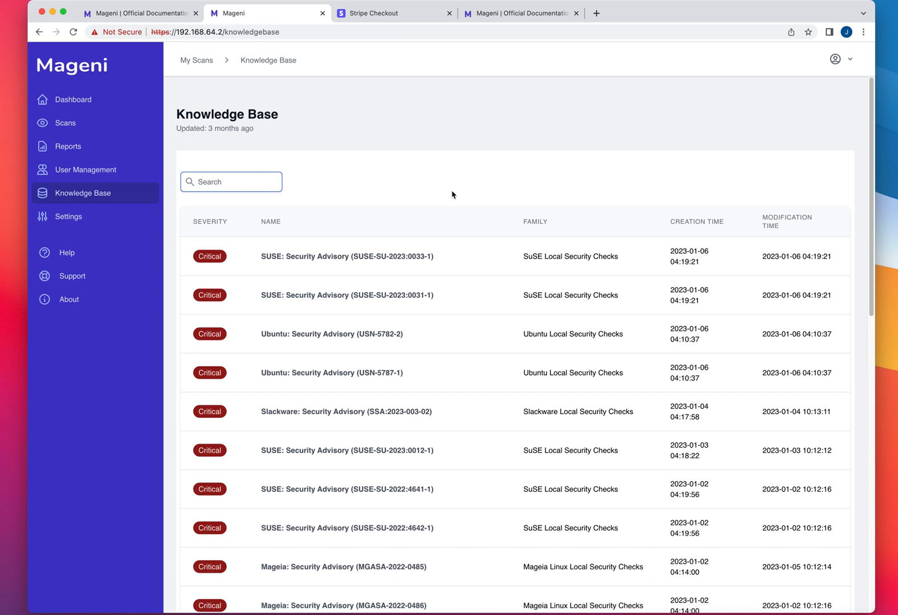
mouse_move(269, 209)
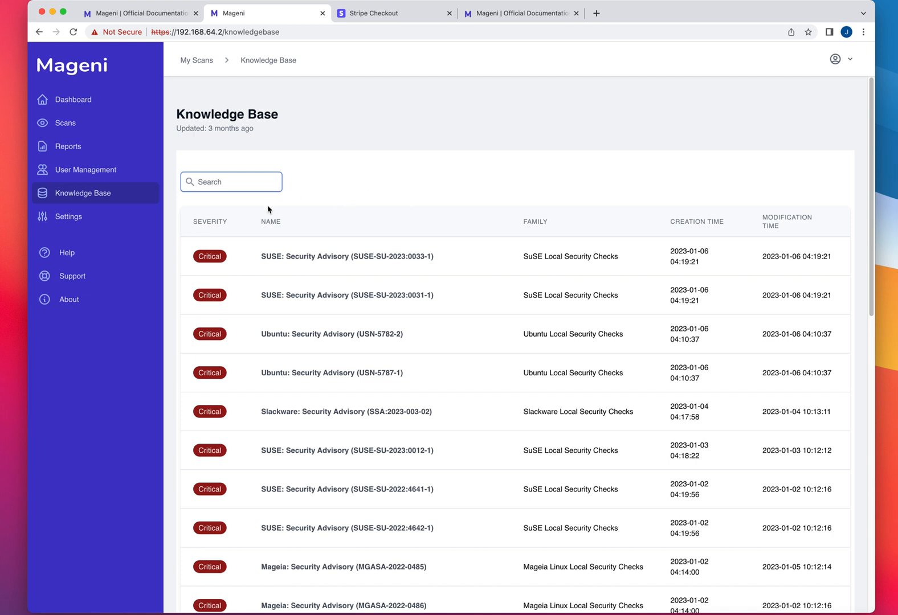
mouse_move(285, 206)
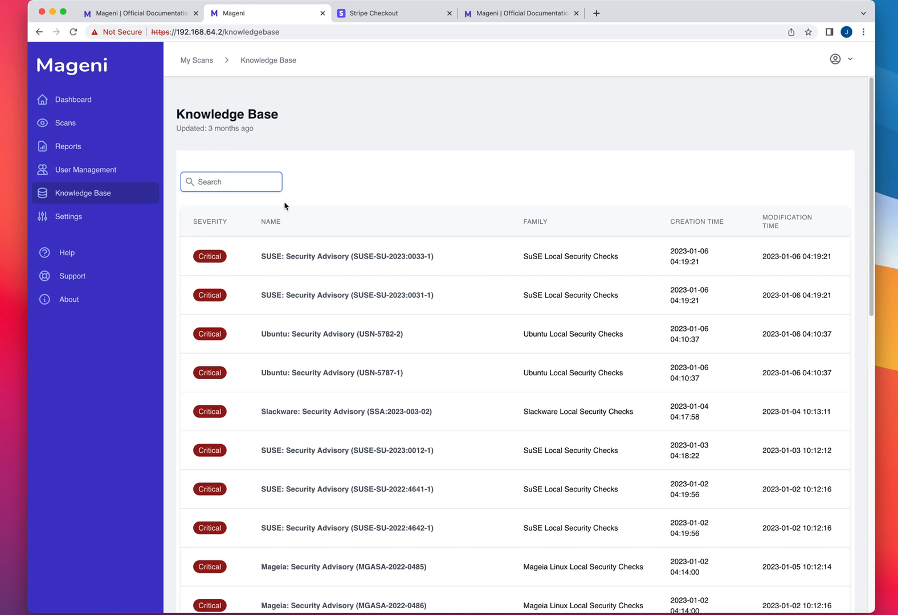
mouse_move(288, 289)
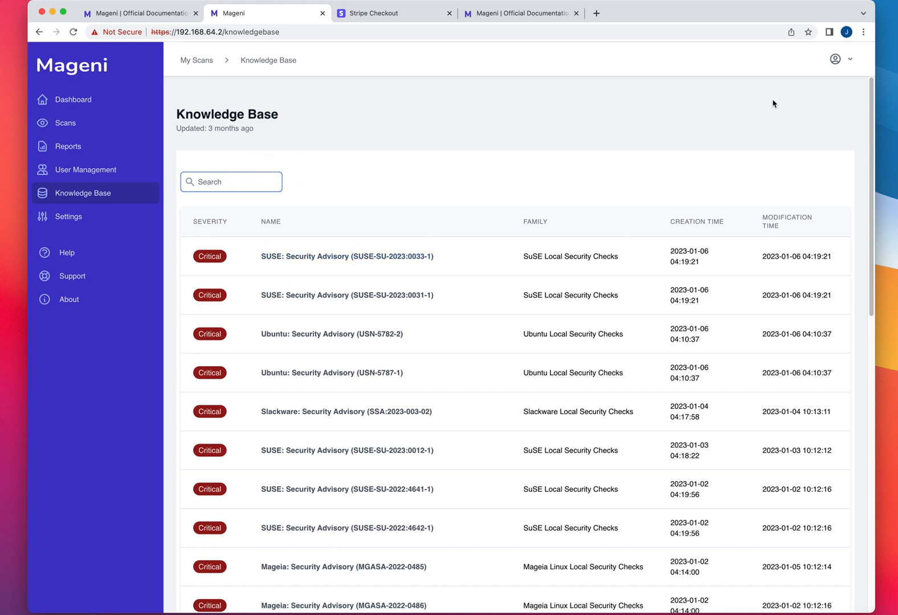
mouse_move(497, 187)
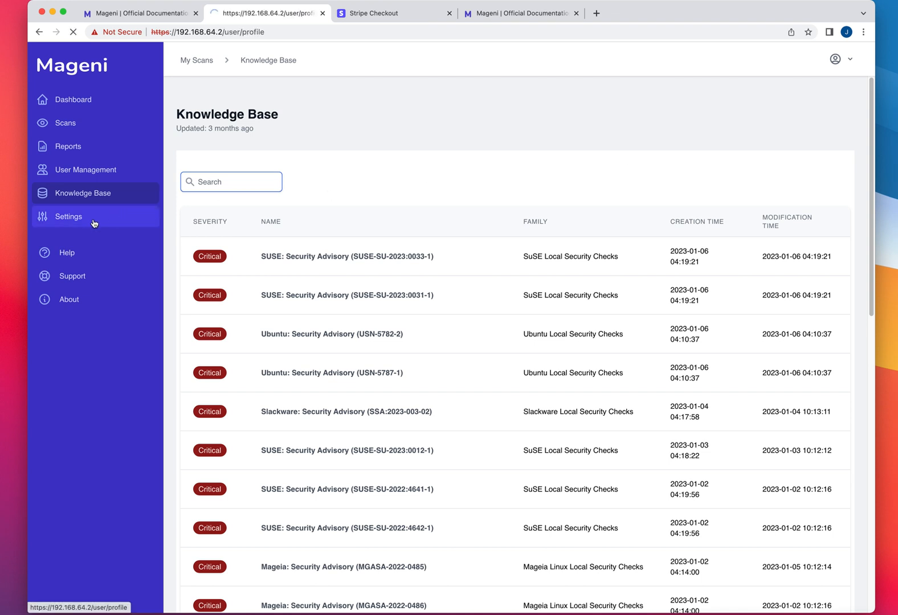
left_click(69, 216)
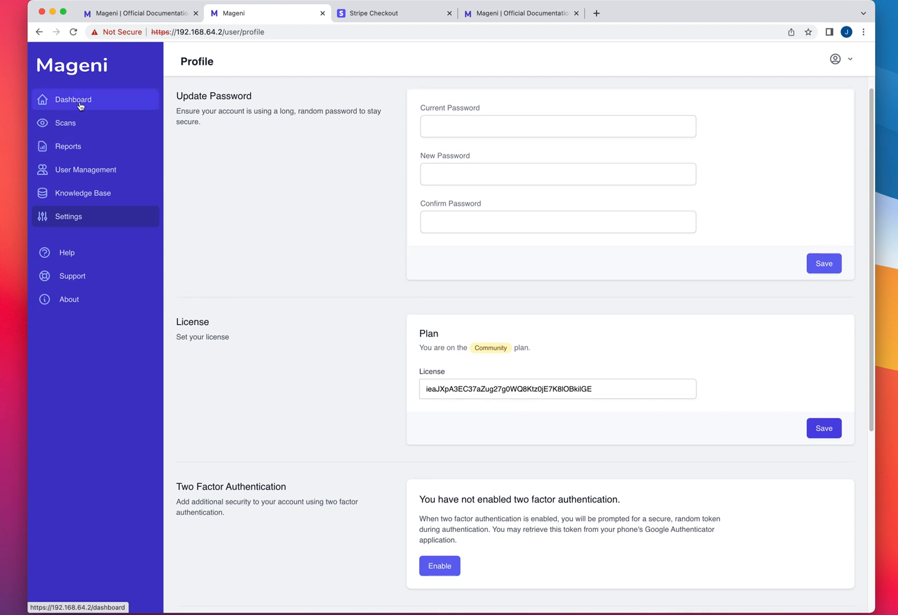
Review the Dashboard totals and vulnerability charts, then list the scans: Scan1, NewScan and Scanme.
left_click(73, 99)
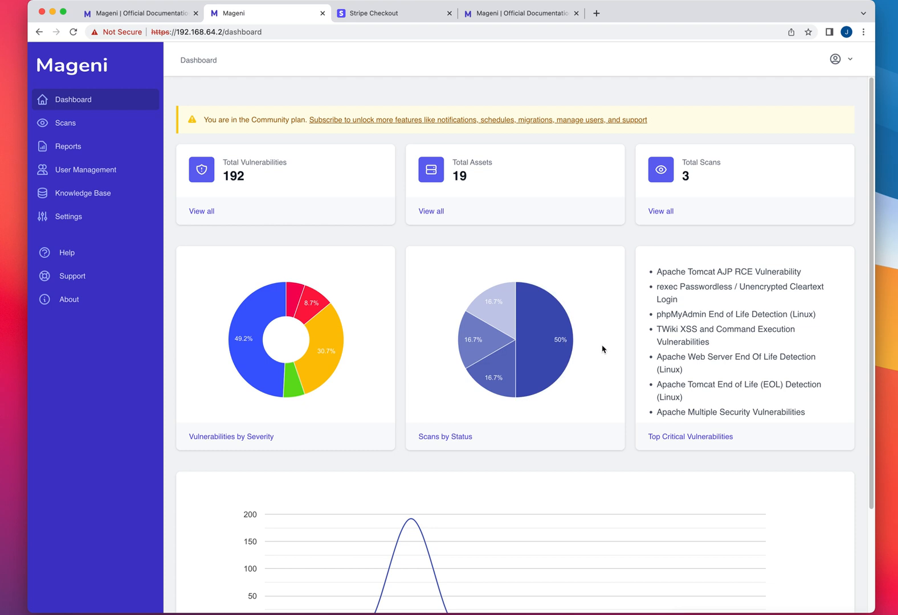
mouse_move(867, 194)
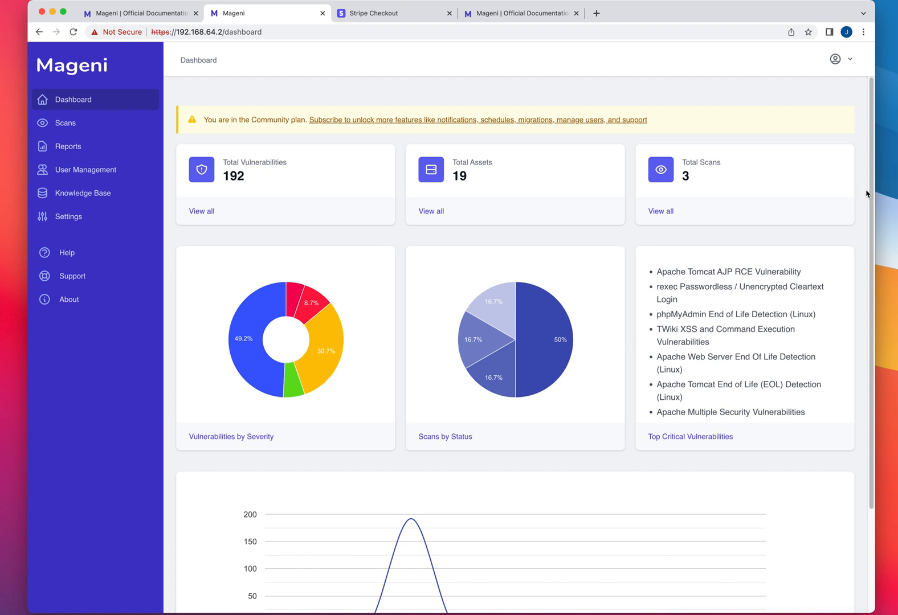
scroll("down", 3)
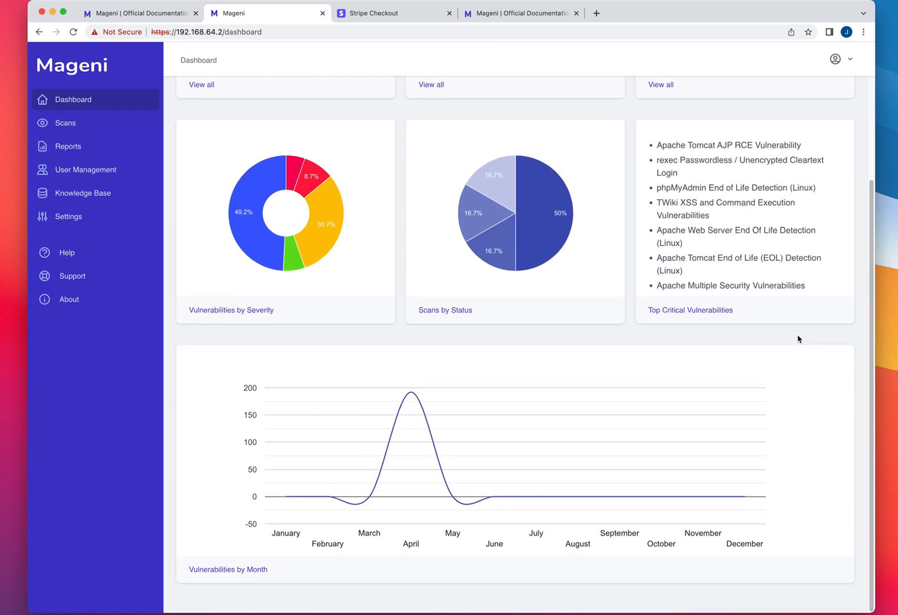
mouse_move(764, 332)
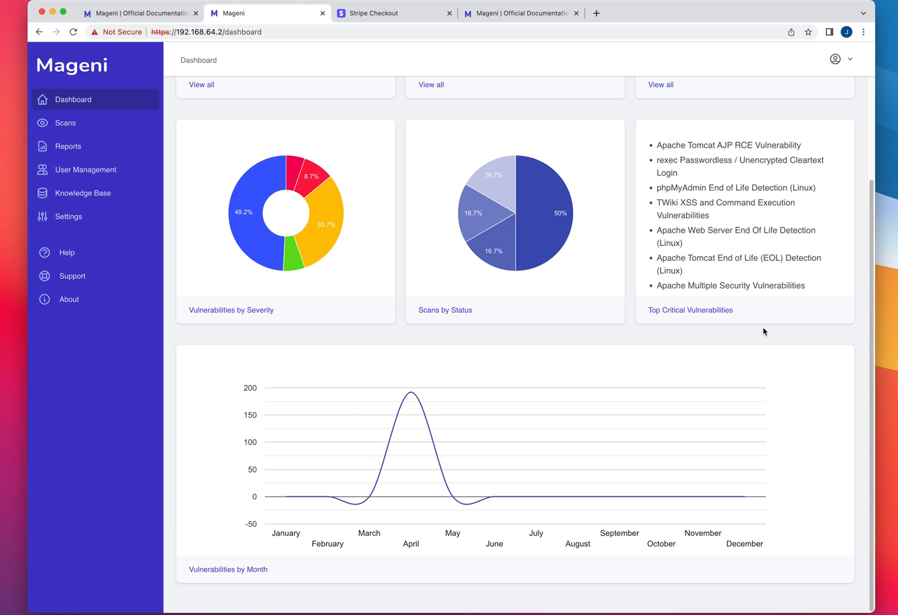
mouse_move(620, 380)
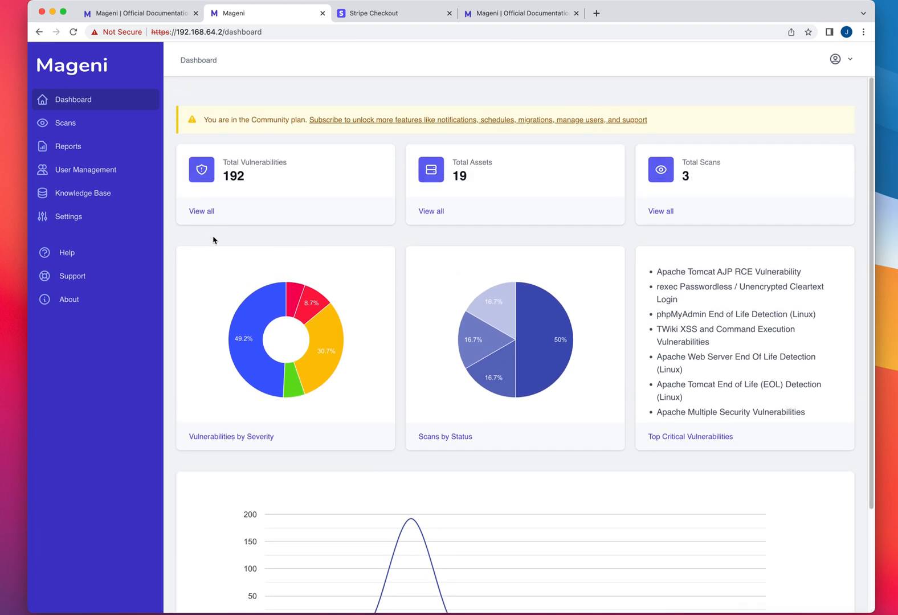
mouse_move(262, 235)
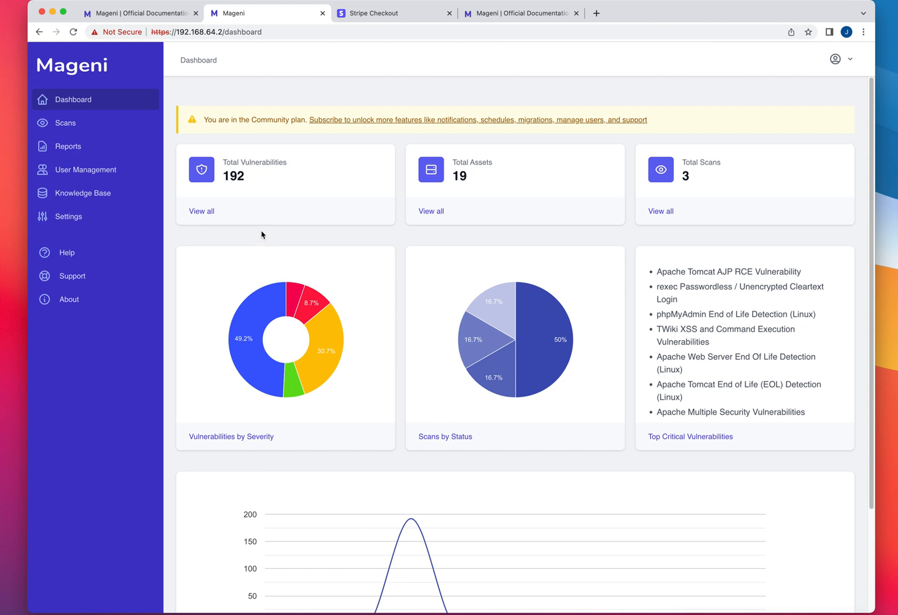
mouse_move(768, 152)
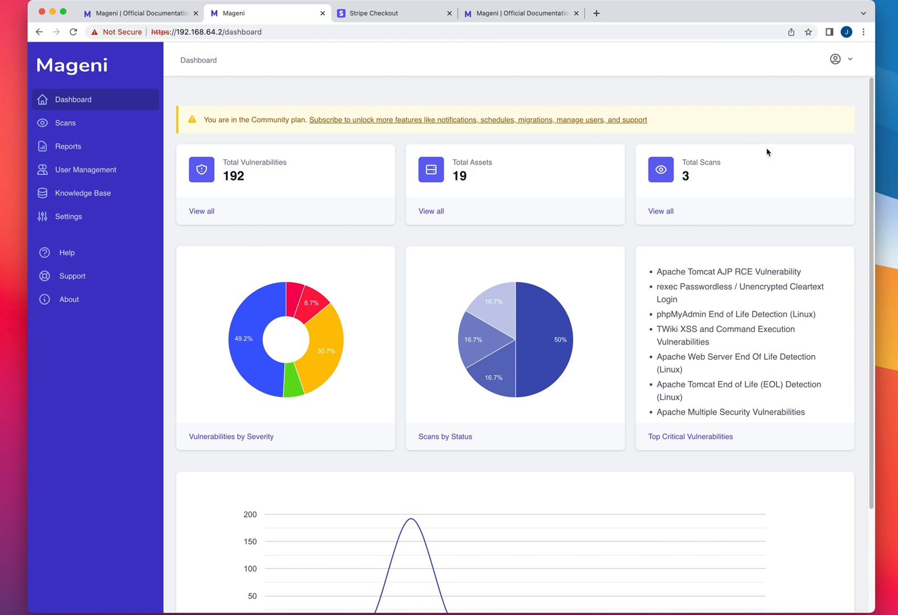
mouse_move(679, 191)
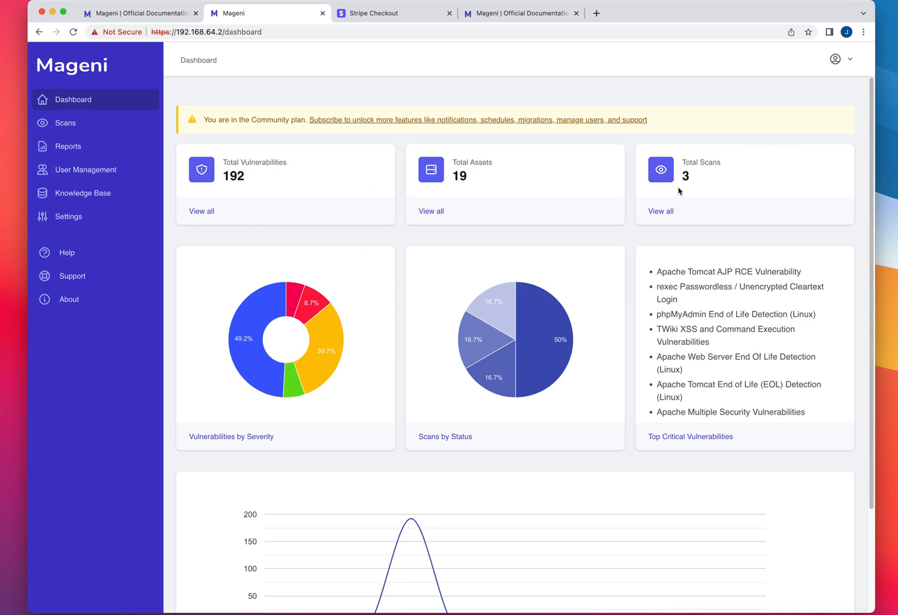
mouse_move(507, 297)
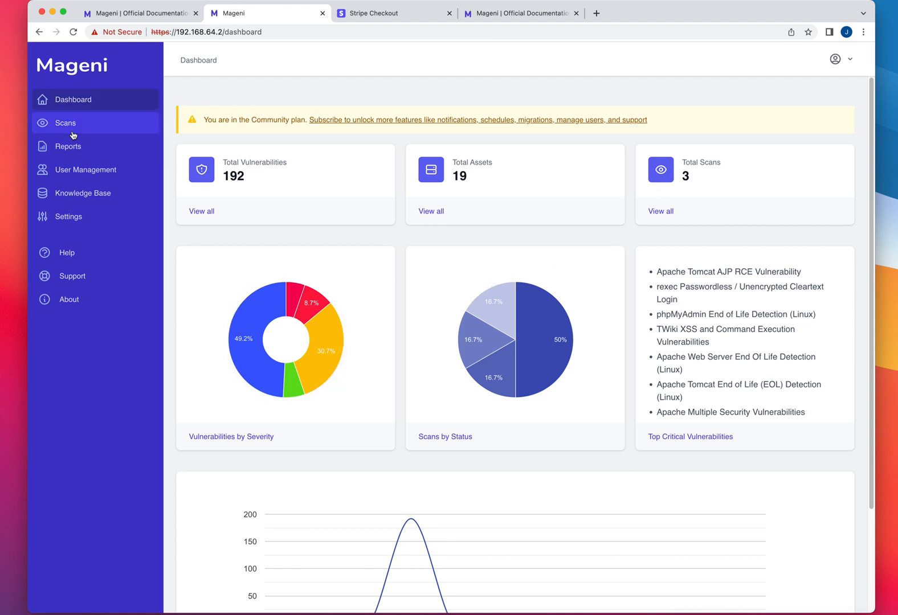
left_click(65, 124)
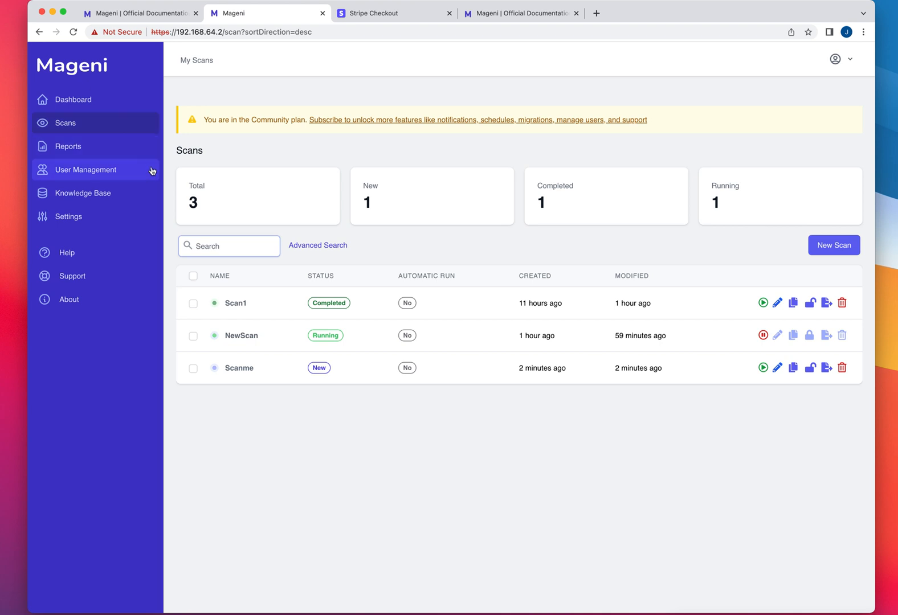